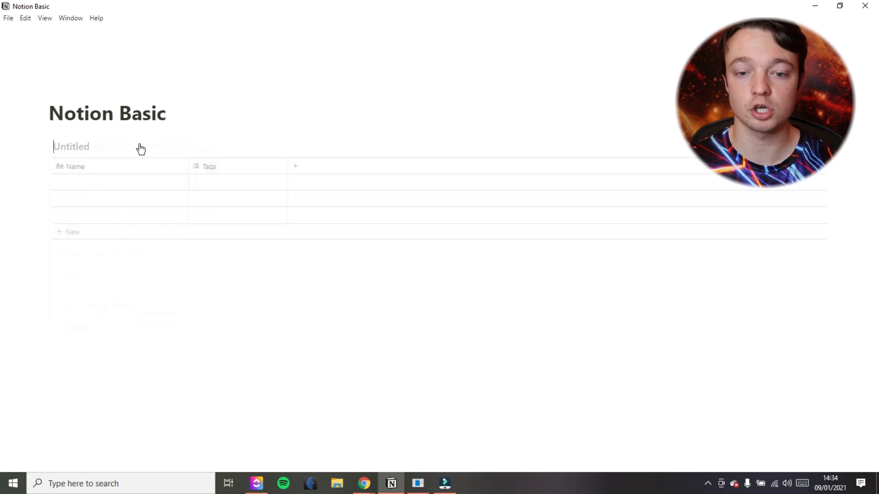
Title the table TASKS SB and turn its Tags column into a Date property named Date.
type("TASKS S")
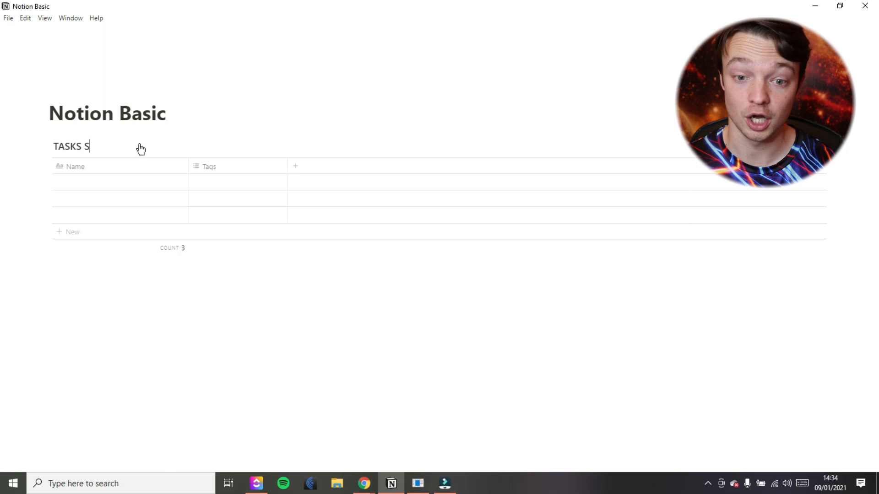
type("B")
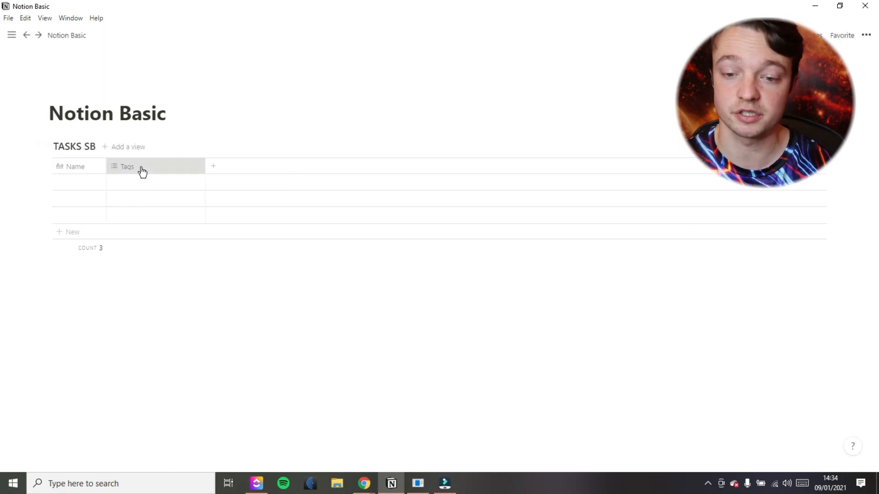
left_click(126, 167)
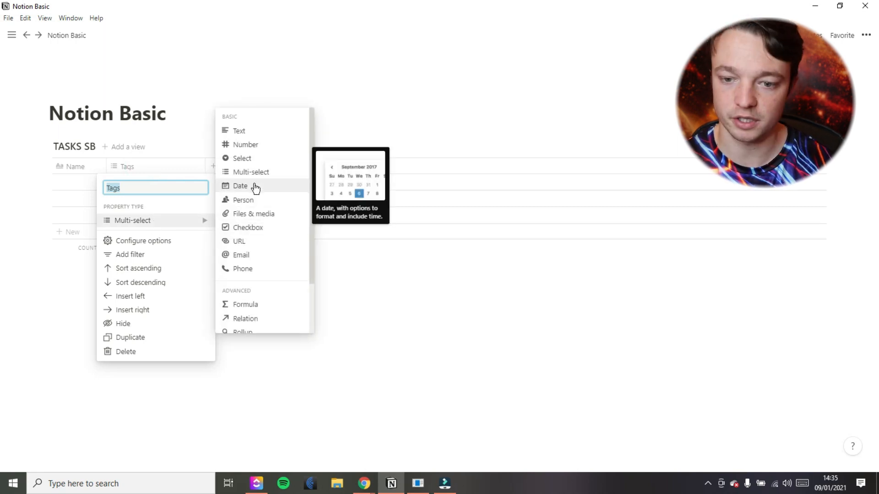
type("Date")
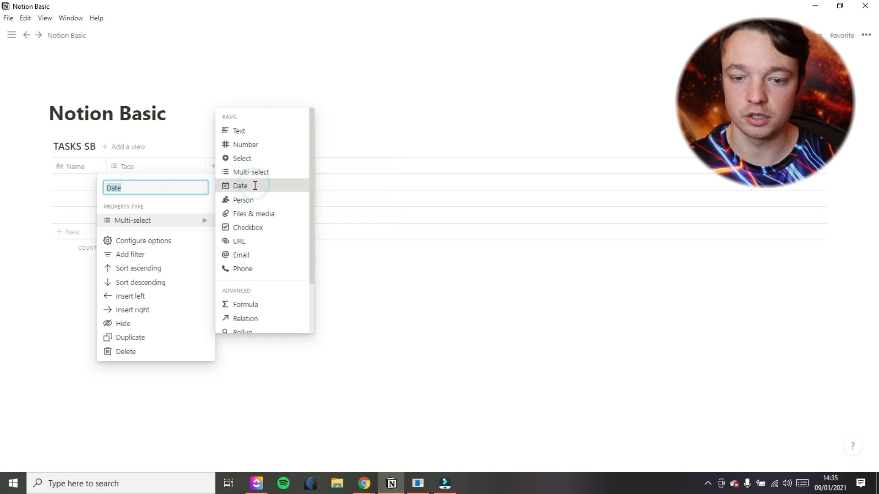
left_click(240, 186)
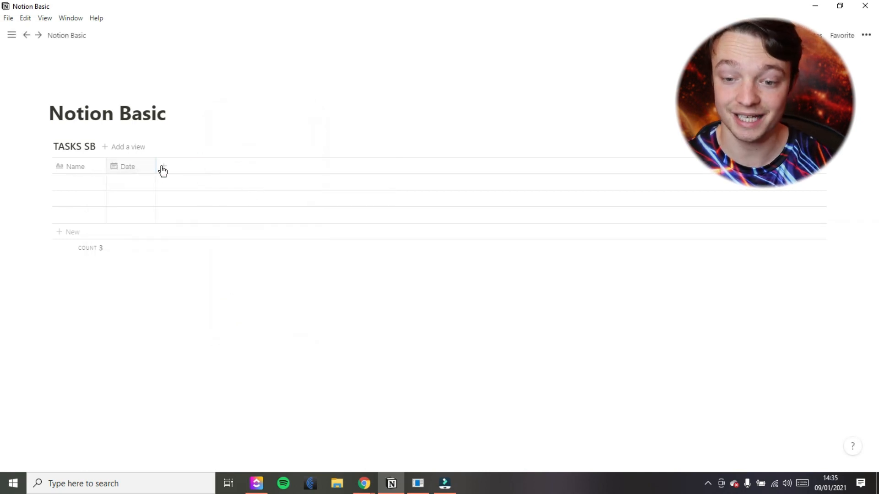
Add a Done column of type Checkbox to TASKS SB.
left_click(163, 167)
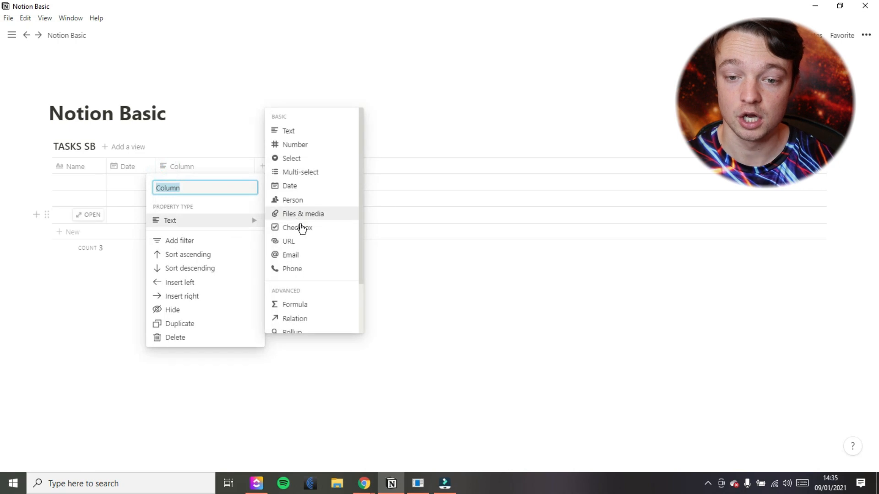
left_click(297, 228)
type("Done")
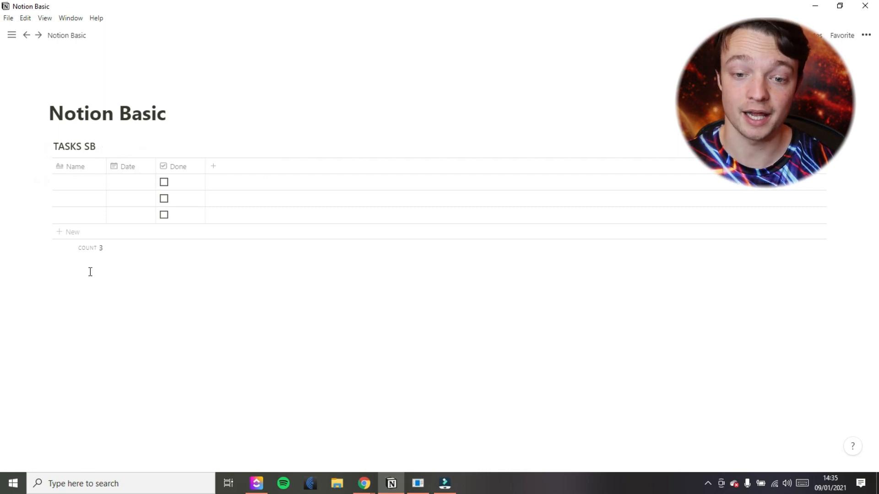
type("/")
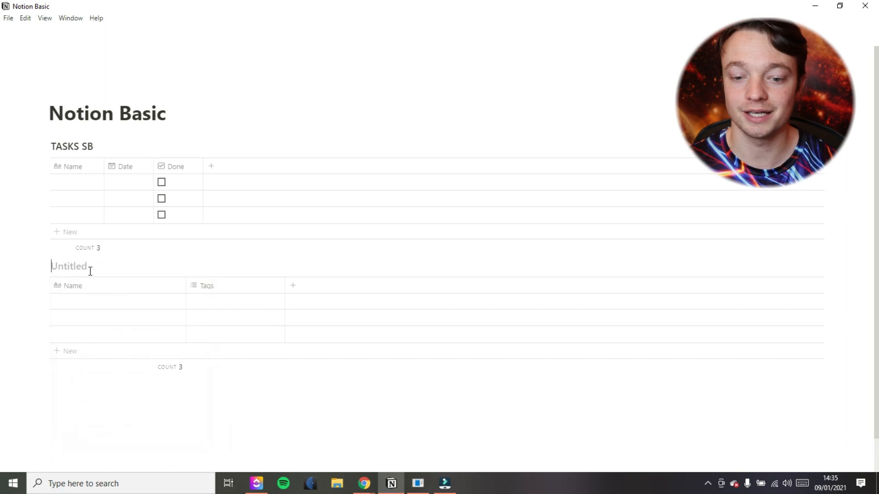
Title the new table PROJECTS SB and rename its Tags column to Date as a Date property.
type("P")
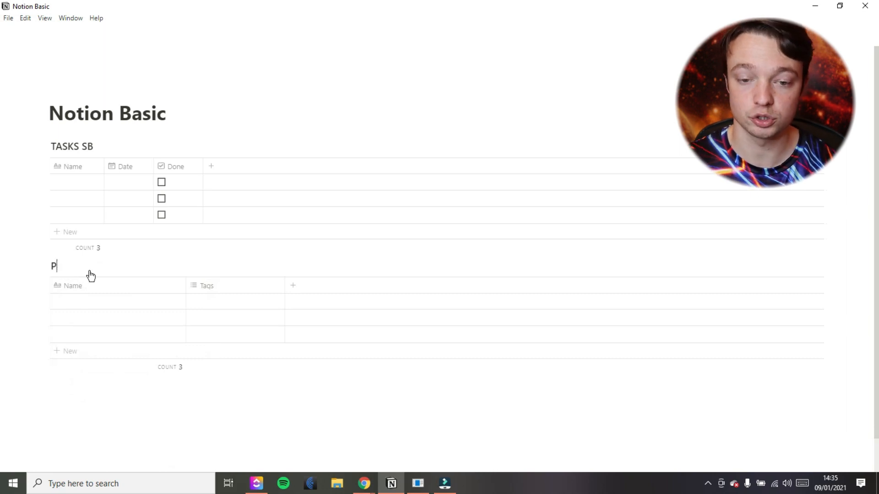
type("ROJECTS SB")
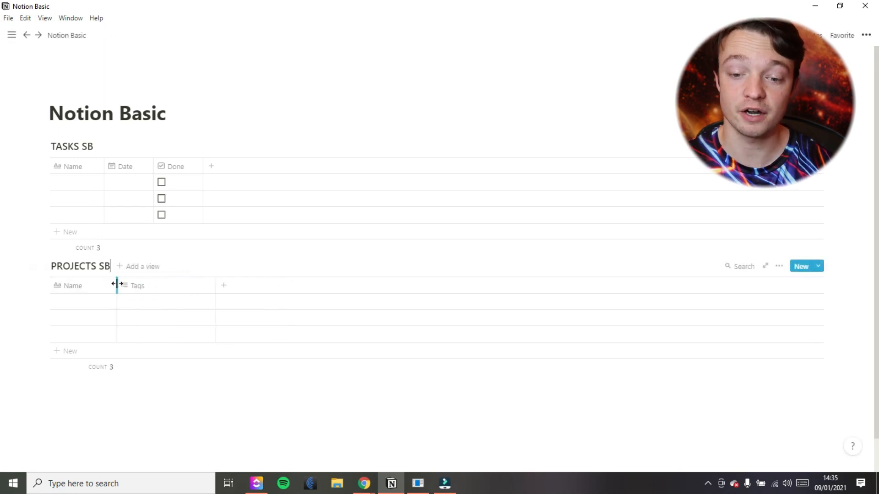
left_click(137, 285)
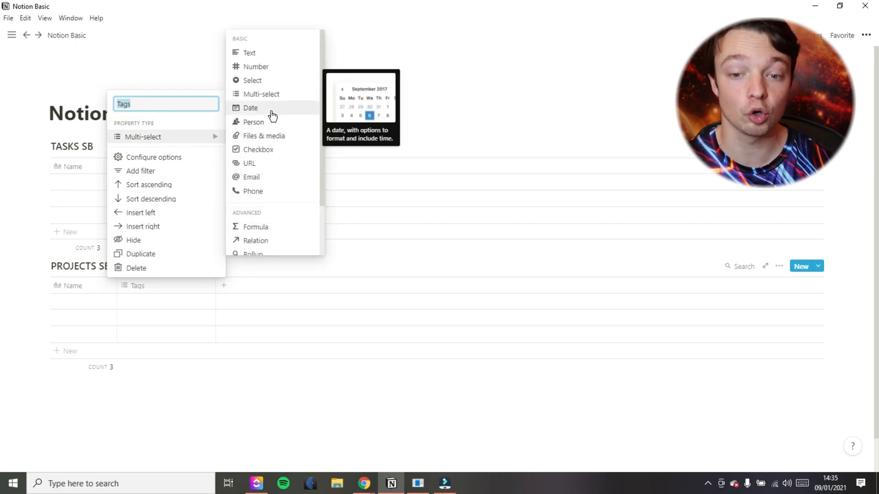
type("Date")
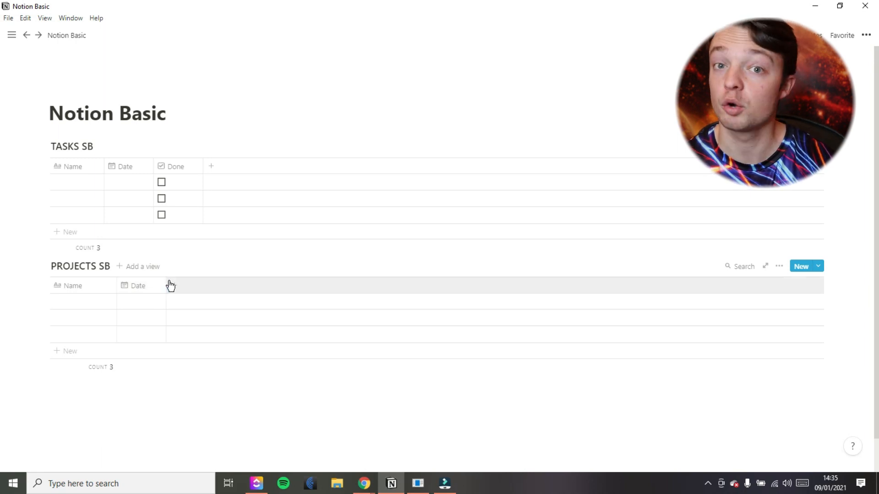
mouse_move(176, 291)
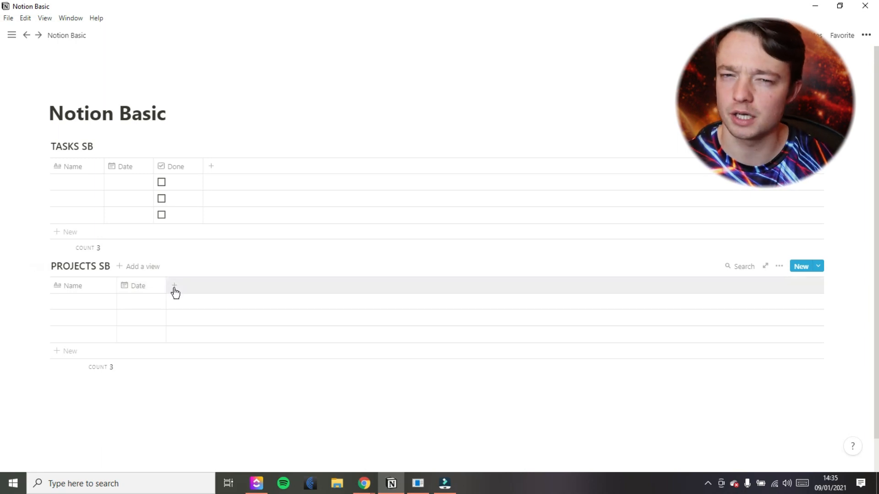
Add a Done column of type Checkbox to PROJECTS SB.
left_click(173, 285)
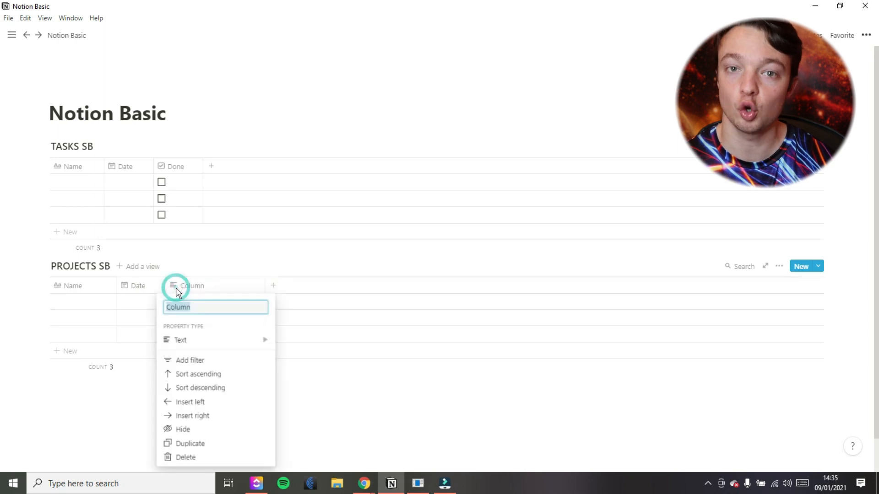
left_click(181, 340)
type("Done")
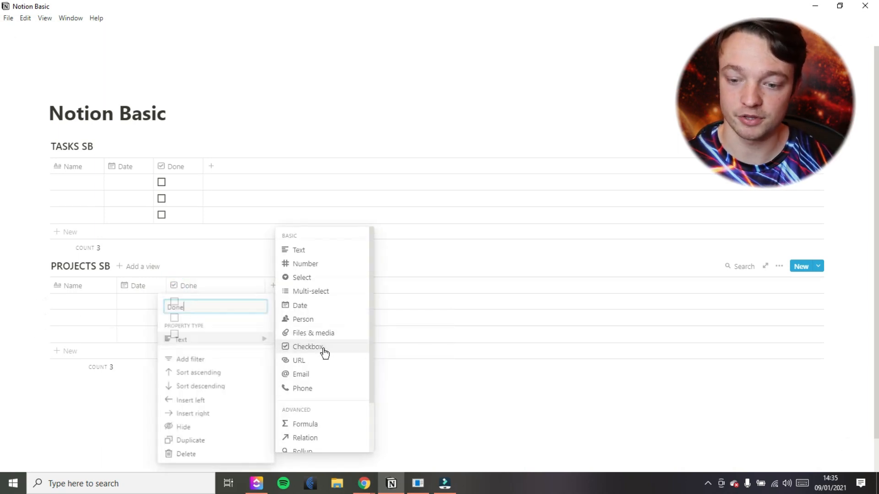
left_click(307, 346)
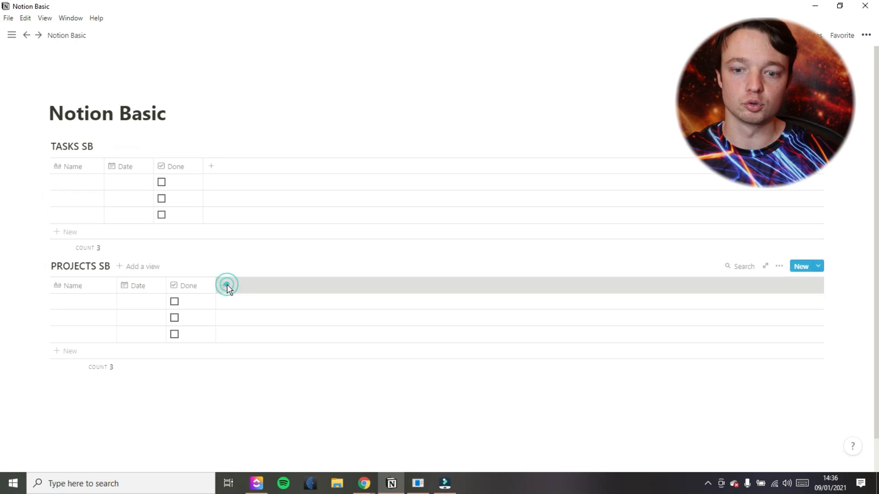
Add a Tasks relation column in PROJECTS SB linked to the TASKS SB database.
left_click(227, 285)
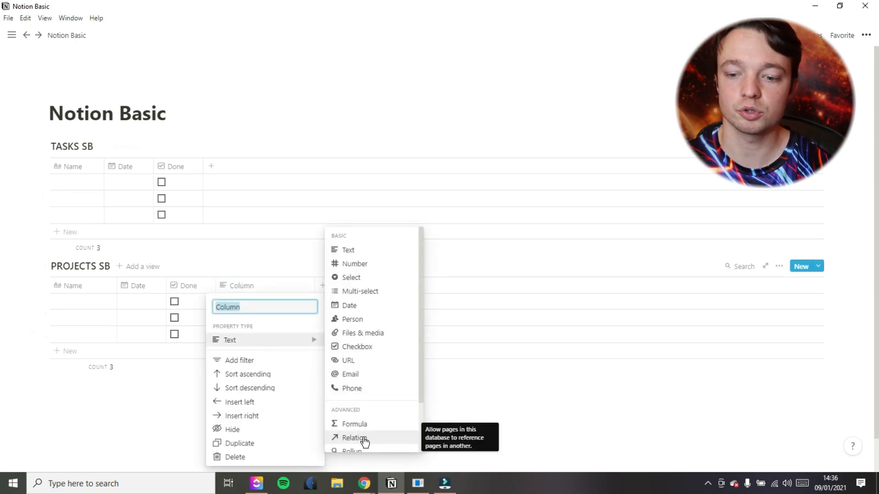
type("Task")
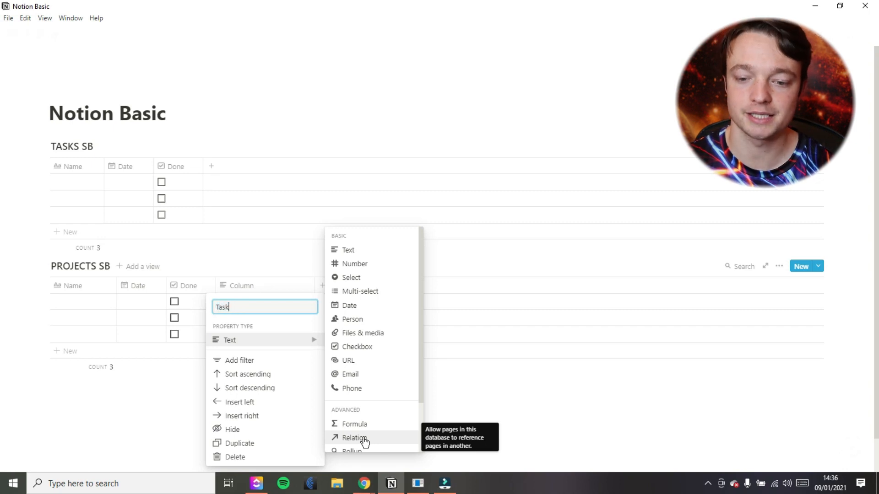
left_click(355, 437)
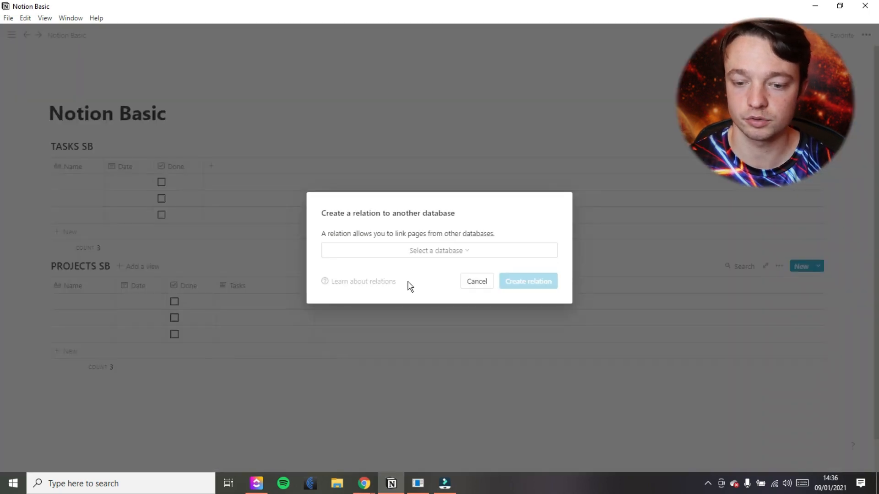
left_click(439, 250)
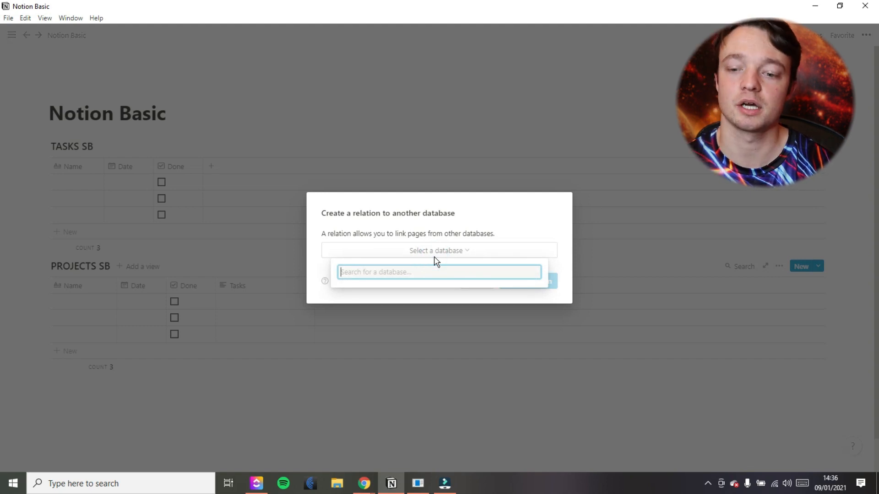
type("TASKS")
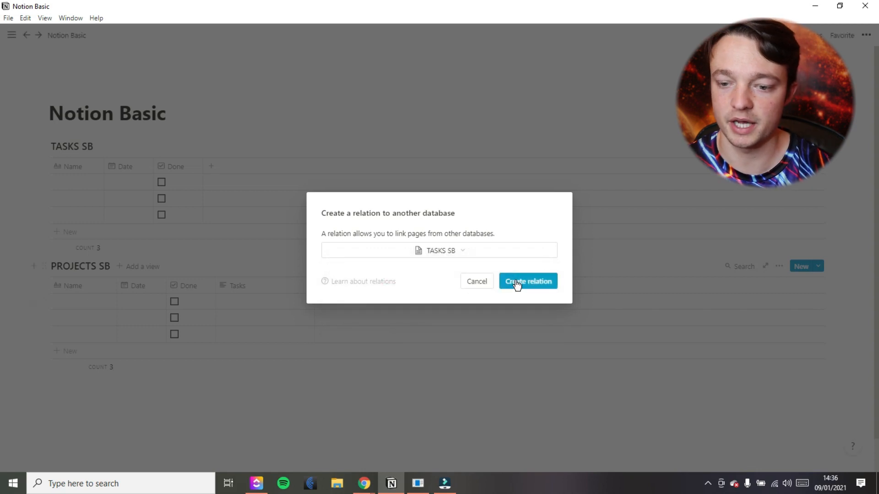
left_click(528, 280)
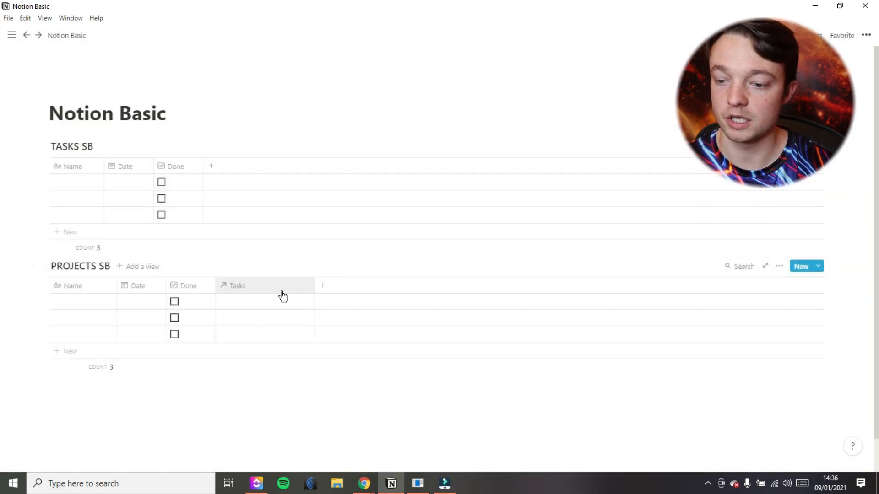
mouse_move(261, 293)
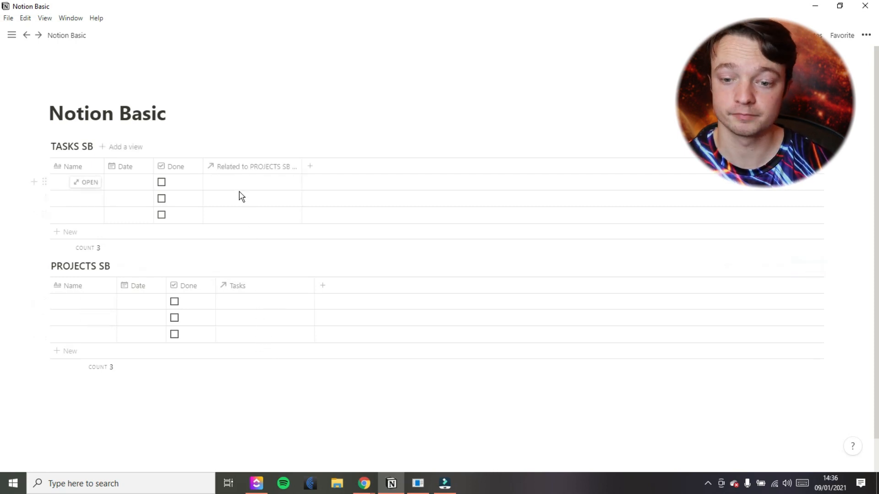
mouse_move(239, 171)
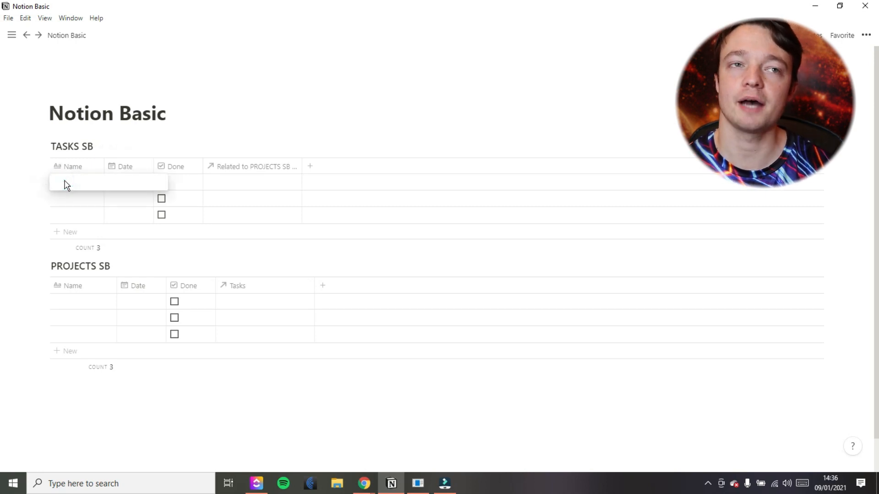
Name the task rows Scripting and the project rows video 1, video 2 and video 3.
type("Scripting")
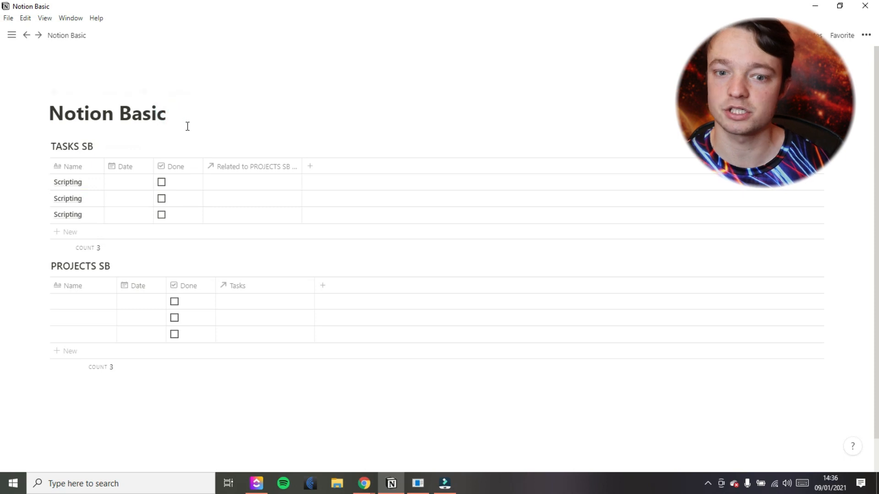
left_click(253, 181)
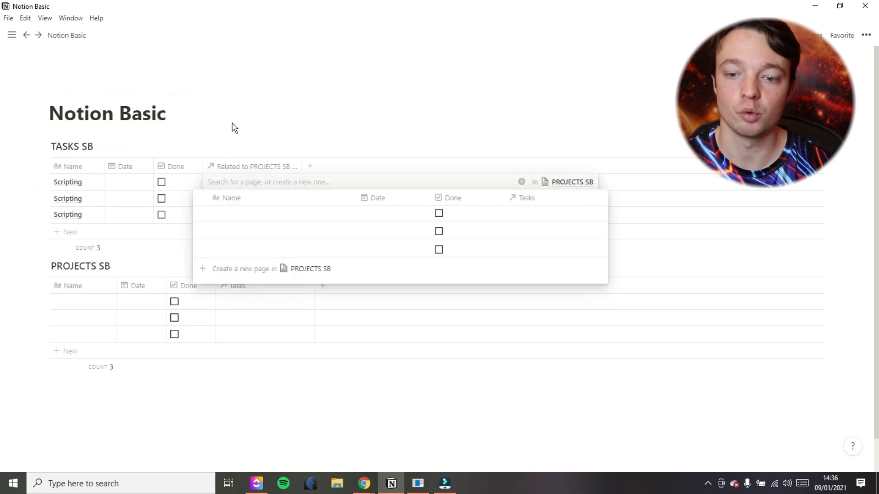
left_click(83, 301)
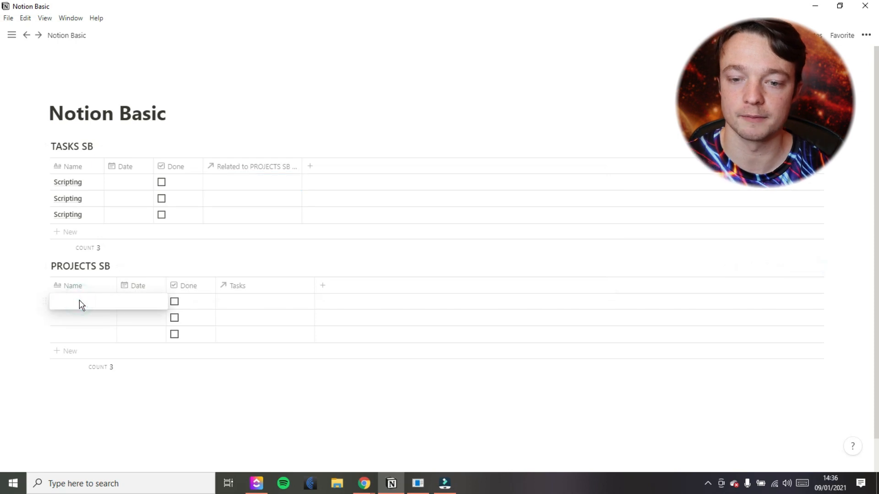
type("video 1")
left_click(83, 318)
type("video 2")
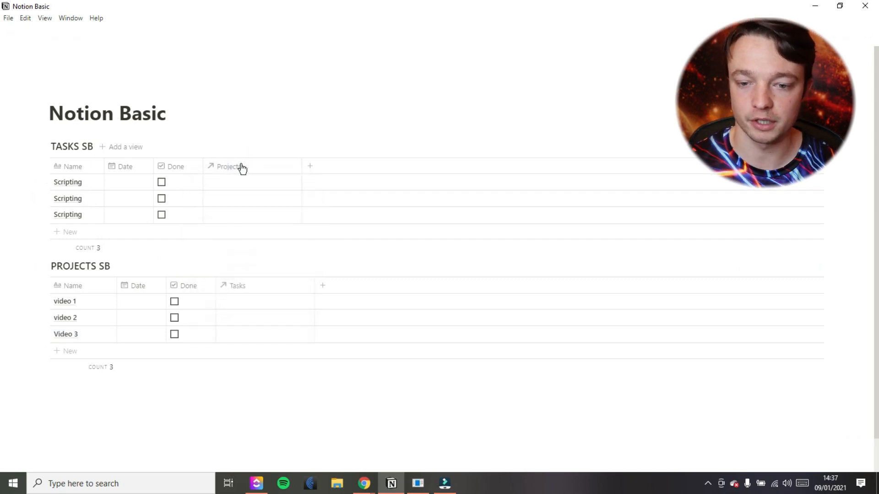
Link the first Scripting task to video 2 and the second to video 1.
left_click(253, 181)
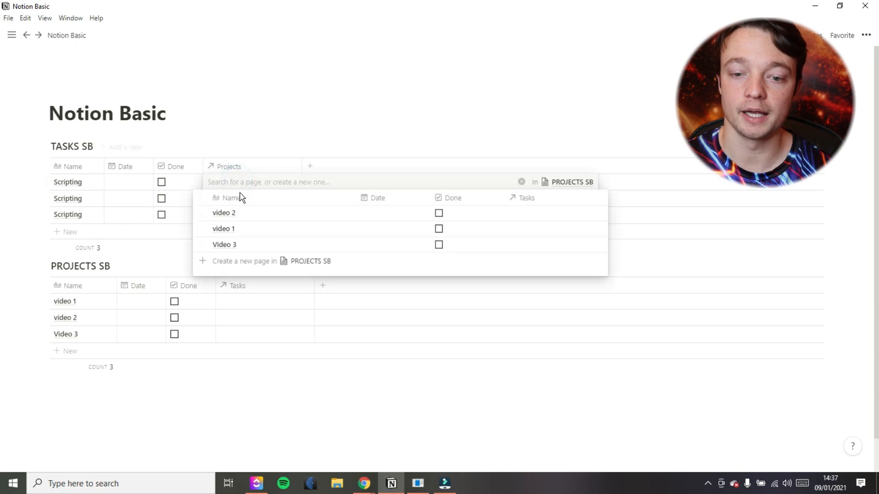
left_click(223, 212)
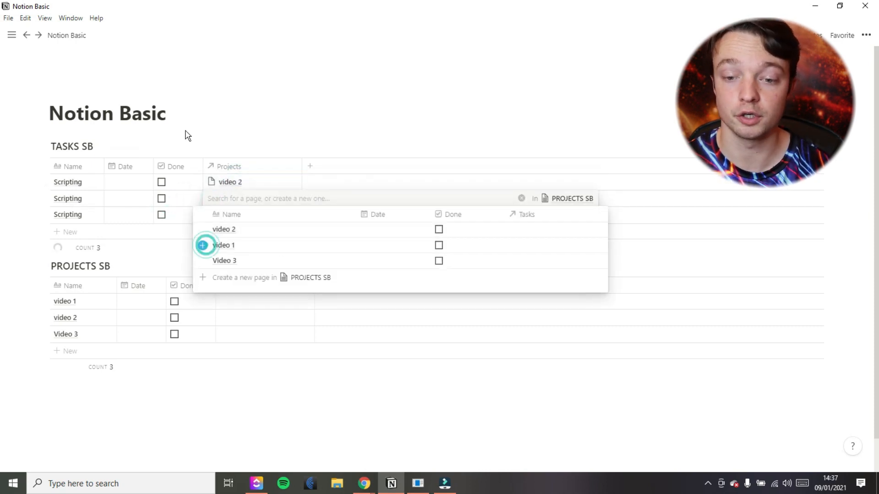
left_click(224, 246)
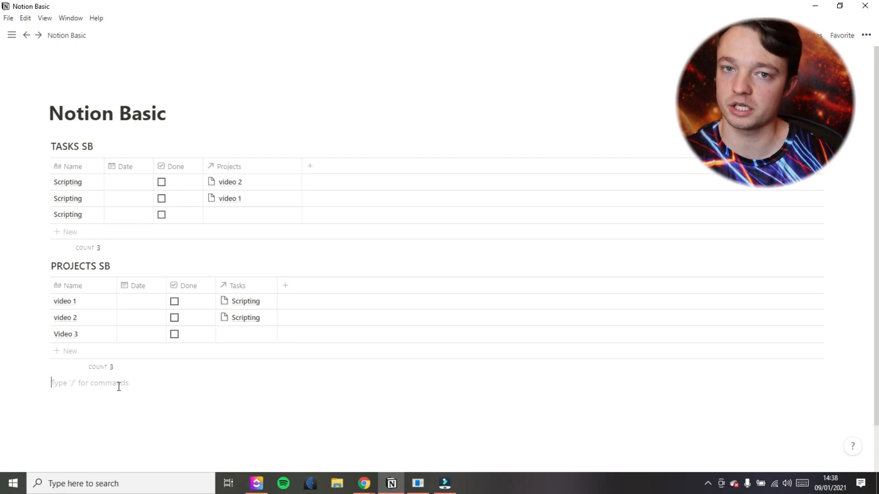
Insert a HABITS table, make Tags a Date column and date the first entry.
type("/")
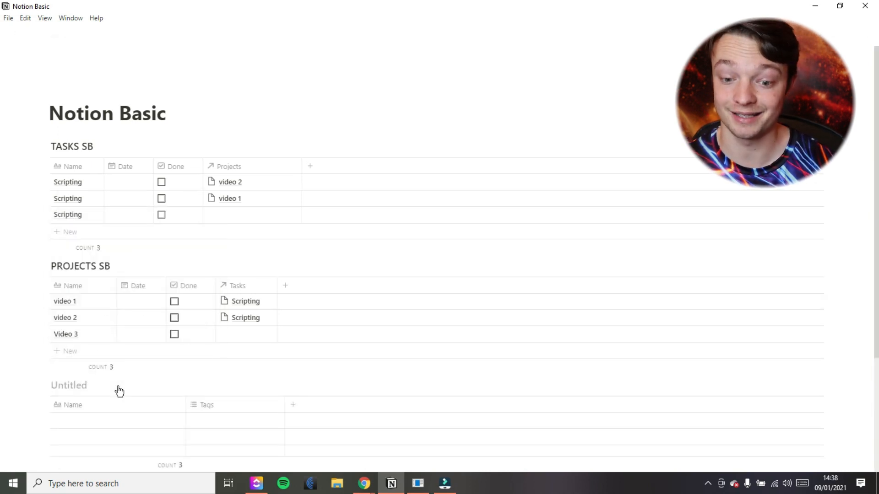
type("HABITS")
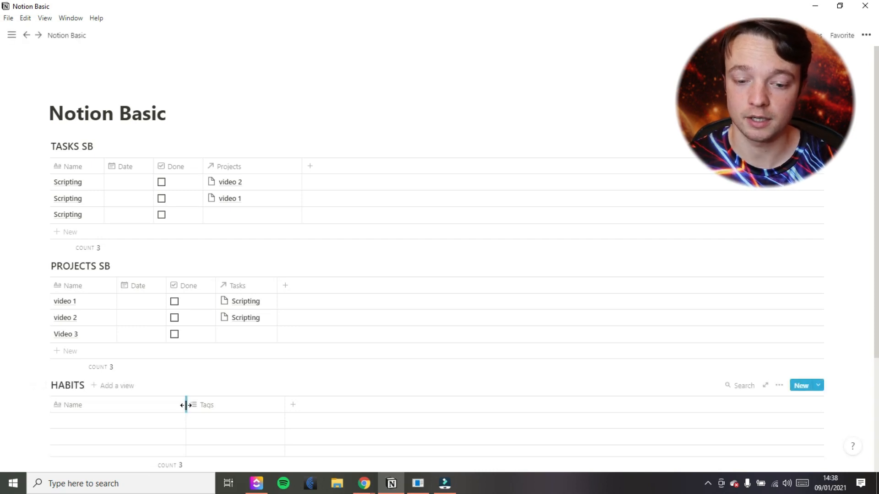
scroll("down", 3)
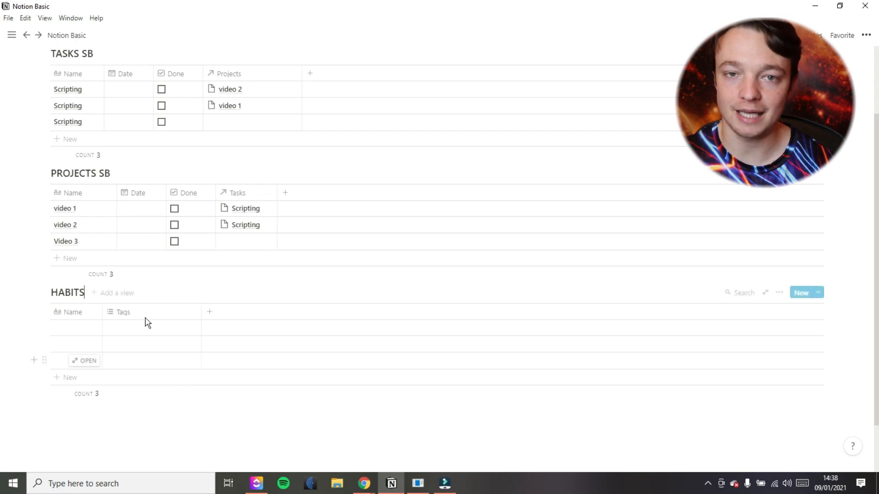
left_click(122, 312)
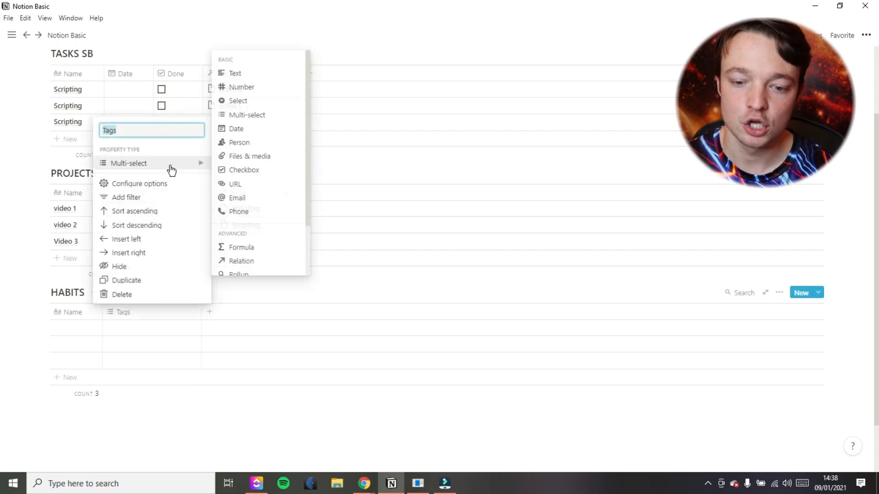
mouse_move(237, 128)
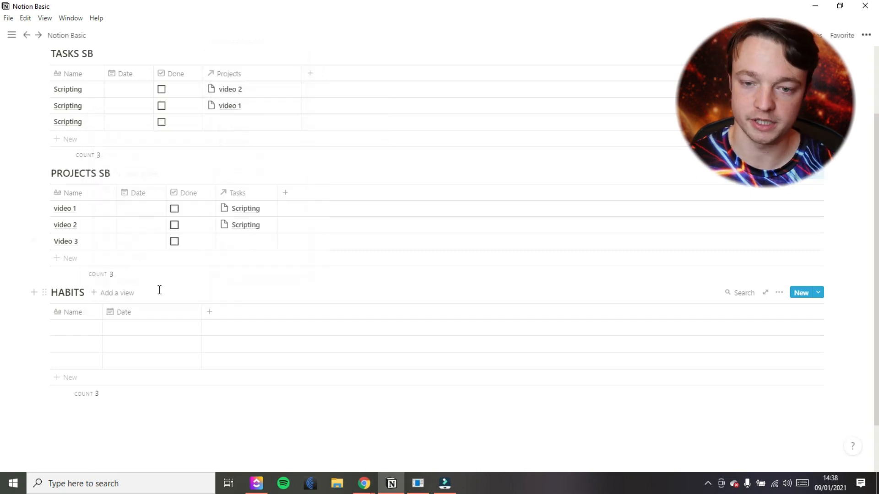
left_click(128, 89)
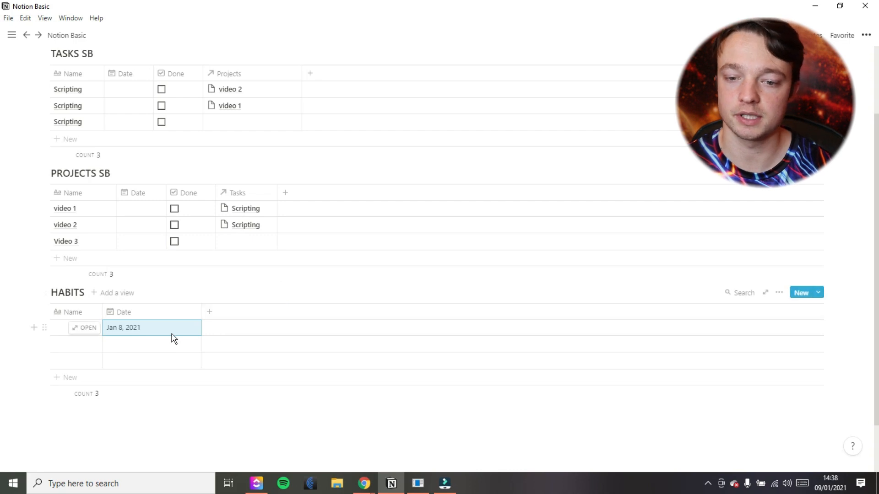
left_click(227, 312)
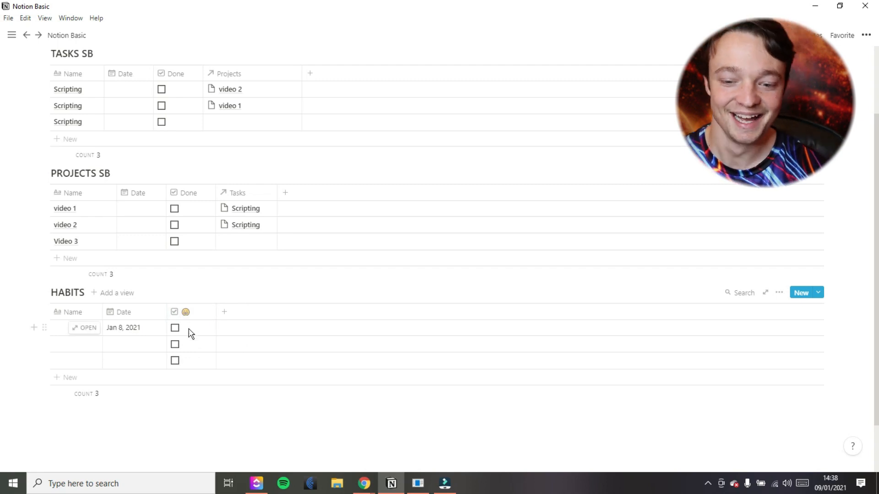
mouse_move(187, 332)
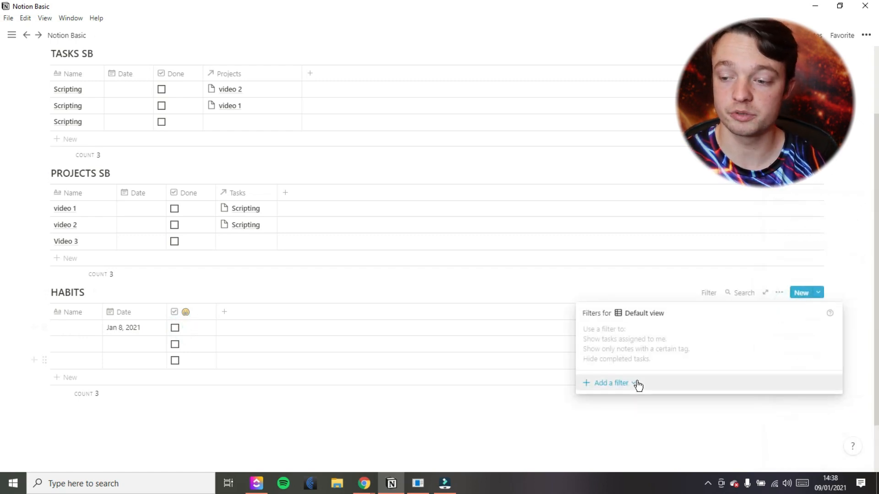
Filter HABITS to Date is Today and add a new habit row for today.
left_click(610, 382)
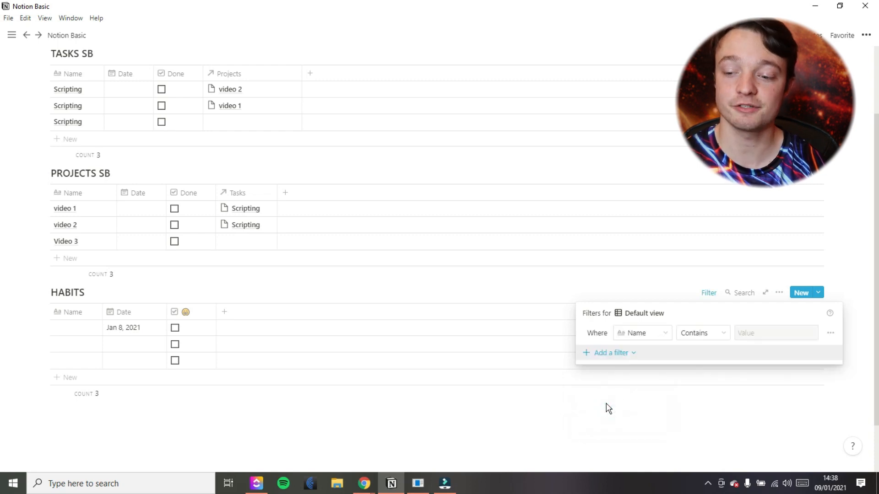
left_click(609, 353)
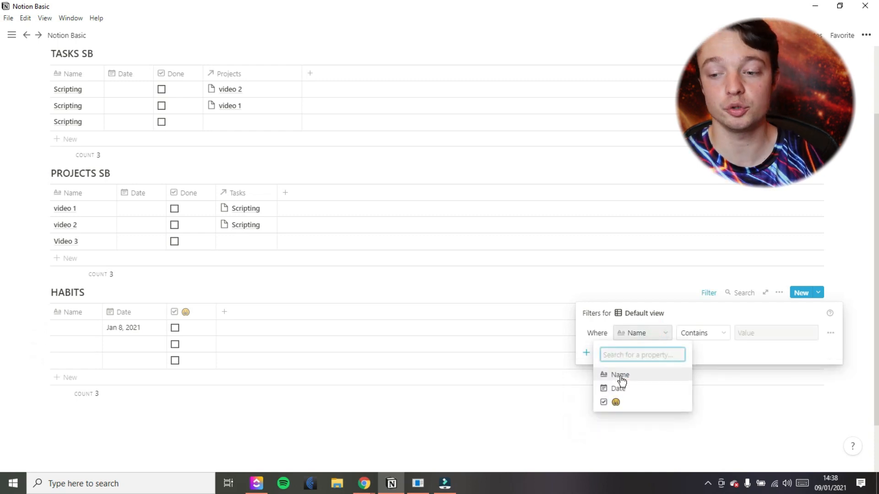
left_click(618, 388)
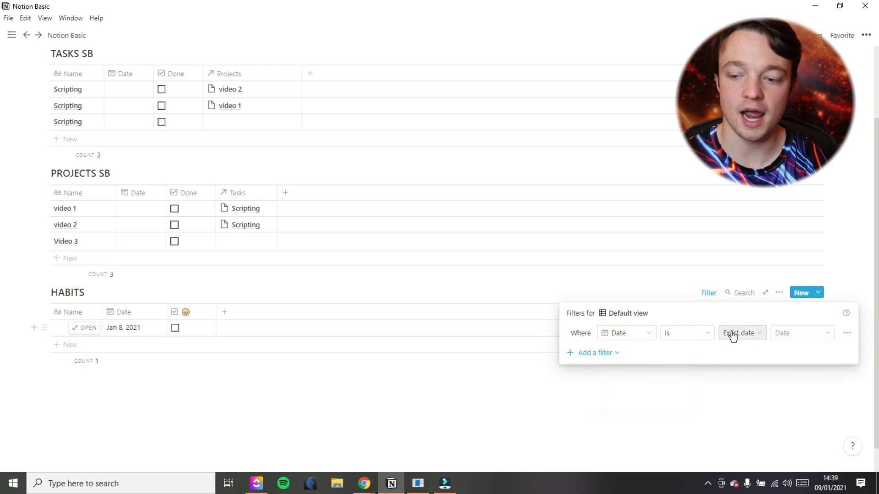
left_click(739, 332)
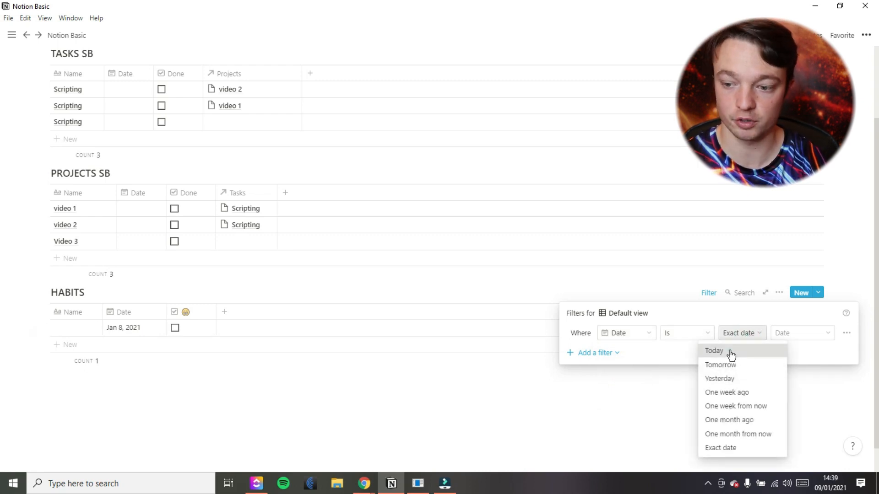
left_click(714, 351)
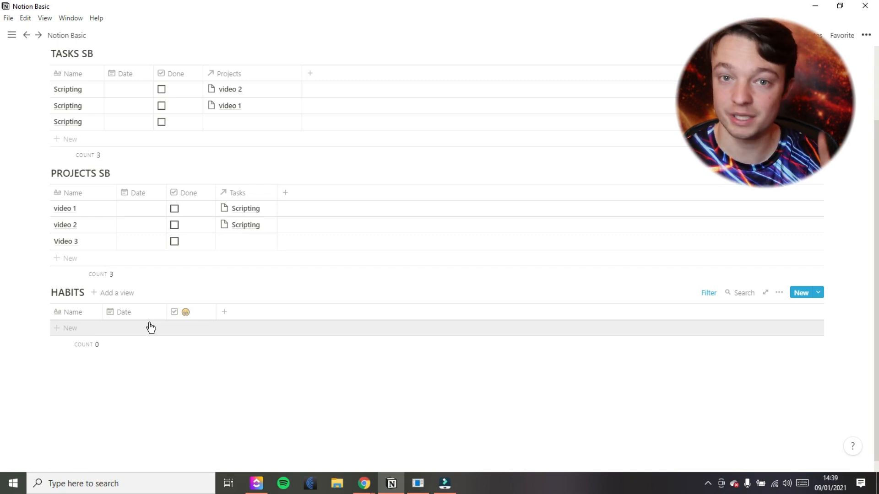
left_click(66, 327)
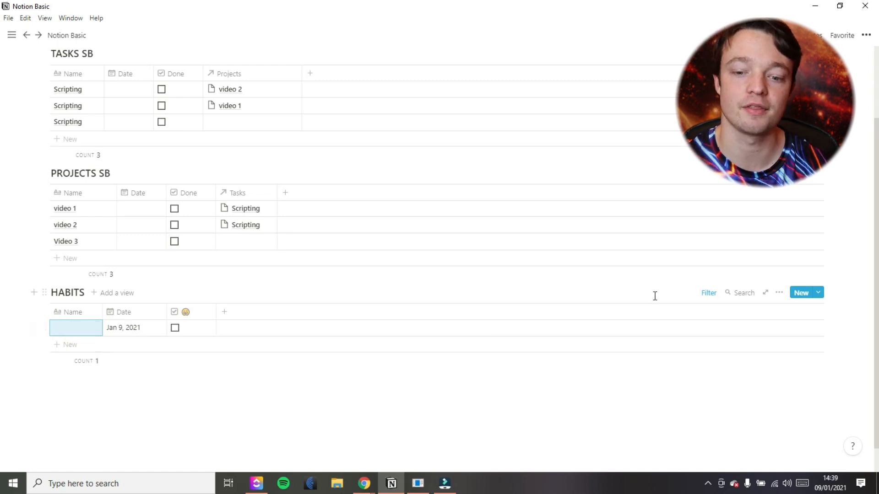
Create an unfiltered archive table view, tick habits done there, and return to Default view.
left_click(117, 293)
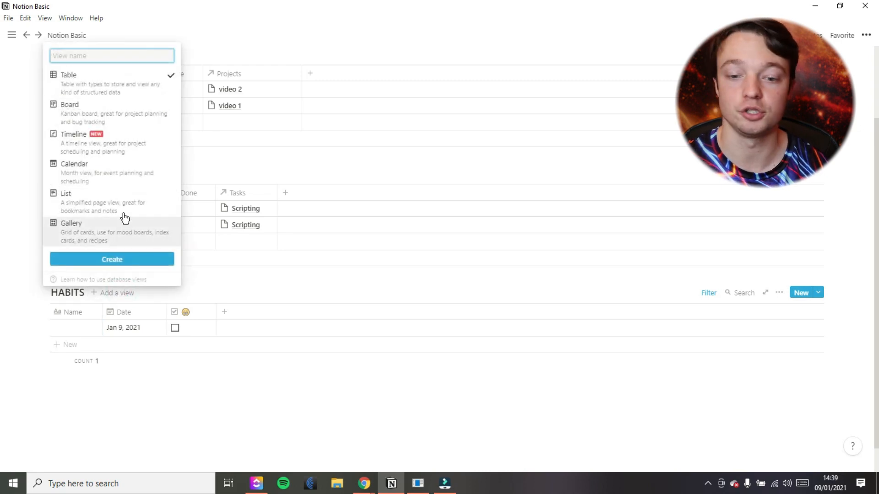
type("archive")
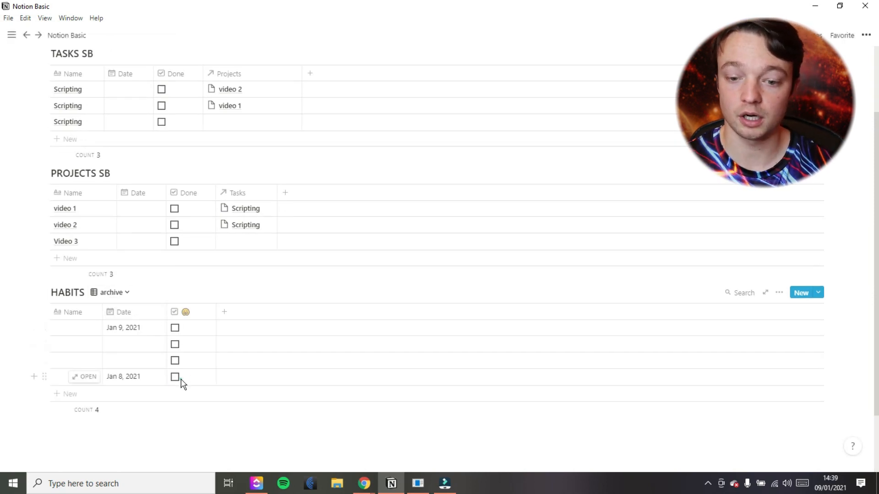
left_click(174, 376)
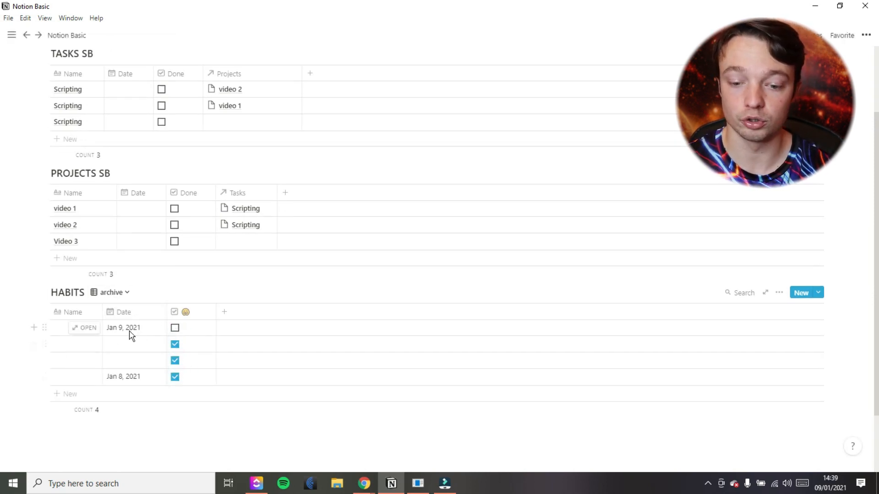
left_click(111, 292)
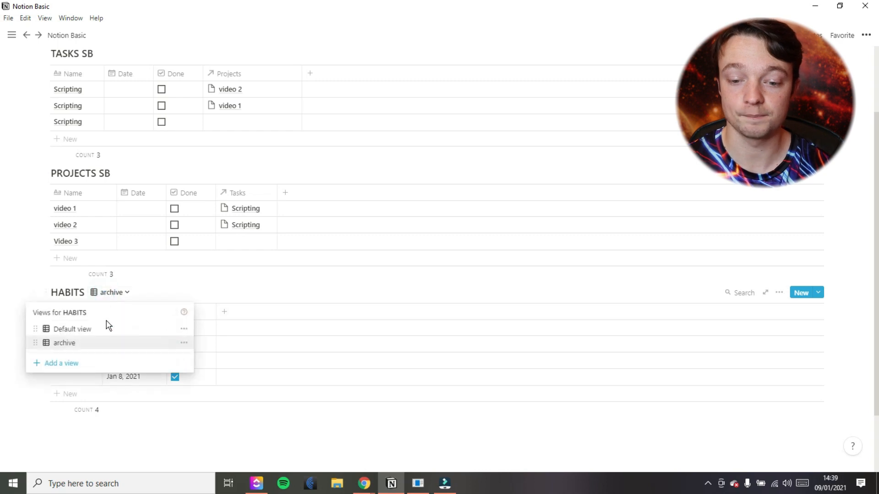
left_click(72, 328)
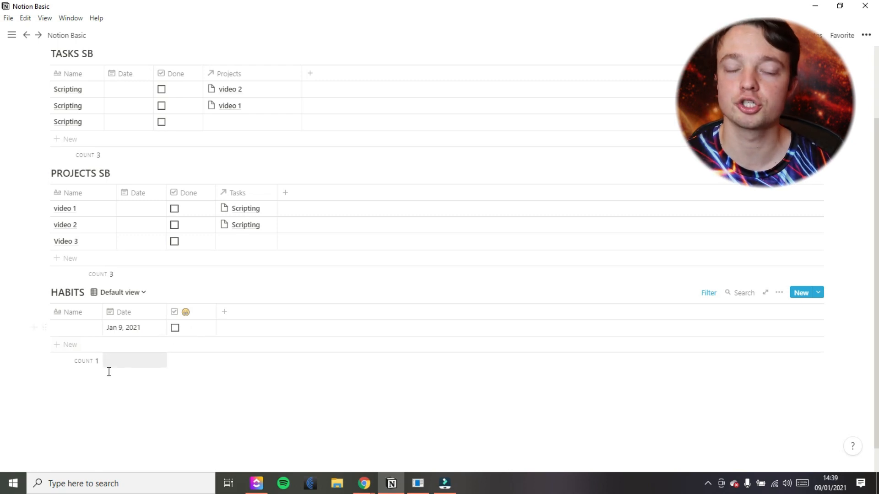
Insert an inline table database below HABITS and title it AREAS.
type("/")
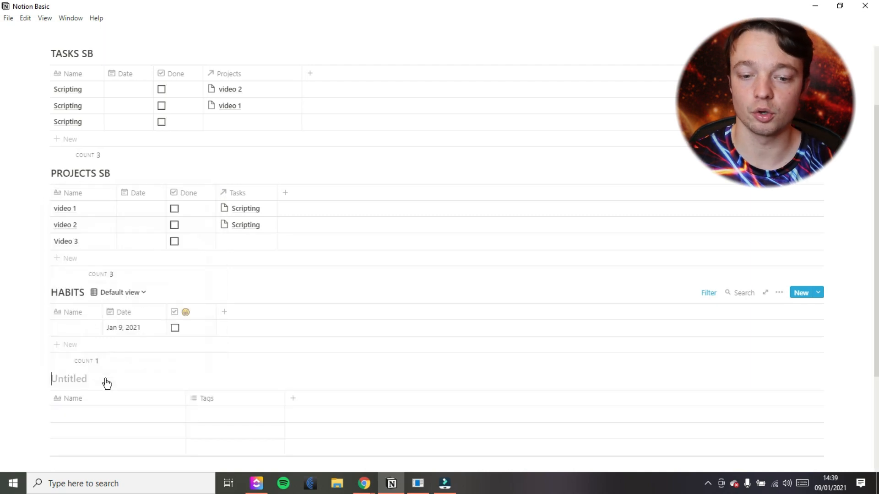
type("AREA")
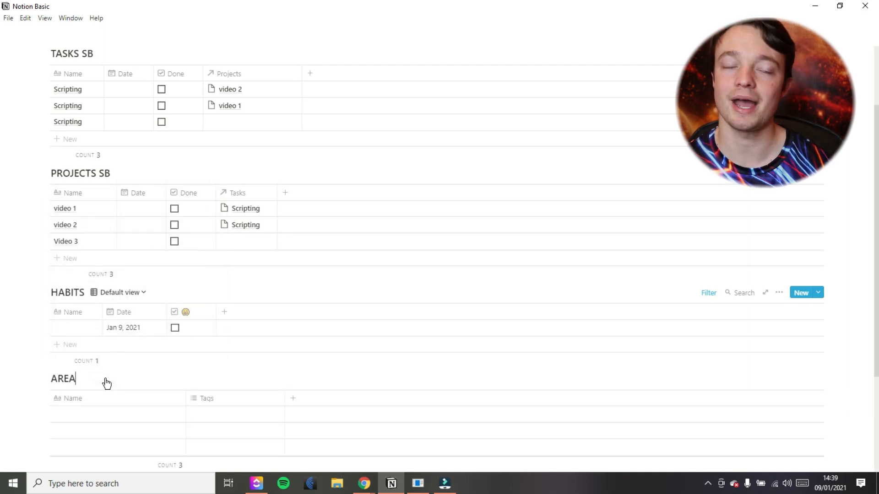
type("s")
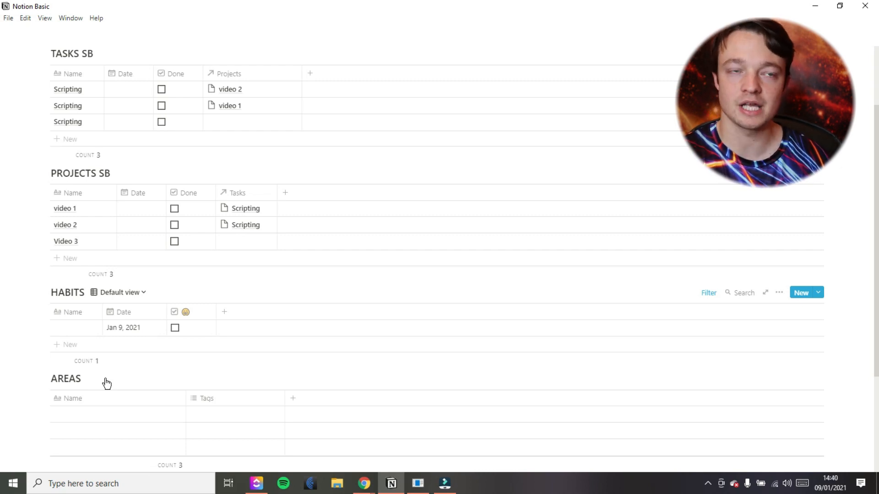
left_click(81, 378)
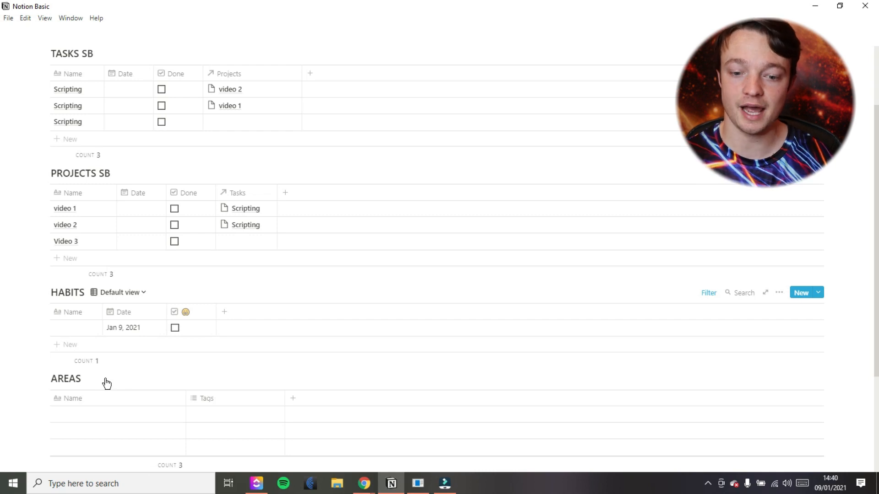
left_click(82, 378)
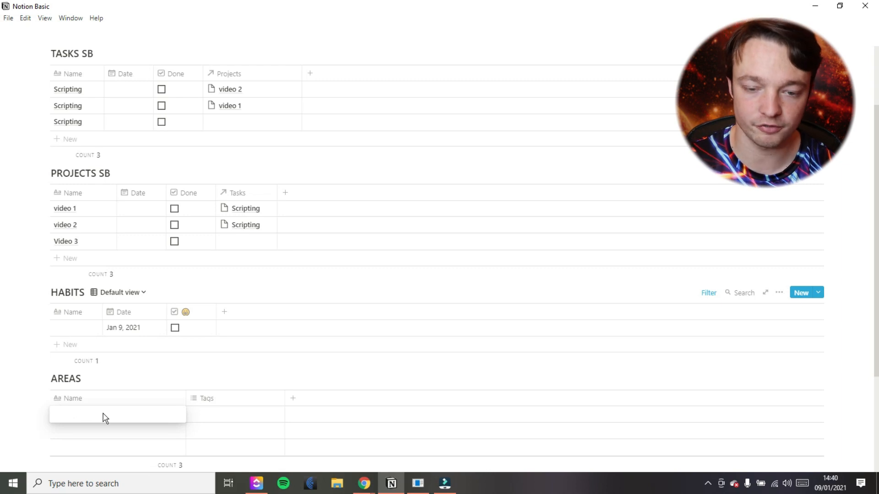
Enter Facebook, YouTube and Social Media as the three AREAS rows.
type("Facebook")
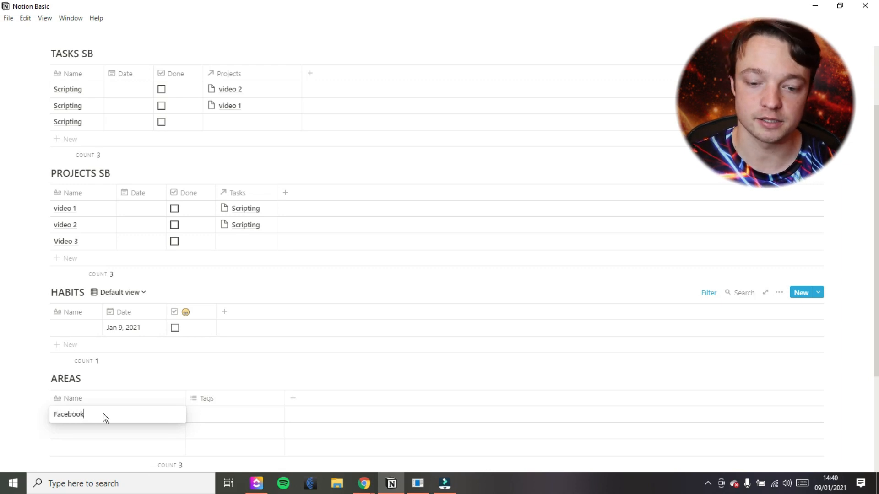
type("YouTube")
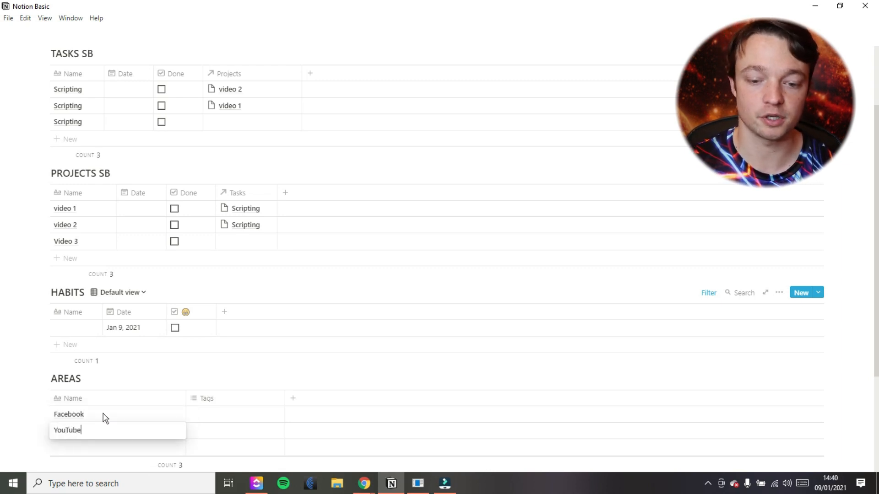
type("Social Media")
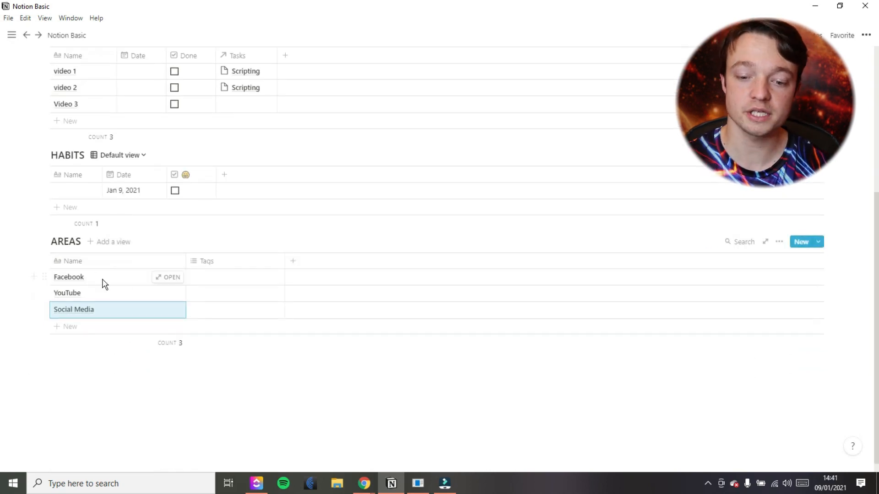
mouse_move(114, 304)
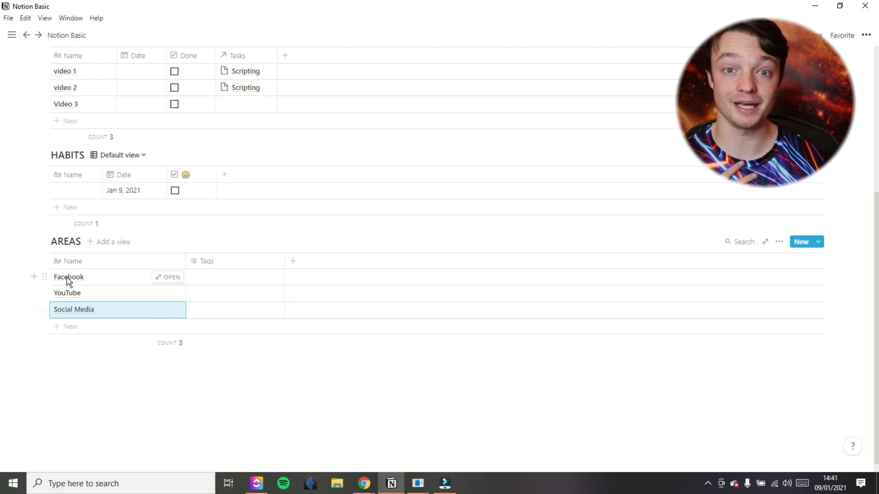
scroll("down", 3)
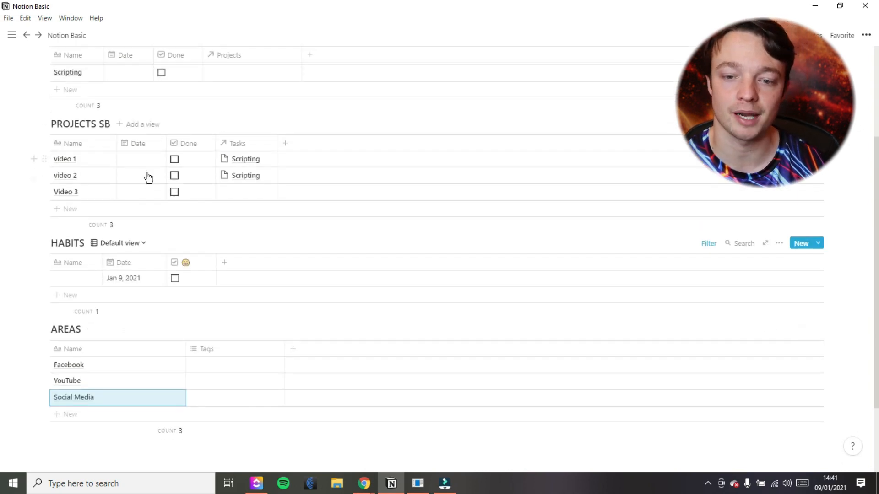
scroll("down", 3)
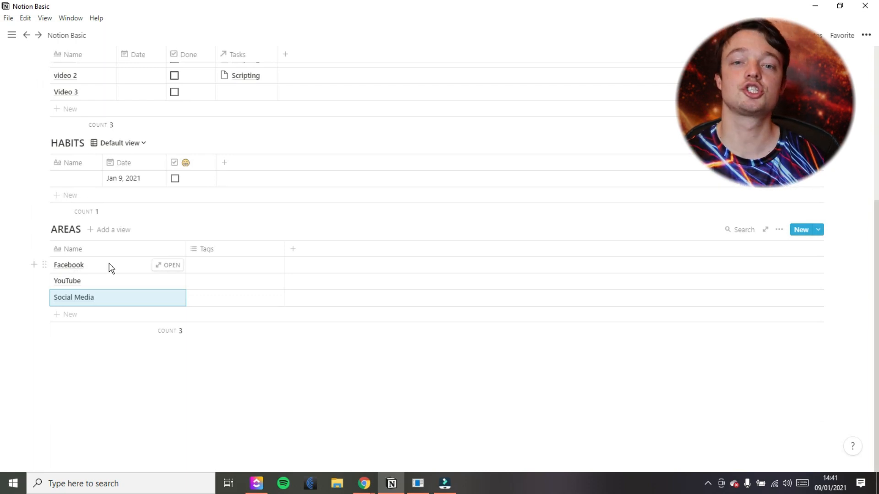
mouse_move(86, 301)
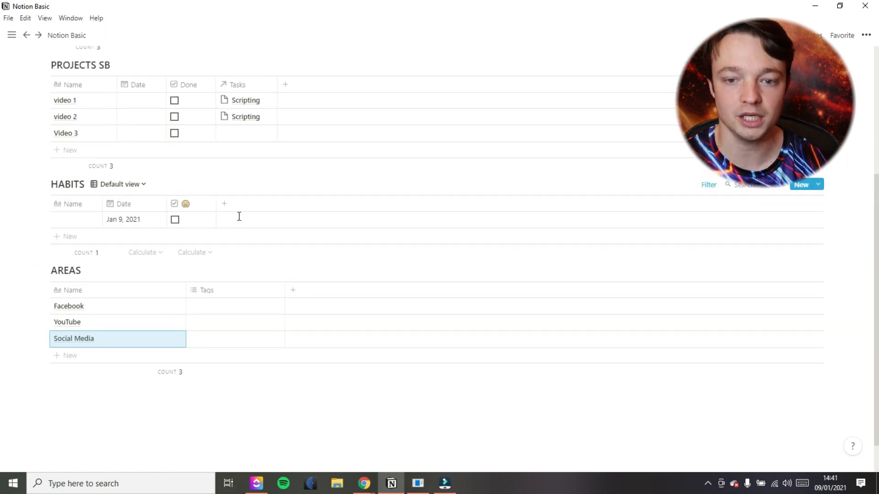
Make AREAS' Tags a Projects relation to PROJECTS SB and assign video 1 to YouTube, video 2 to Facebook.
left_click(206, 290)
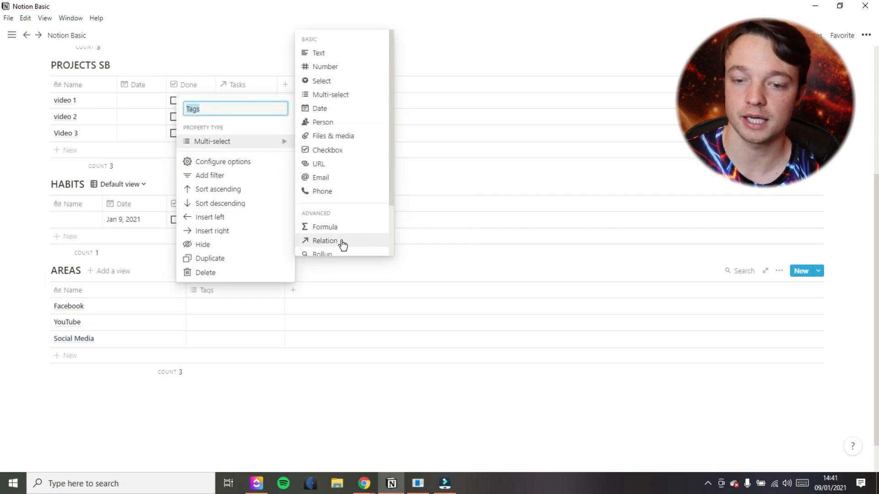
type("Pro")
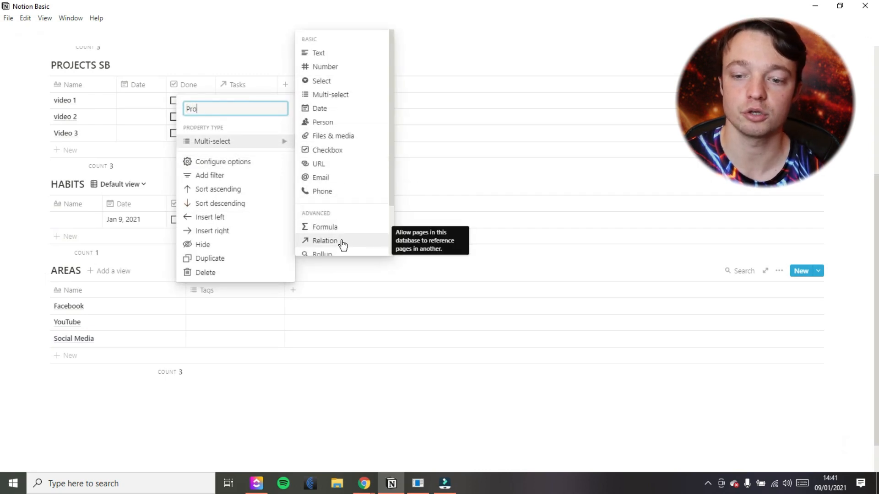
left_click(324, 241)
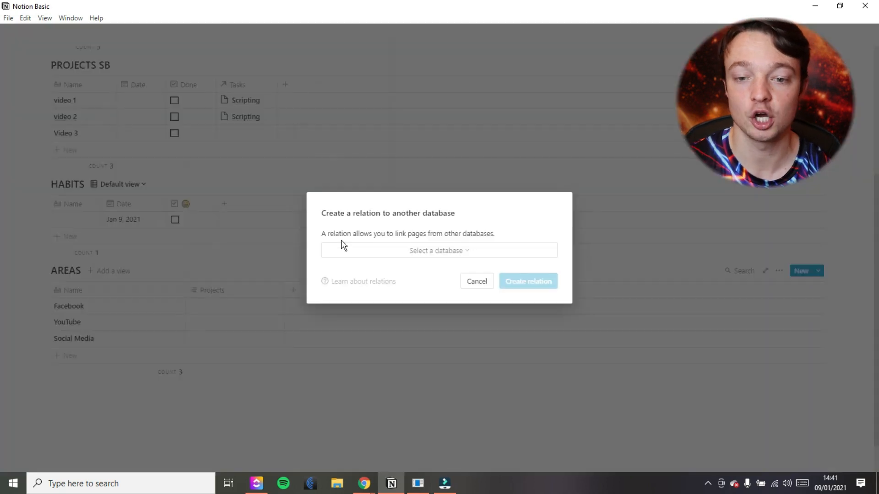
left_click(439, 251)
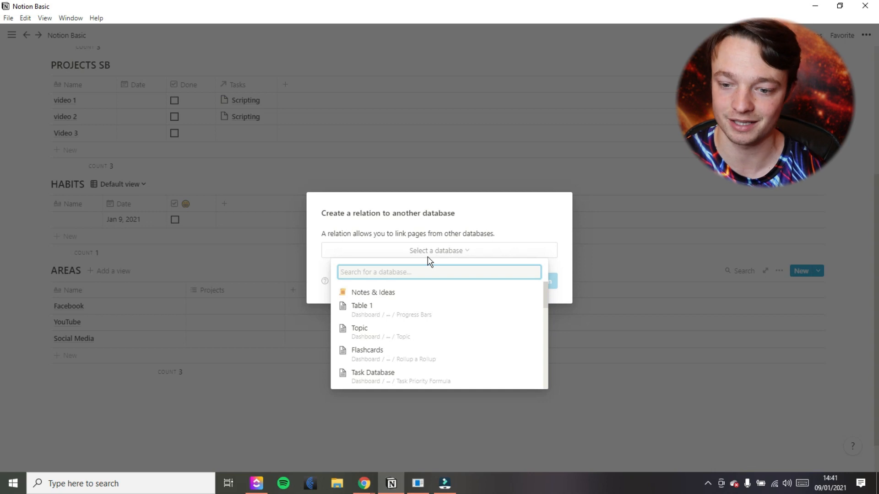
type("projcets")
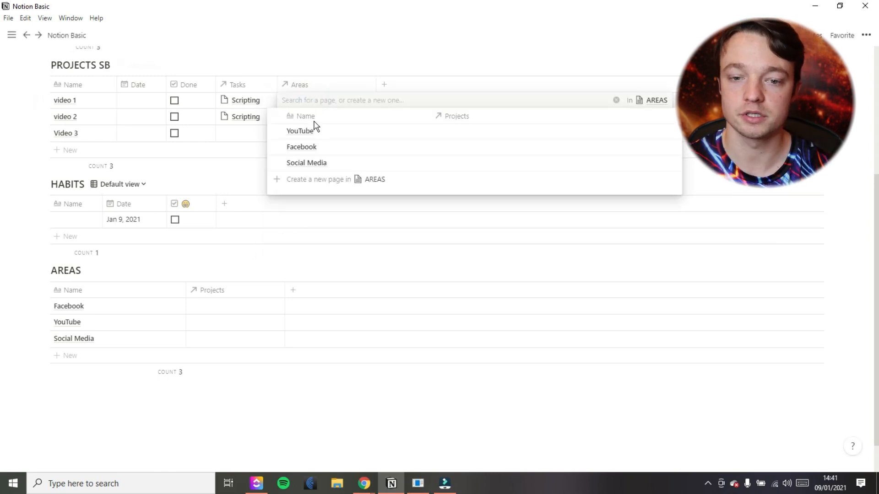
left_click(301, 131)
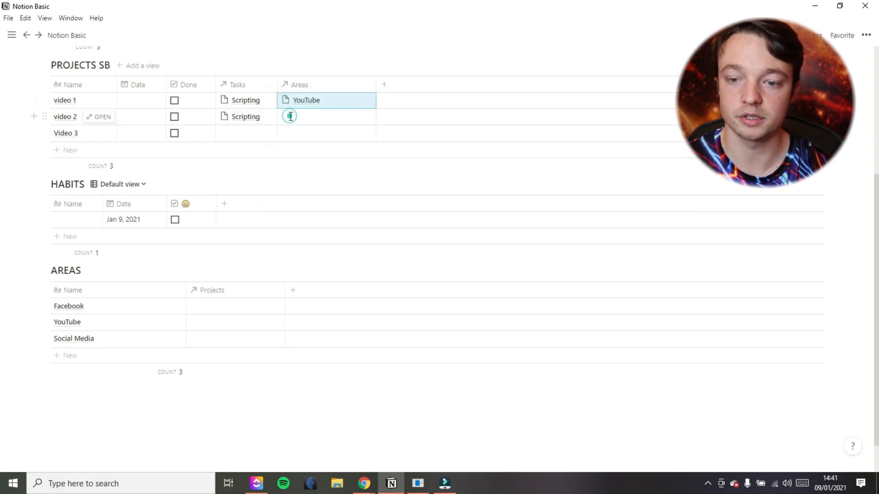
left_click(290, 117)
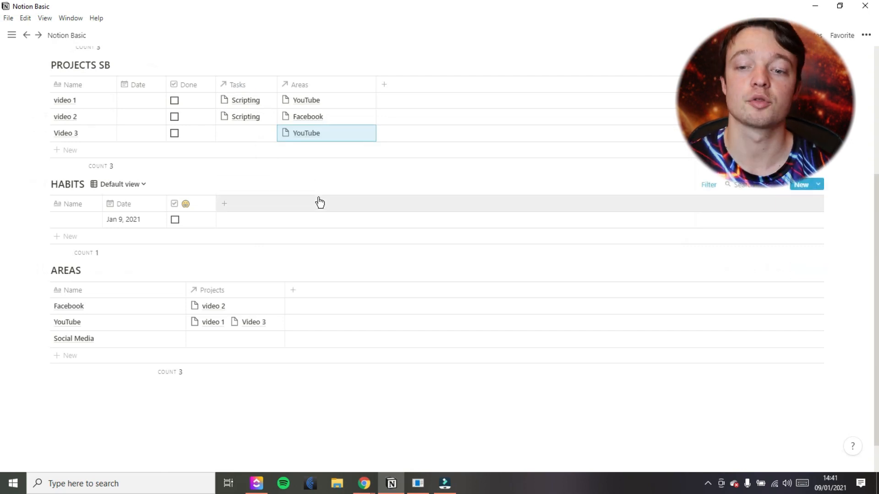
Start a new AREAS page template and paste the copied database link into its body.
scroll("down", 3)
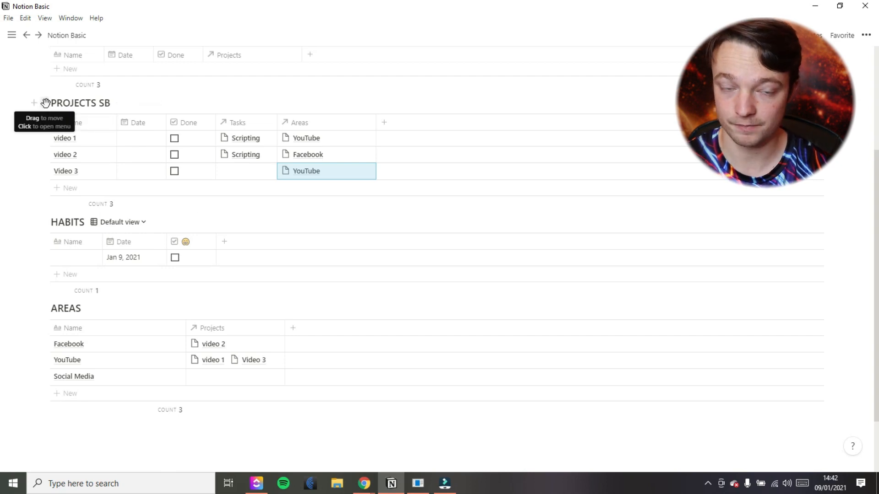
left_click(44, 103)
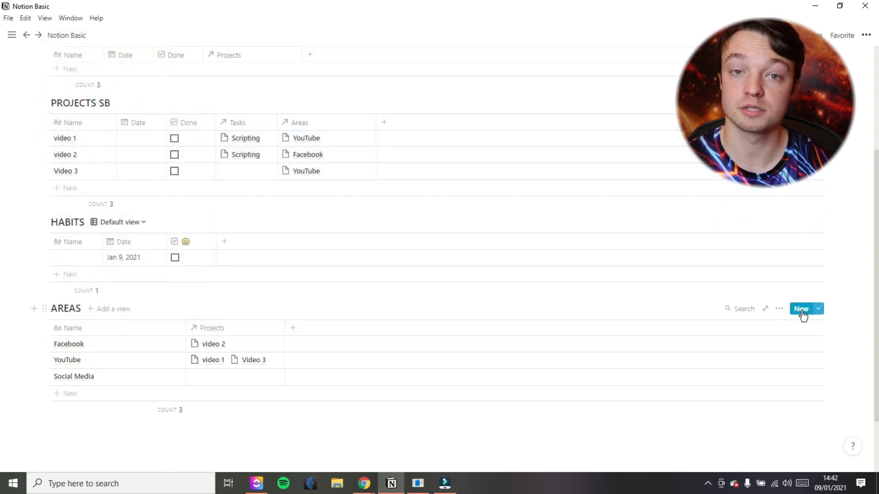
left_click(817, 308)
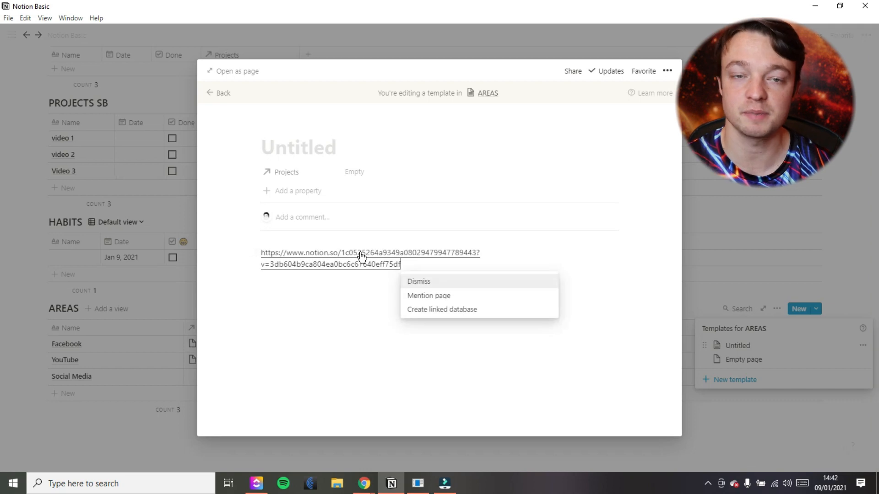
Turn the pasted PROJECTS SB link in the AREAS template into a linked database.
left_click(441, 310)
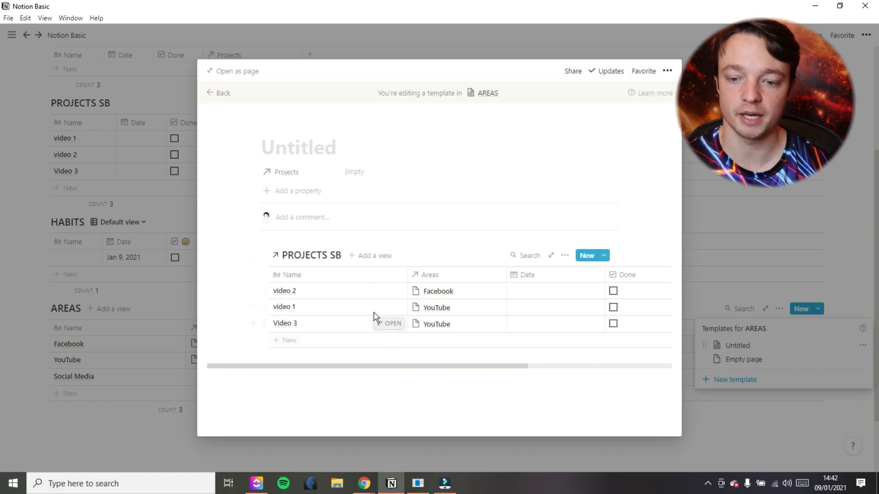
mouse_move(374, 313)
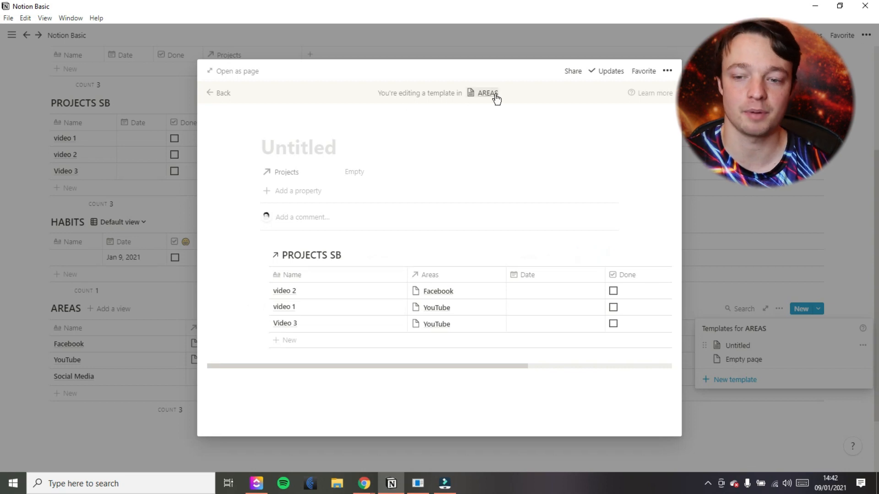
mouse_move(307, 146)
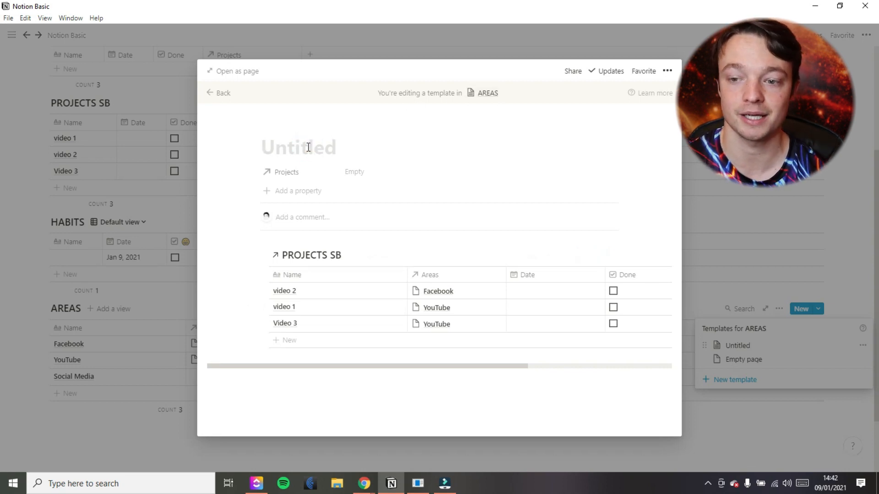
Title the template 'Area Template' and add a Calendar view to its linked PROJECTS SB.
type("Area Template")
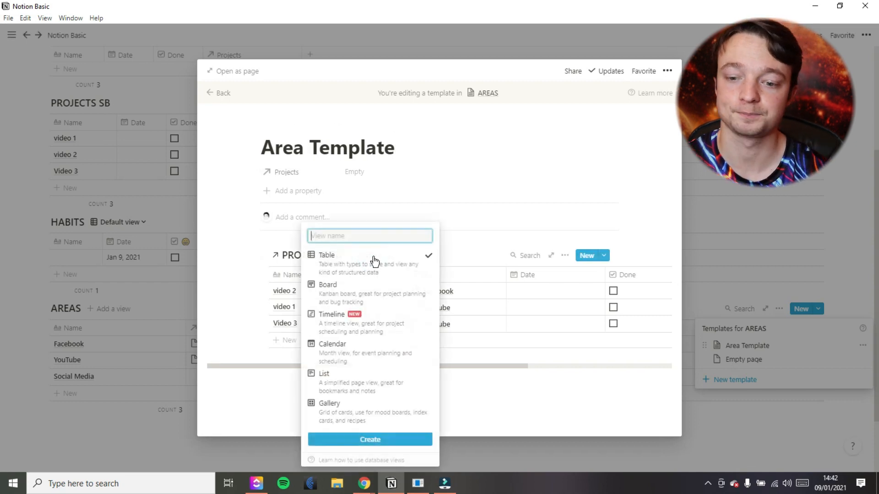
mouse_move(414, 284)
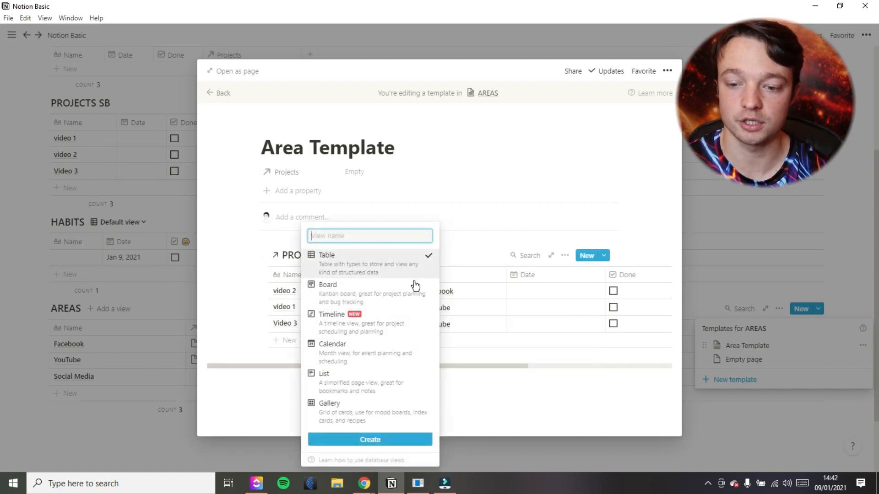
left_click(342, 351)
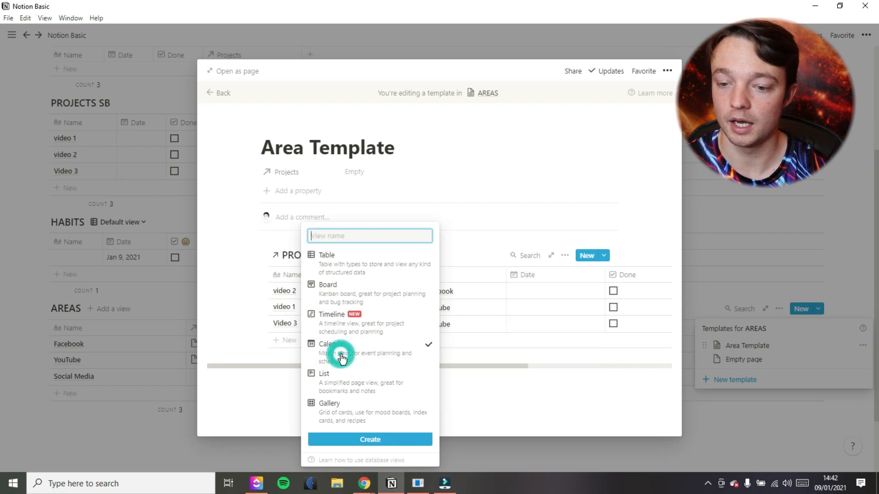
left_click(369, 440)
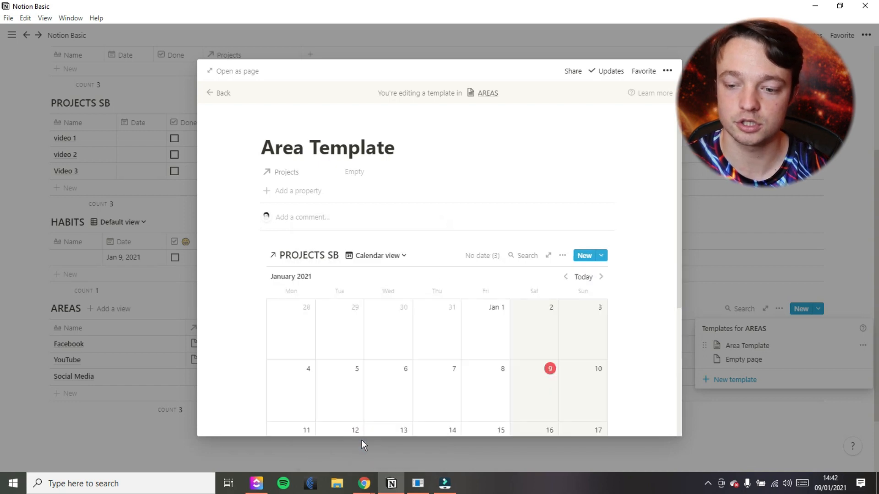
left_click(376, 255)
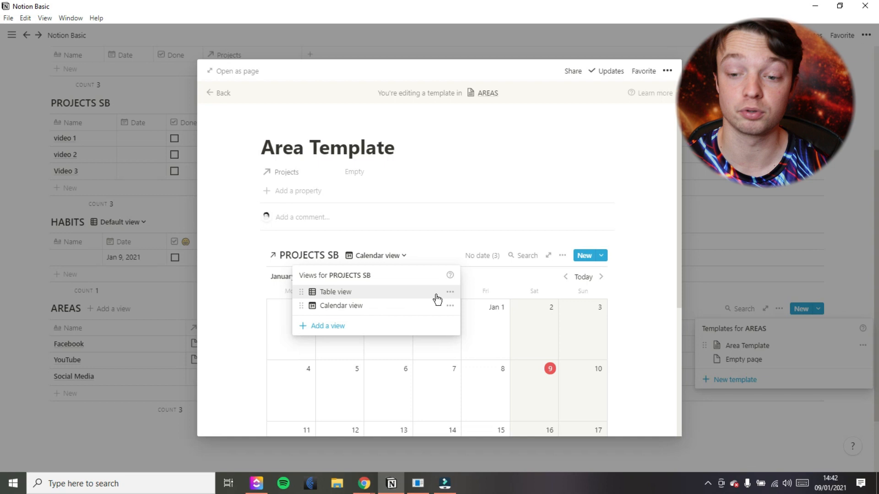
Delete the Table view so only the calendar remains, and start a filter on it.
left_click(450, 291)
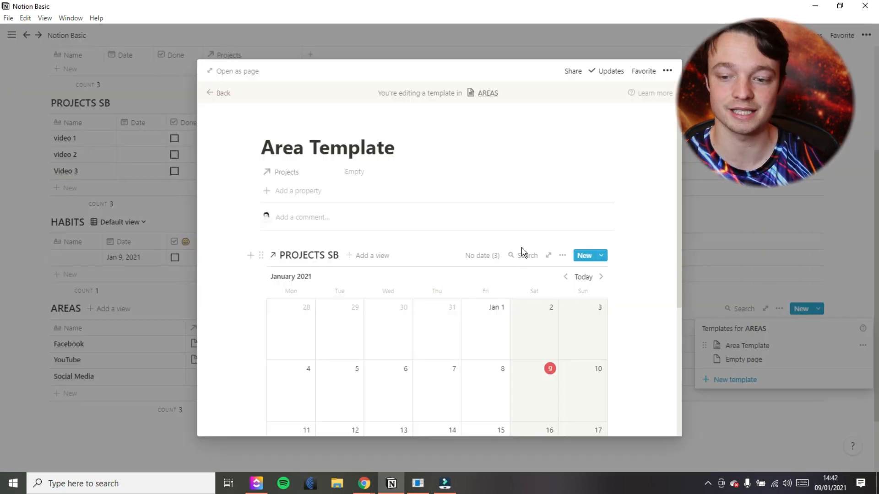
left_click(562, 255)
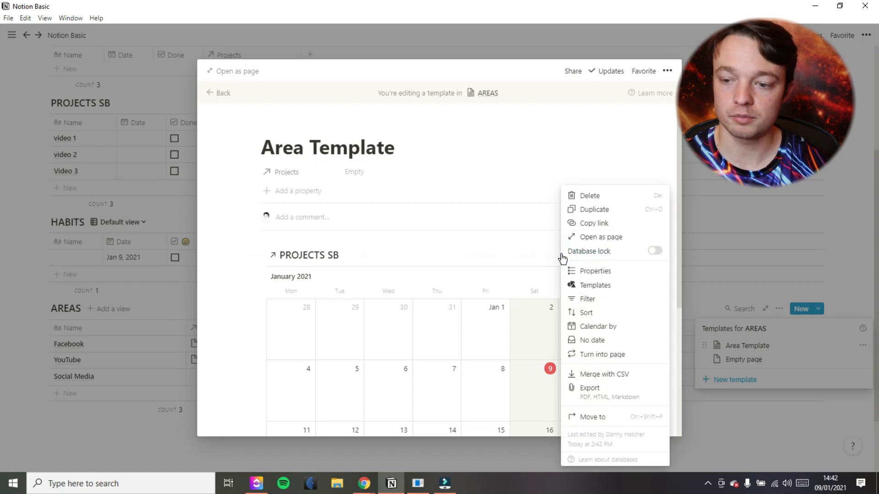
left_click(585, 298)
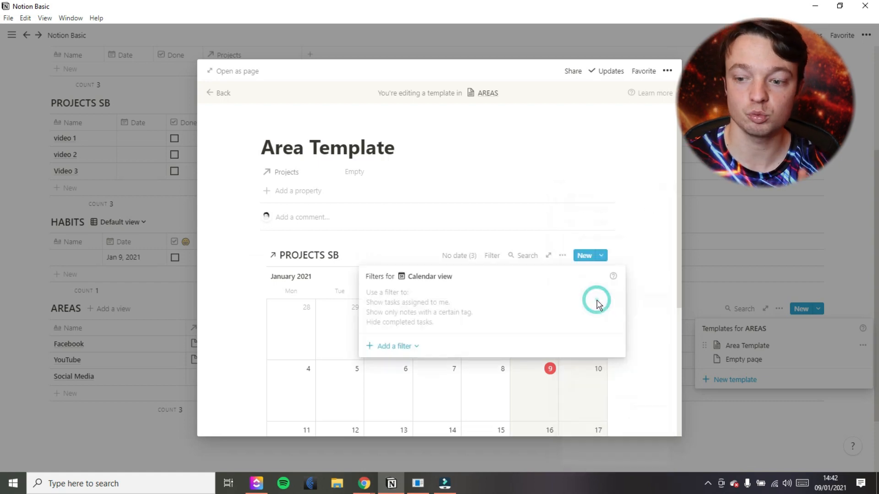
left_click(393, 346)
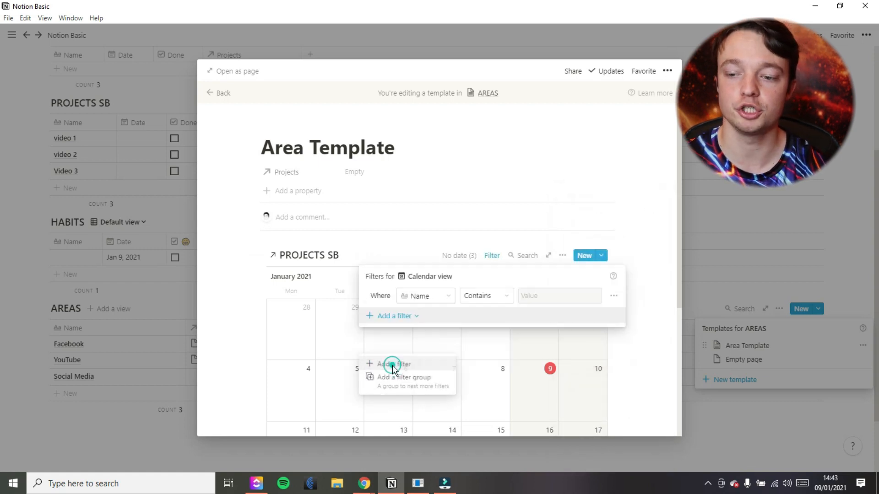
Filter the calendar on the Areas relation (Contains), then close the template editor.
left_click(424, 295)
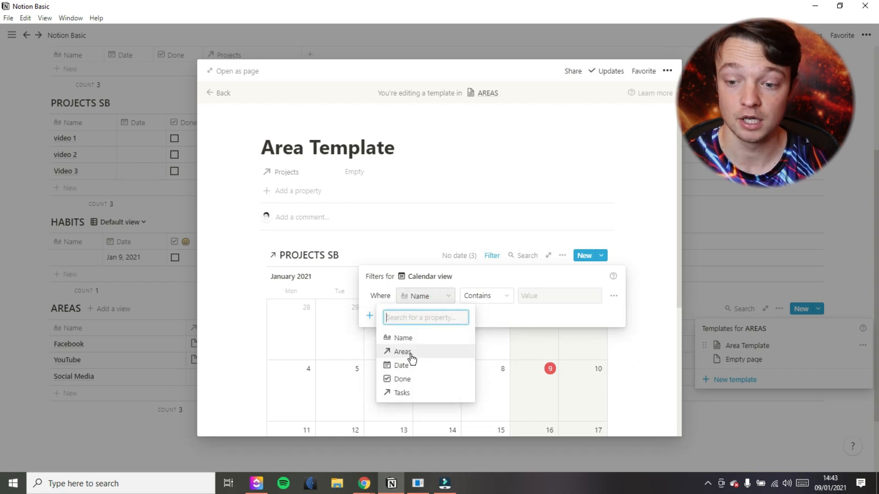
left_click(401, 352)
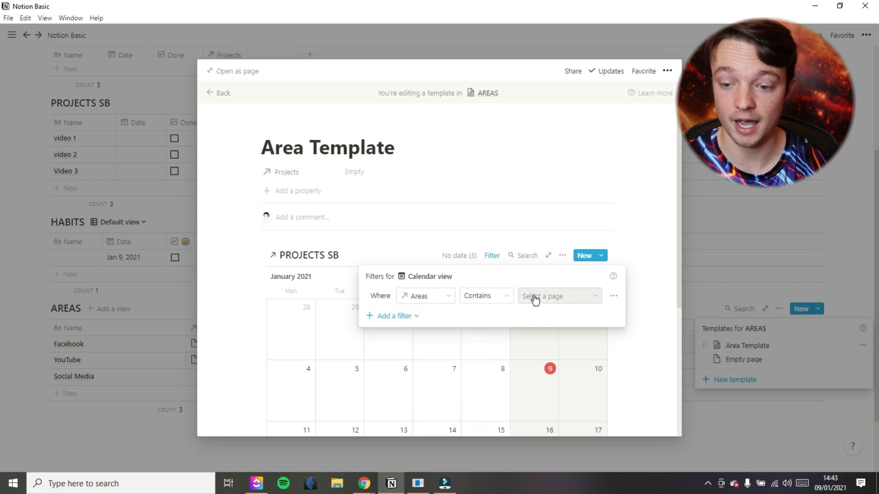
left_click(558, 296)
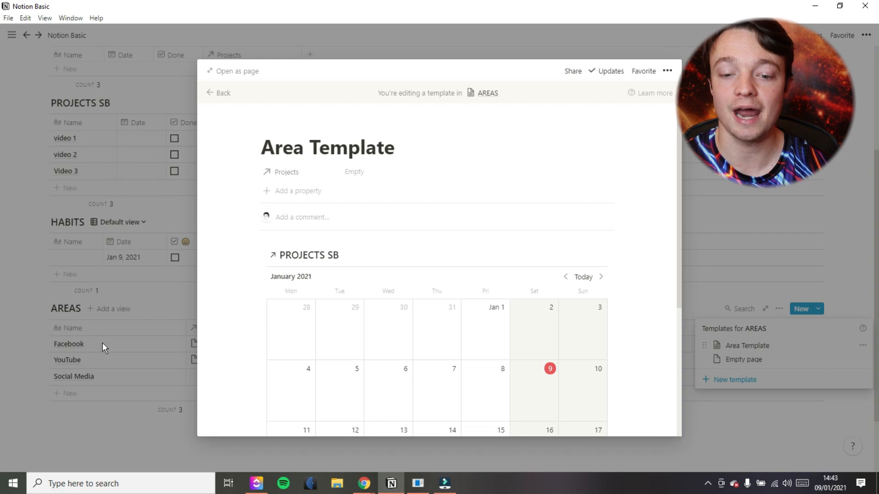
mouse_move(306, 269)
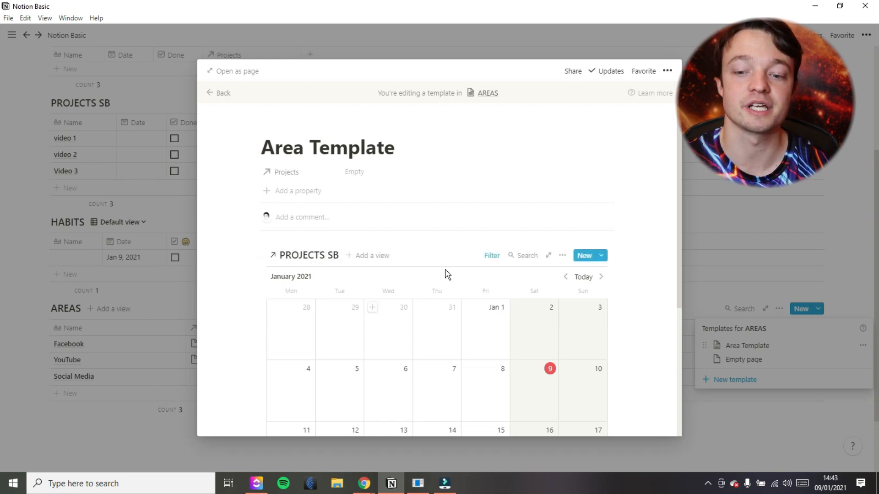
left_click(492, 255)
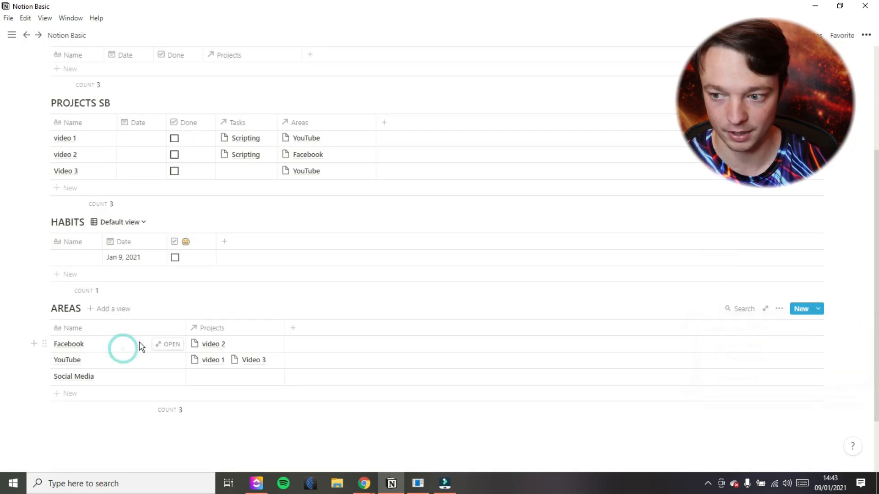
Apply Area Template to the Facebook page and place video 2 on January 9 of its calendar.
left_click(167, 343)
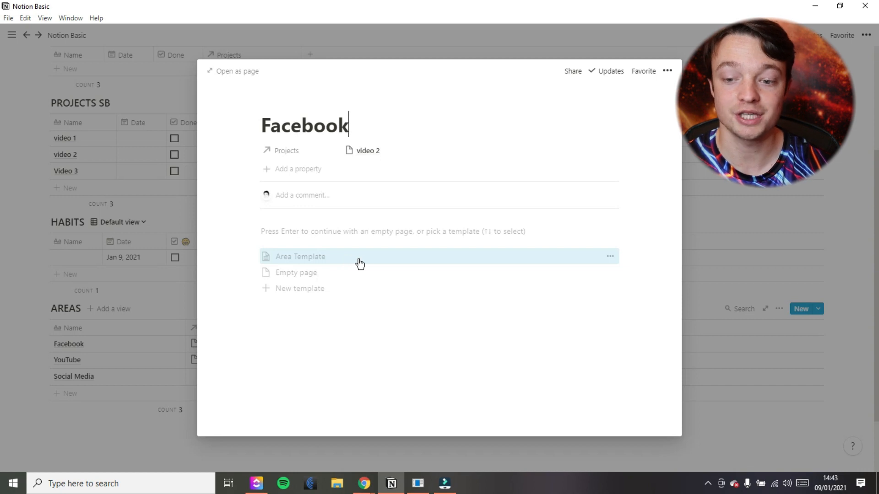
left_click(300, 256)
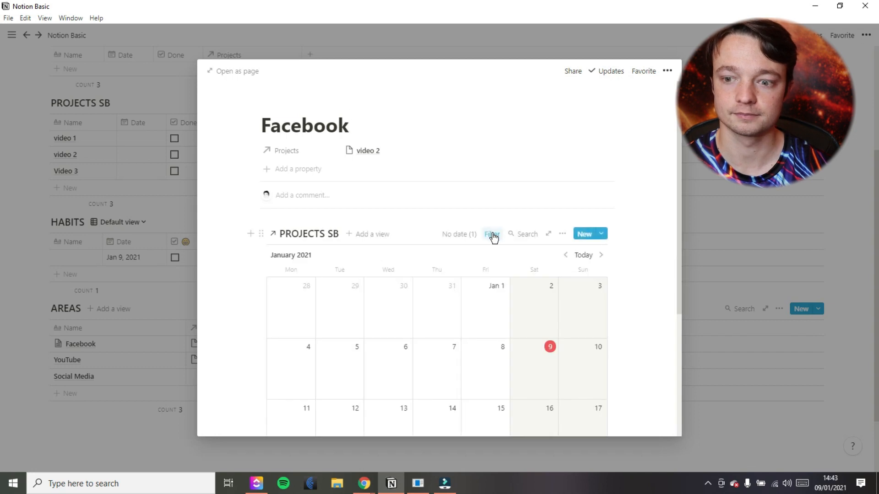
left_click(491, 234)
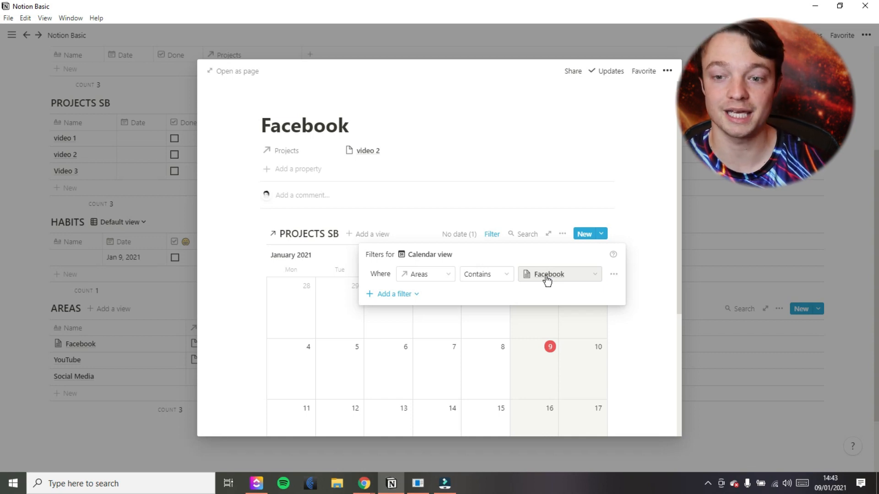
mouse_move(523, 276)
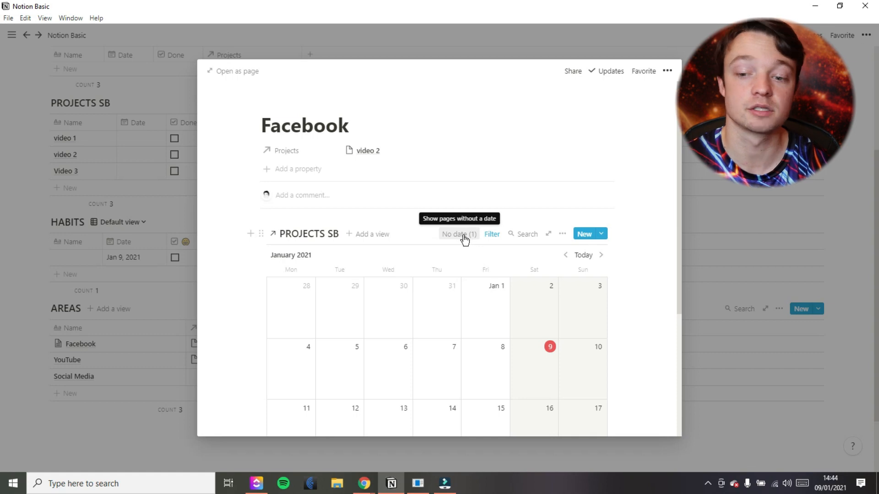
left_click(455, 234)
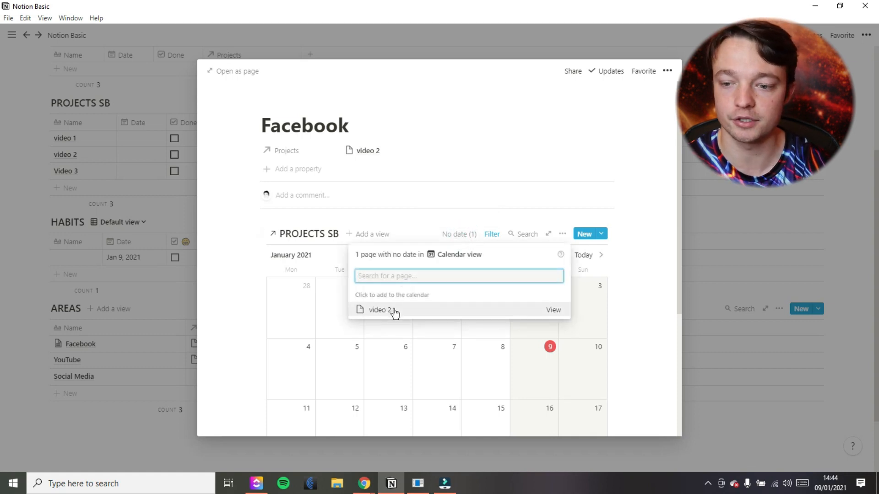
left_click(381, 311)
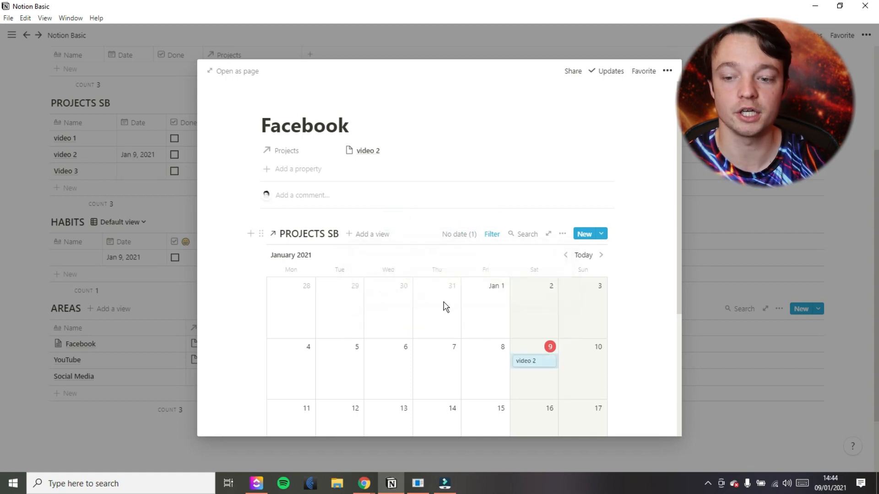
mouse_move(307, 239)
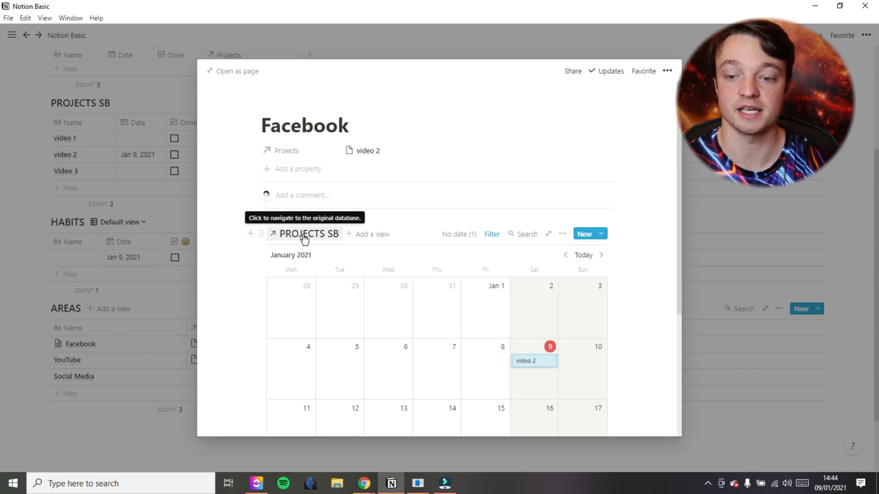
mouse_move(383, 292)
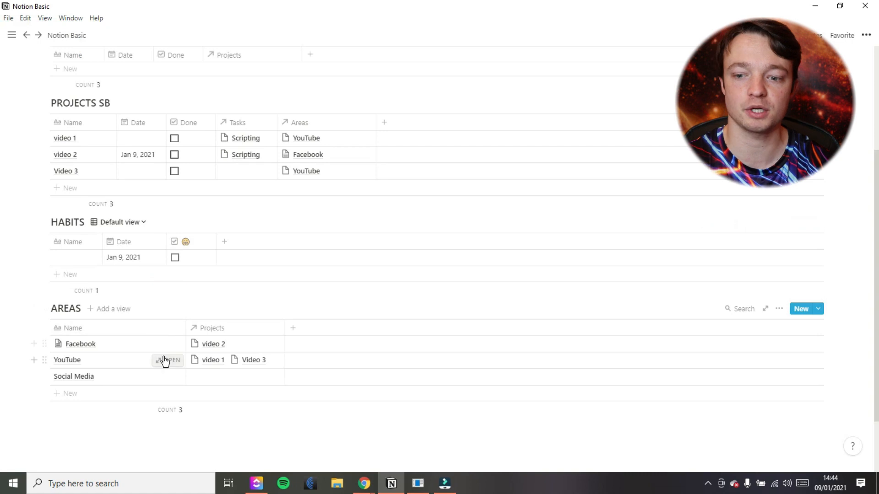
Apply Area Template to the YouTube page so its calendar shows video 1 and Video 3, then return.
left_click(168, 359)
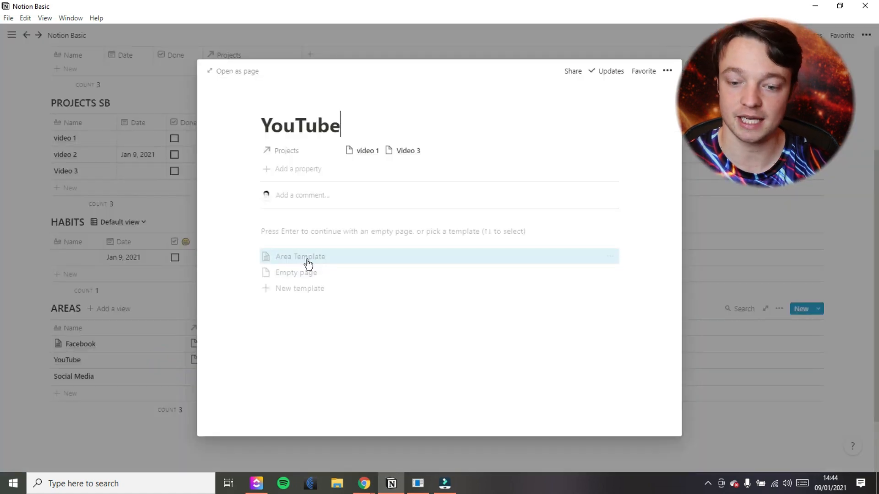
left_click(300, 256)
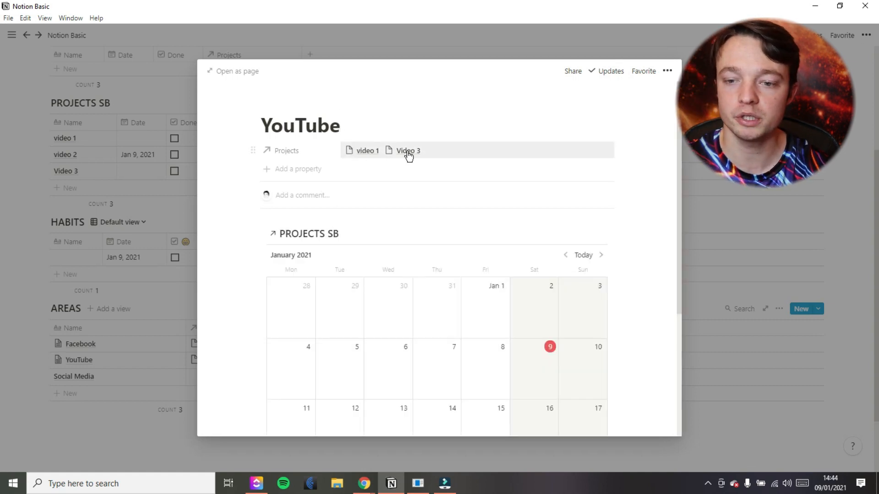
left_click(458, 234)
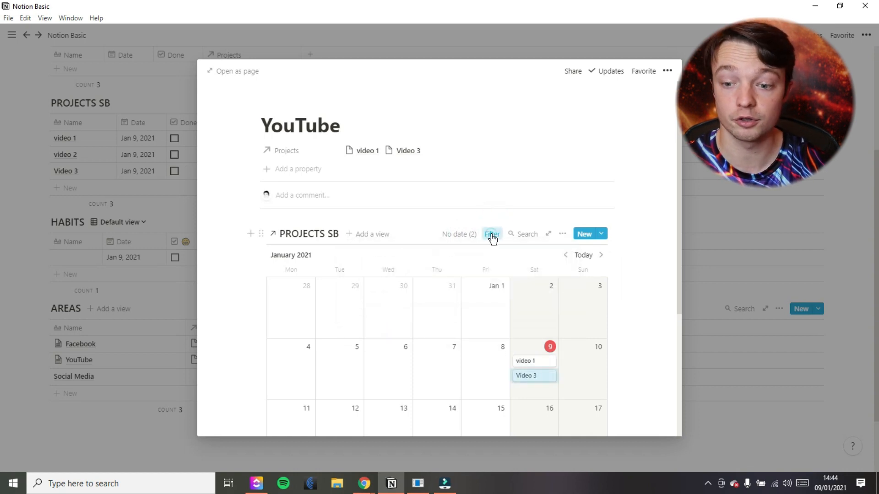
left_click(492, 234)
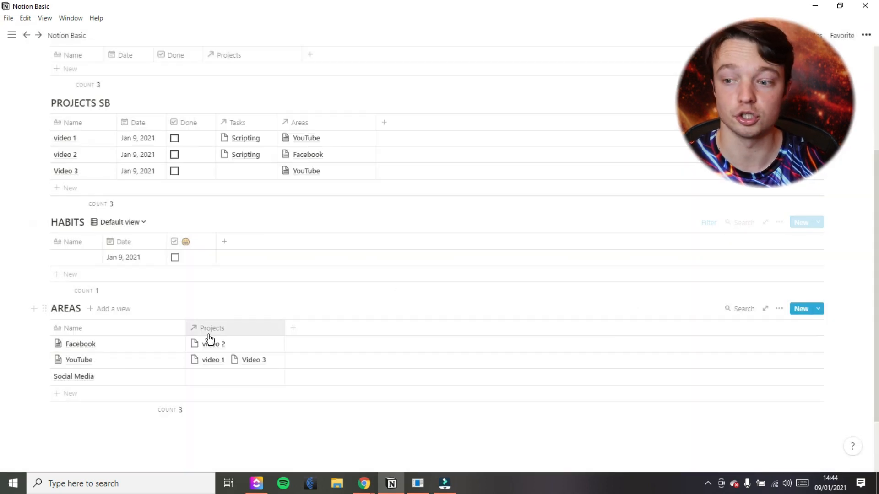
scroll("down", 3)
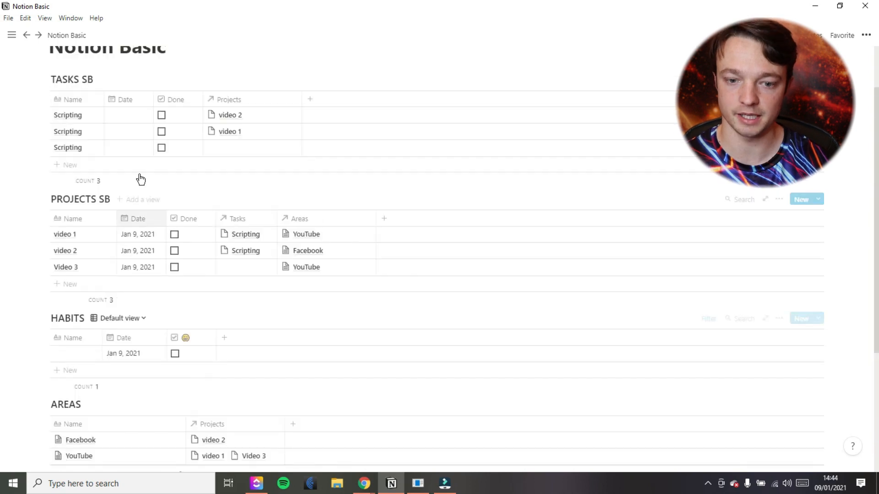
scroll("down", 3)
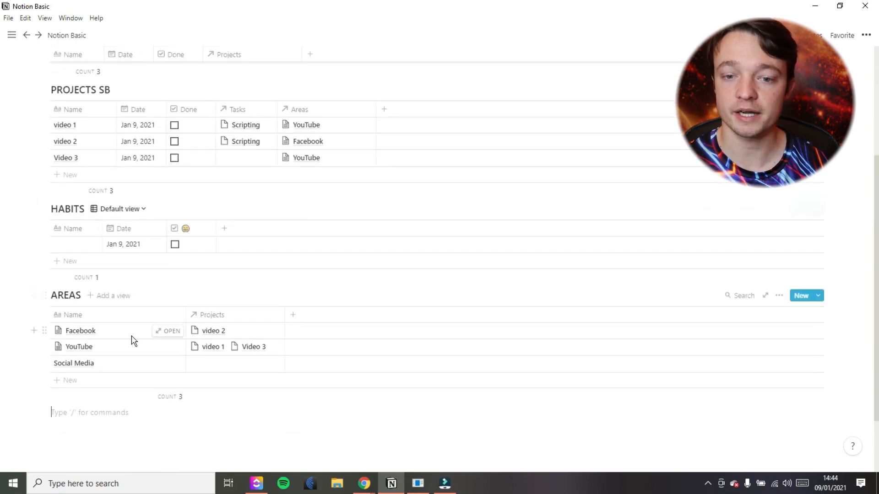
scroll("up", 3)
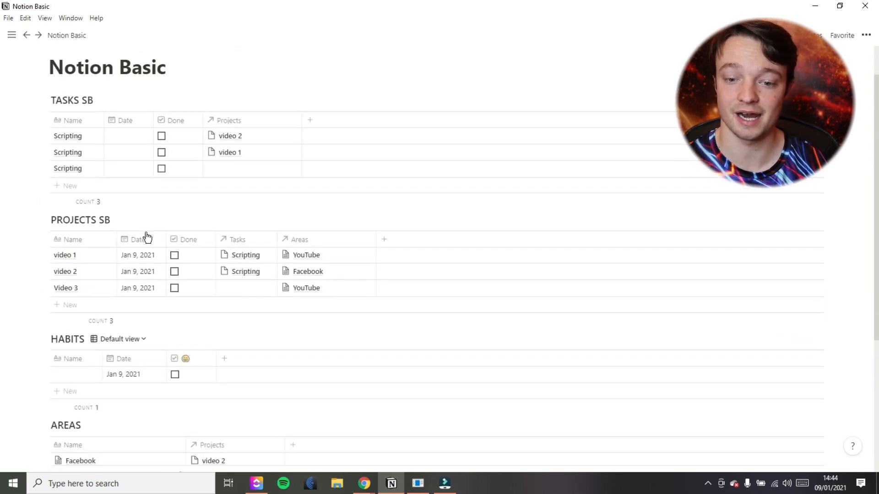
scroll("down", 3)
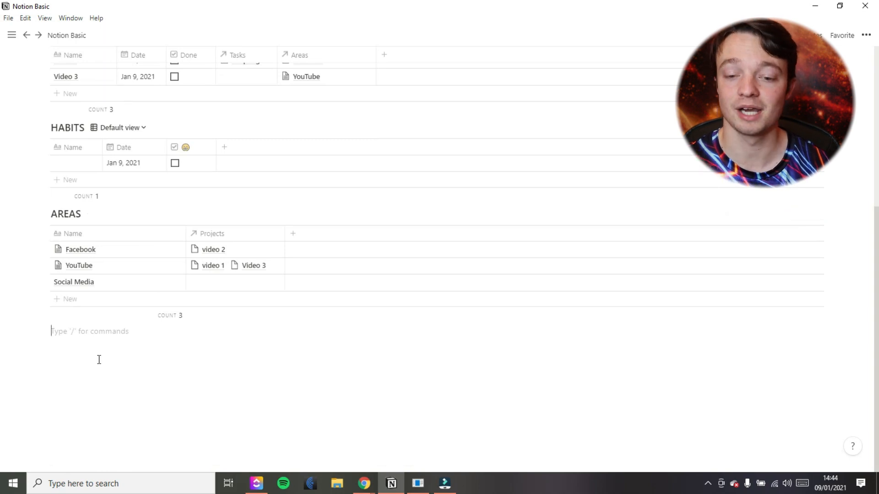
Insert an inline table named NOTES below AREAS and start changing its Tags column type.
type("/")
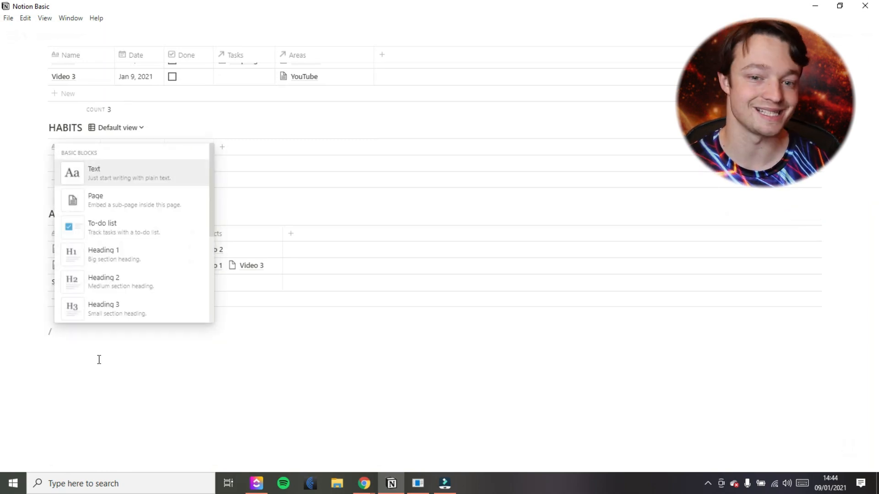
type("N")
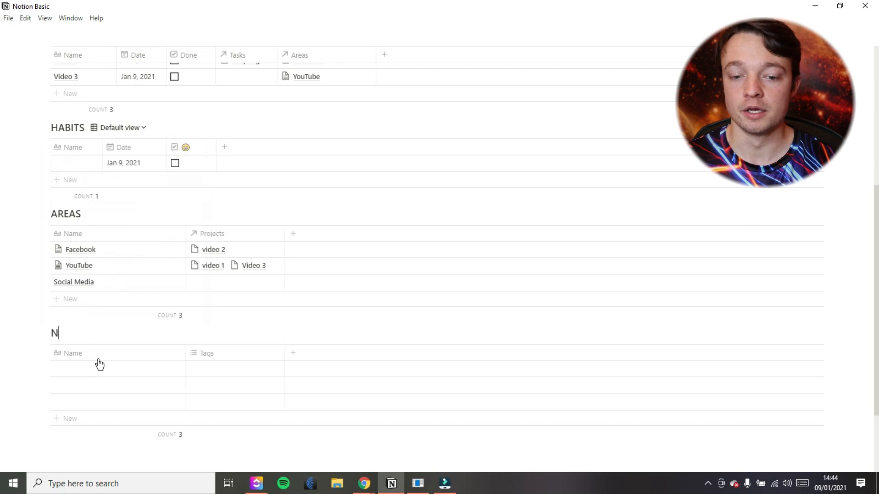
type("OTES")
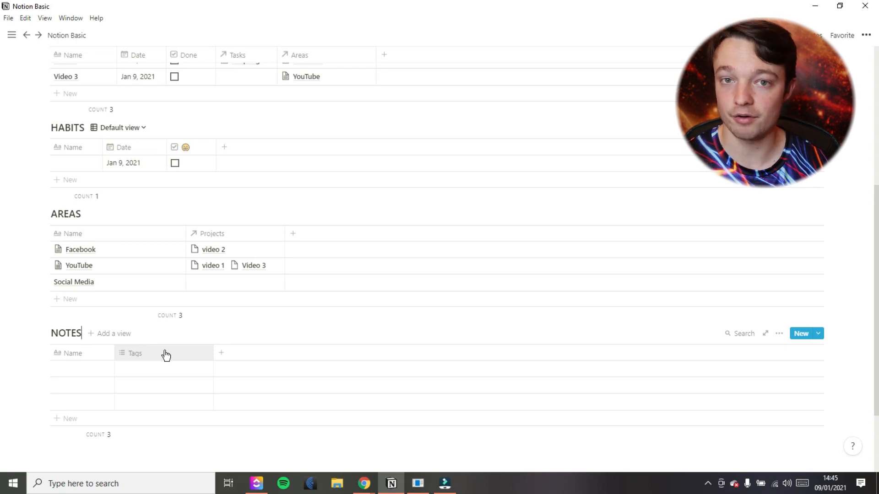
left_click(134, 354)
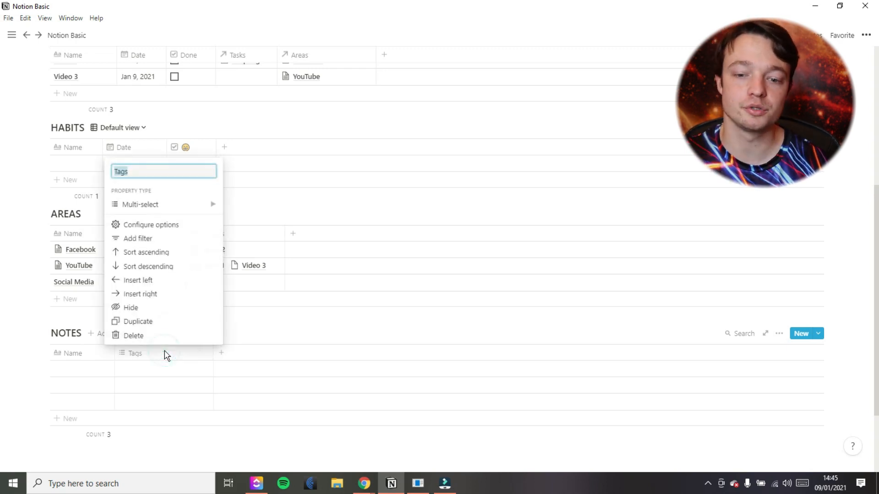
left_click(140, 204)
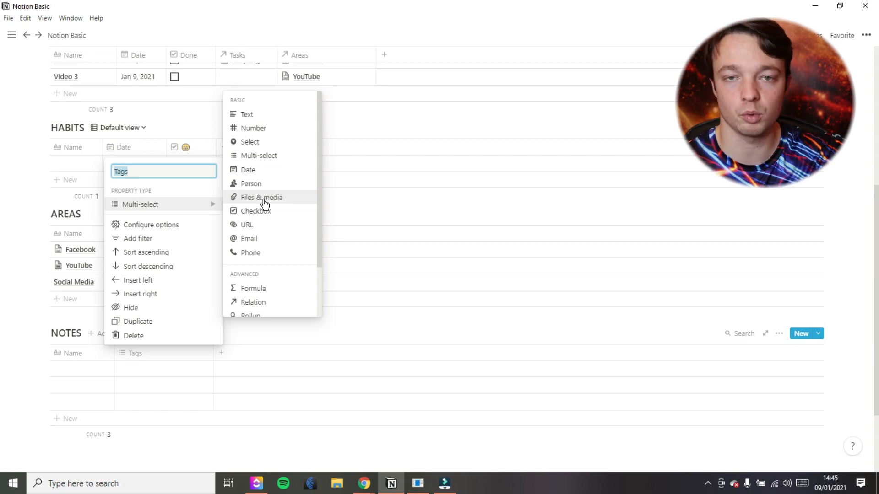
mouse_move(253, 301)
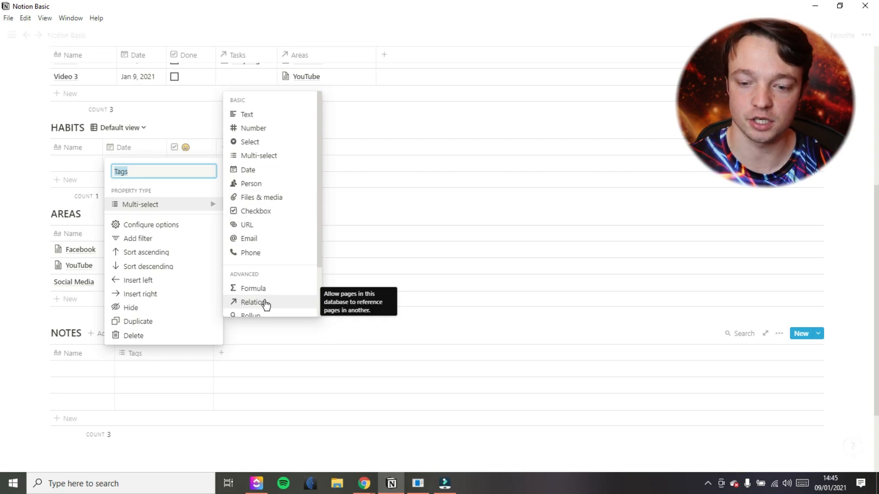
Make the column a Relation pointing to the AREAS database.
left_click(253, 301)
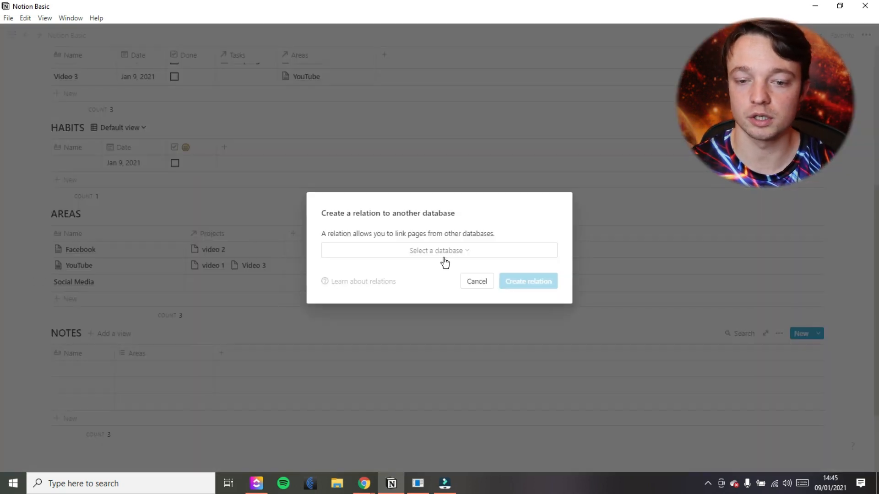
left_click(439, 251)
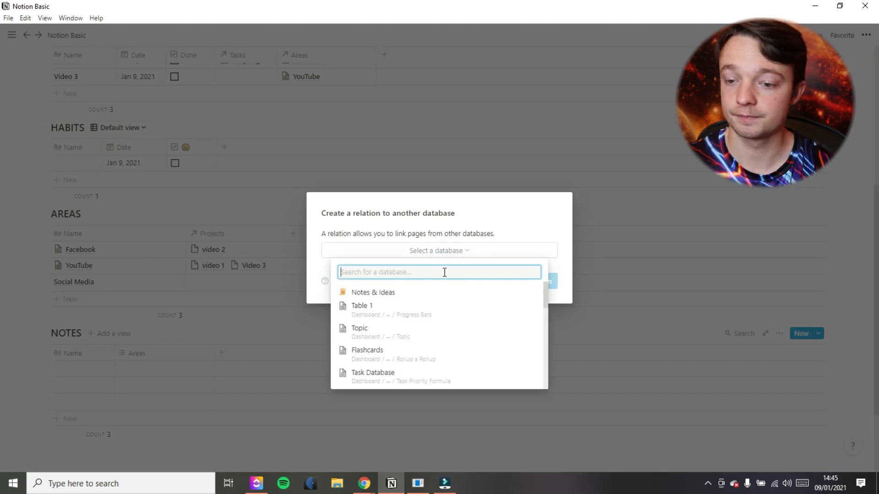
type("areas")
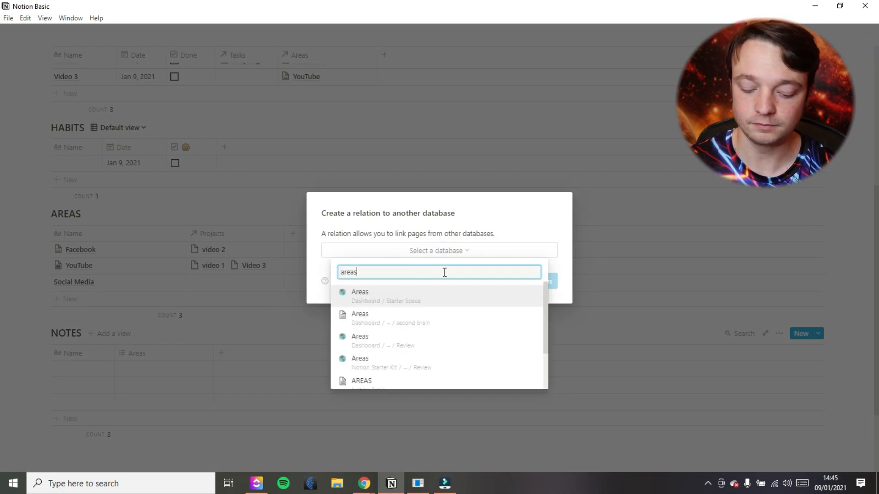
scroll("down", 3)
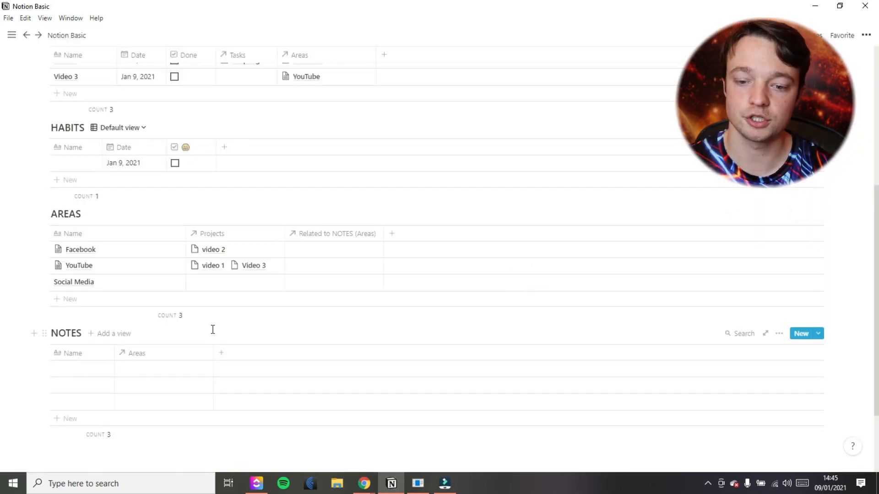
left_click(336, 233)
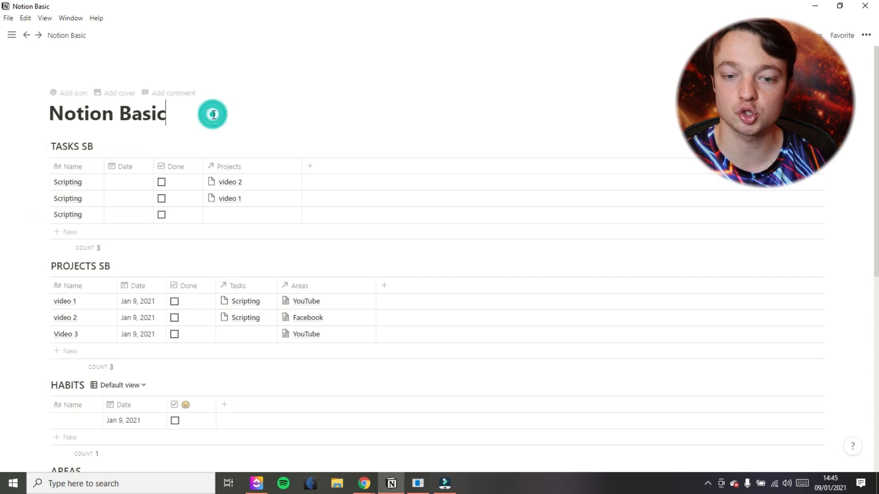
Create a sub-page under the title and name it 'Database Page'.
type("Dateab")
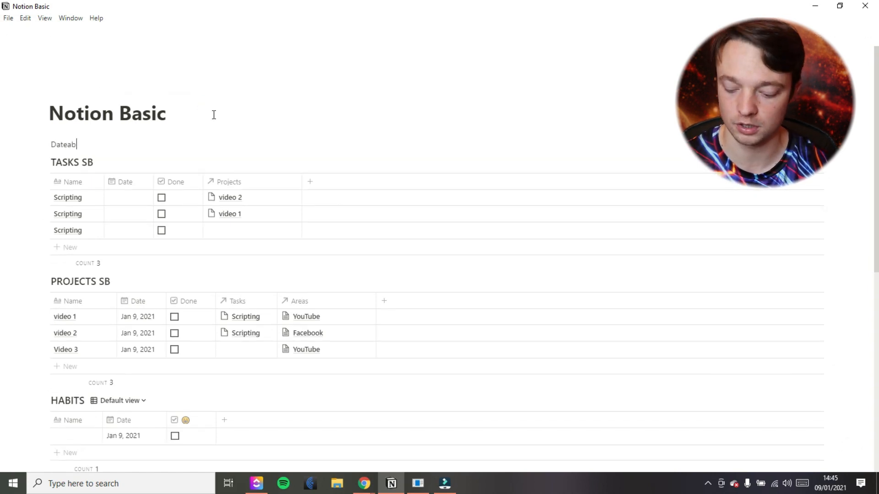
key("Backspace")
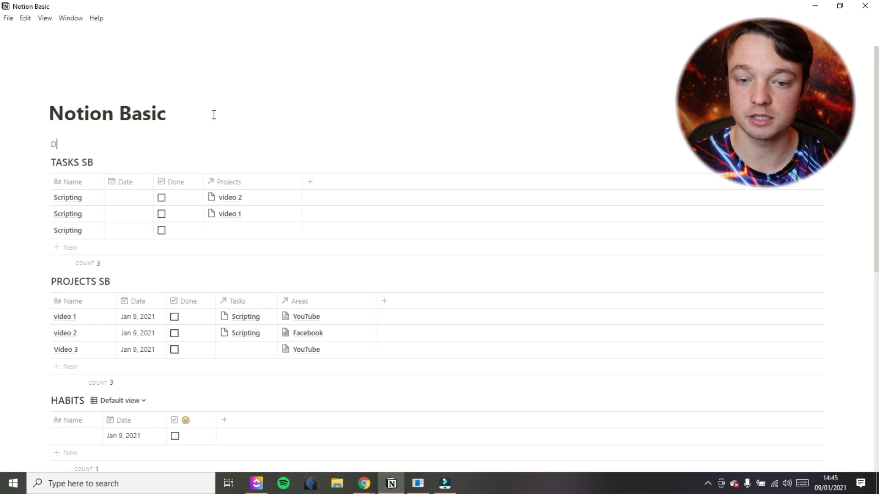
type("atabase Page")
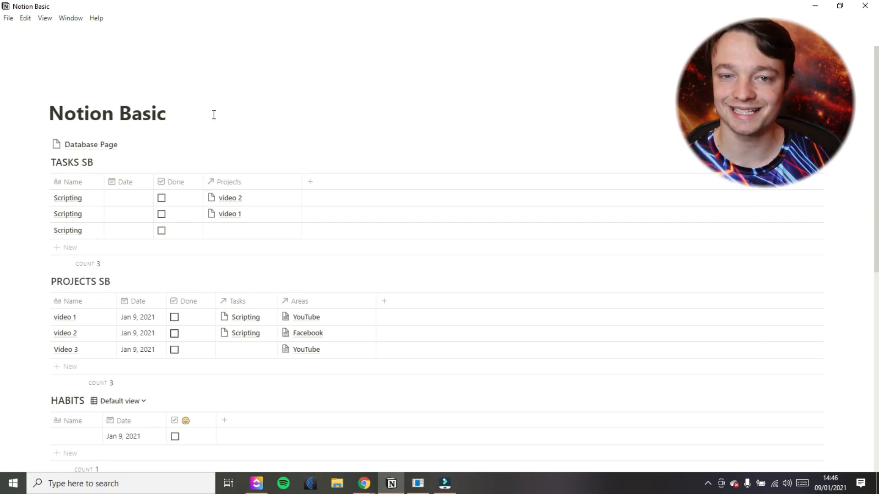
scroll("down", 3)
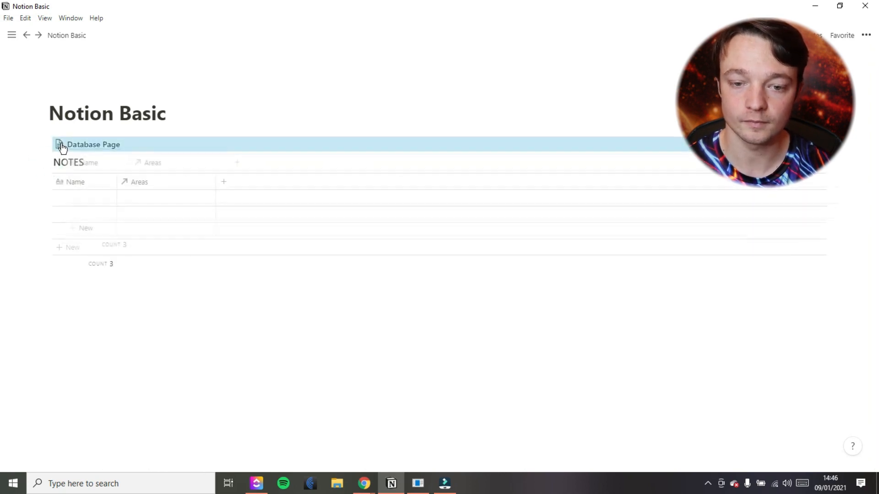
Move NOTES, TASKS SB, PROJECTS SB and HABITS into Database Page, leaving linked views on the dashboard.
left_click(94, 145)
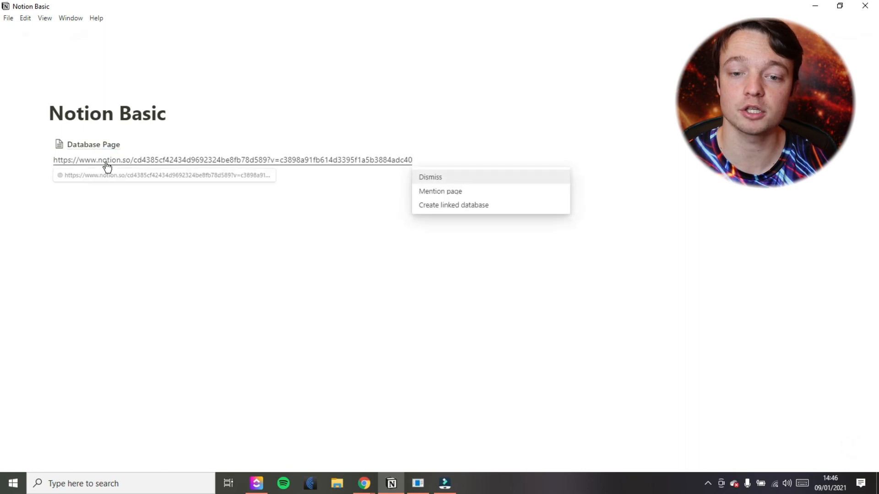
left_click(440, 191)
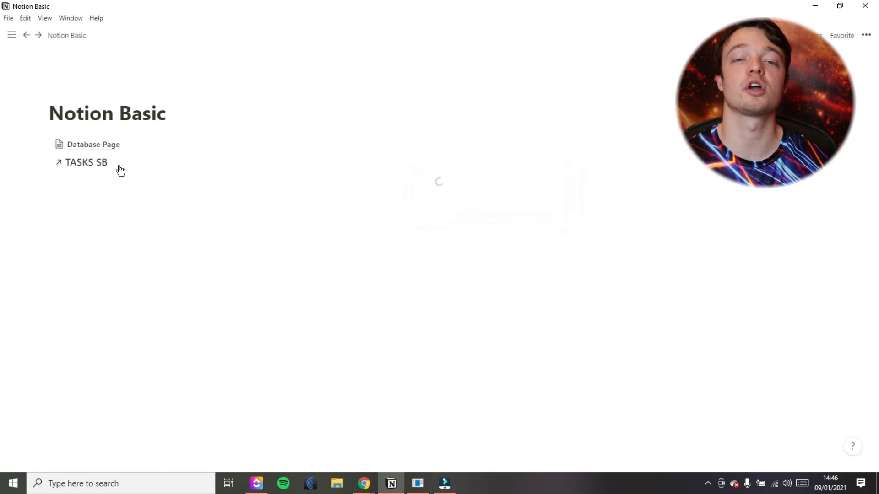
left_click(93, 144)
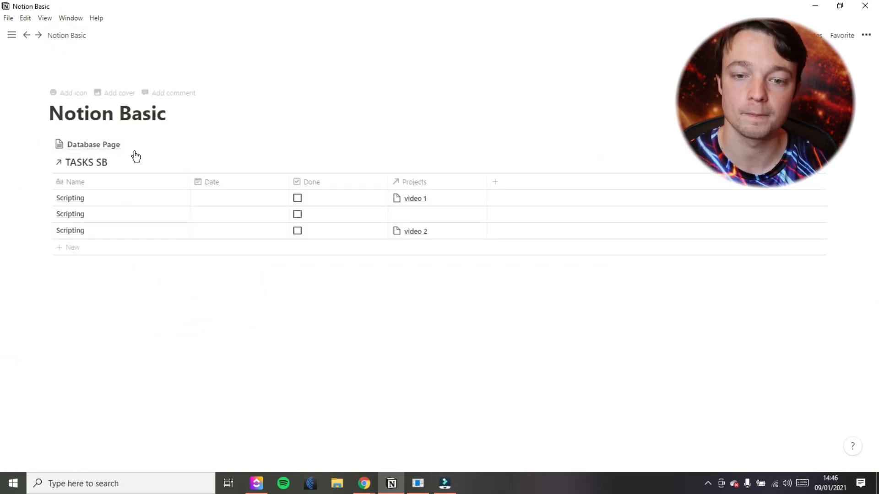
left_click(93, 144)
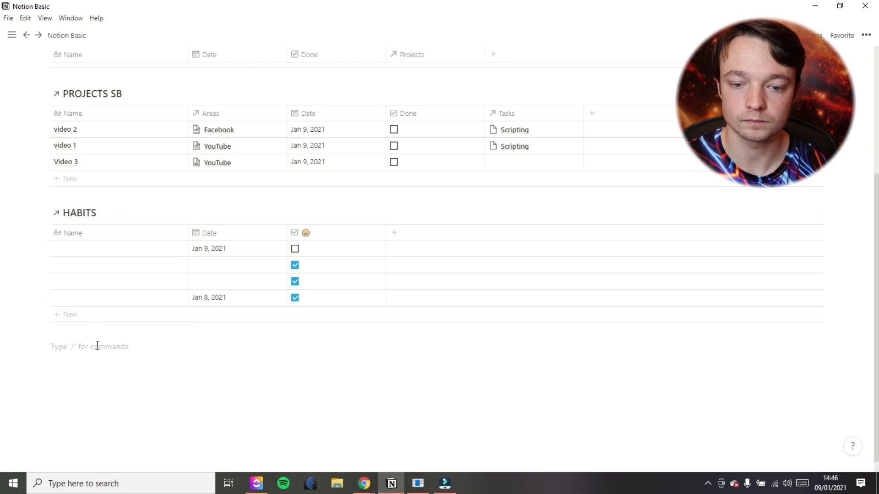
left_click(258, 331)
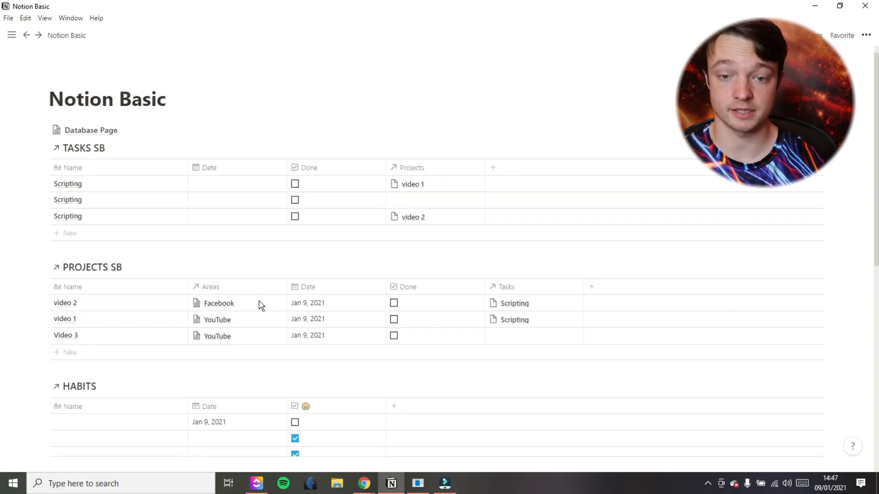
Add a Gallery view to AREAS and delete its Table view.
scroll("down", 3)
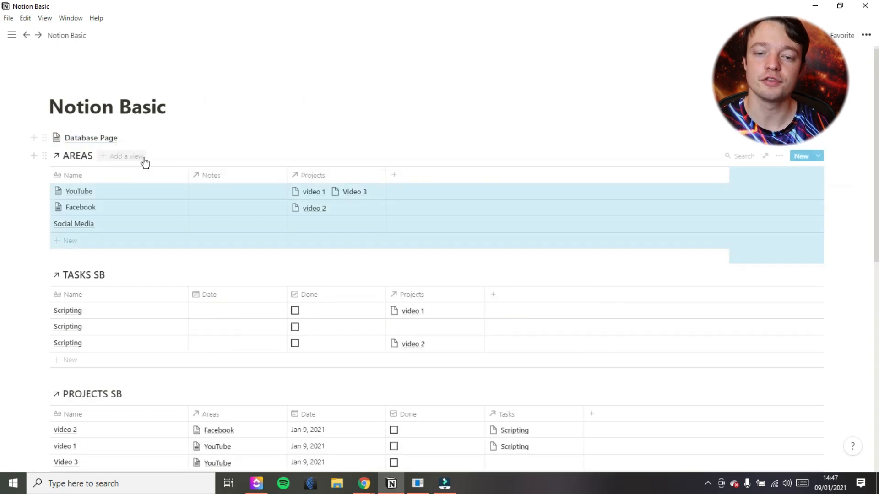
left_click(124, 155)
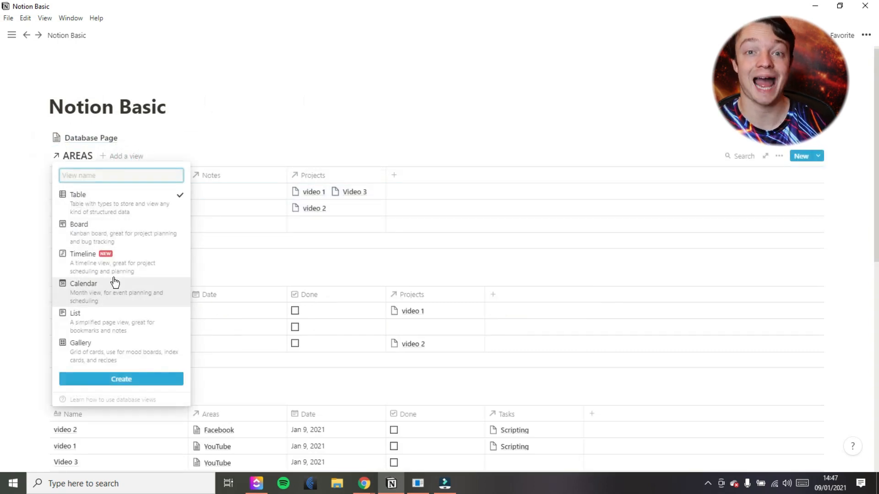
left_click(121, 379)
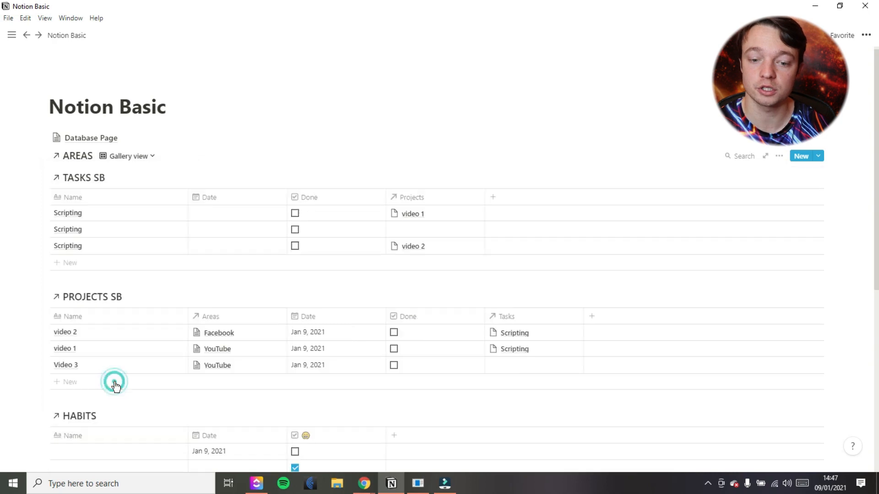
left_click(128, 155)
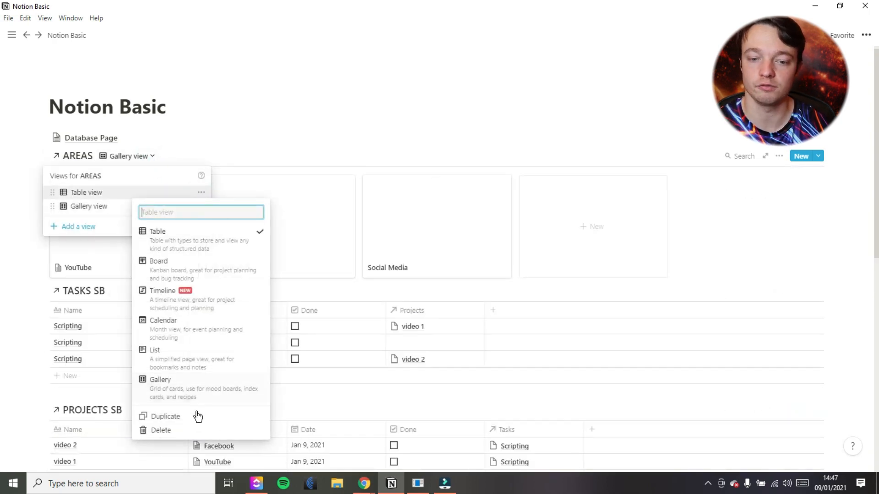
left_click(161, 430)
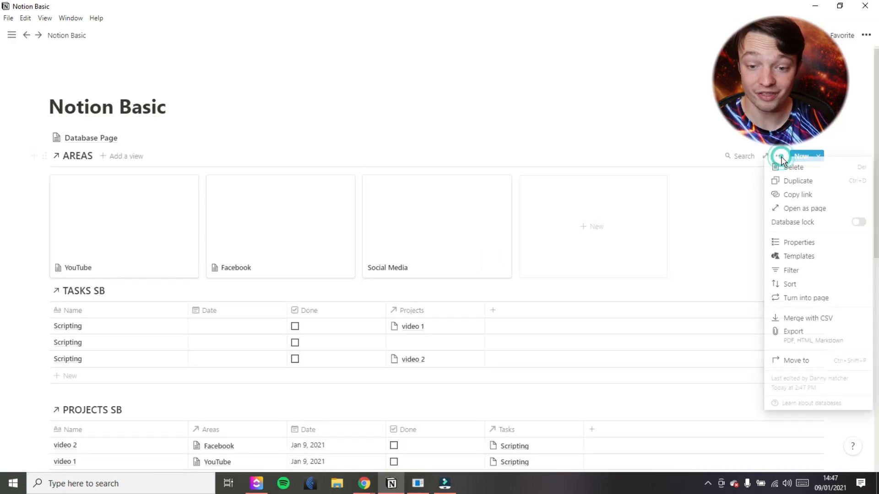
Set the gallery's Card preview to None so cards show just the area names.
left_click(798, 242)
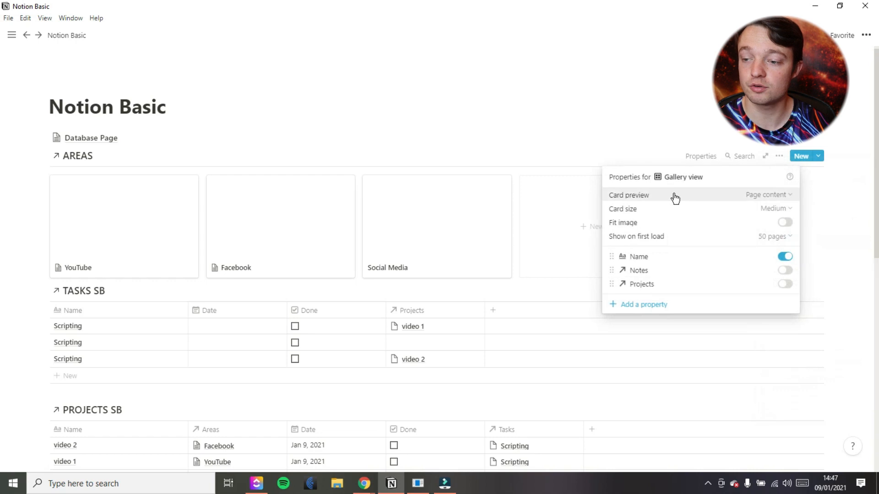
left_click(767, 194)
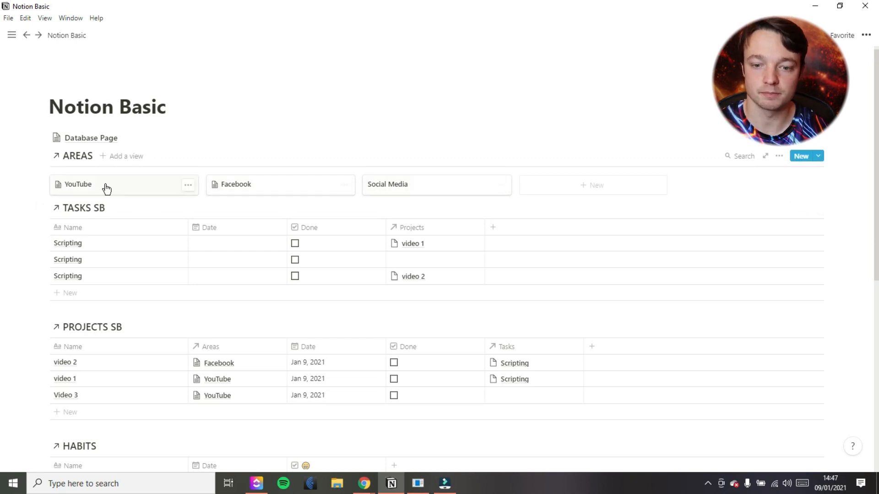
left_click(78, 184)
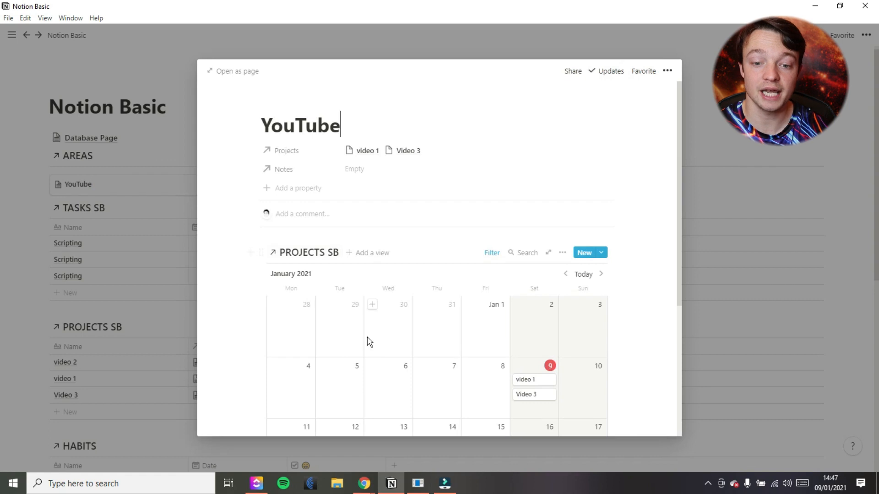
scroll("down", 3)
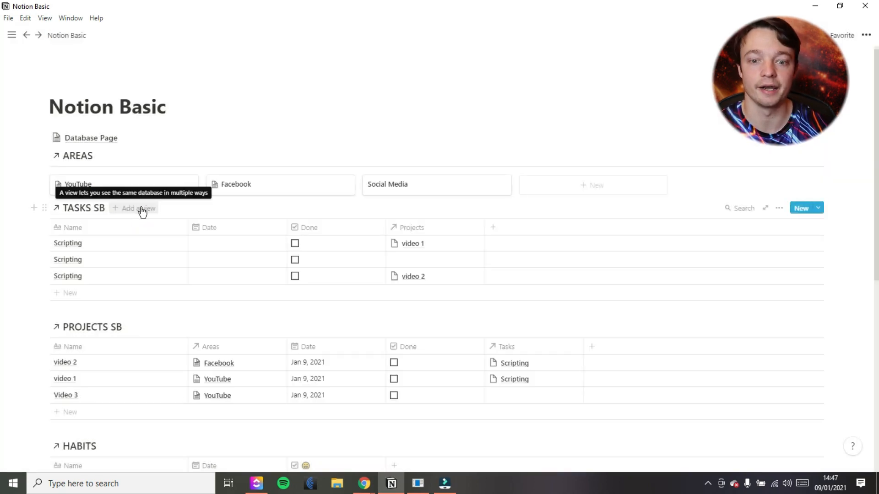
Add a List view to TASKS SB showing each task's Date, Done checkbox and Projects.
left_click(135, 209)
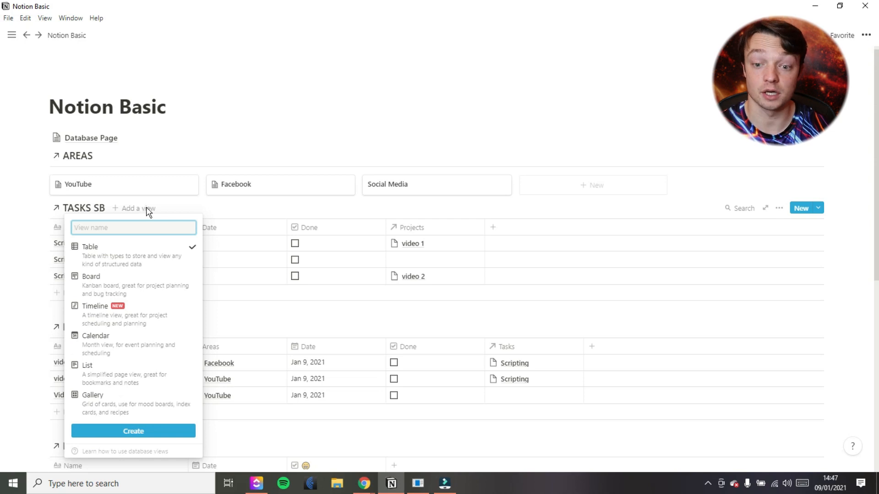
mouse_move(121, 371)
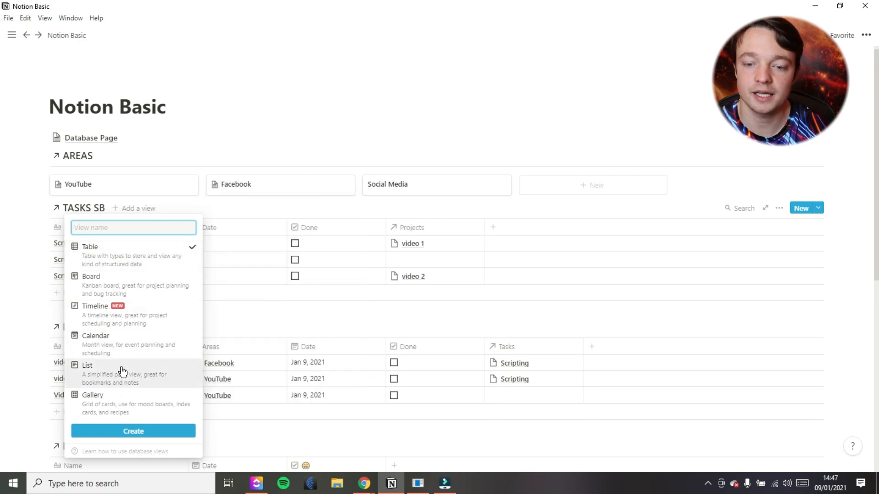
left_click(87, 365)
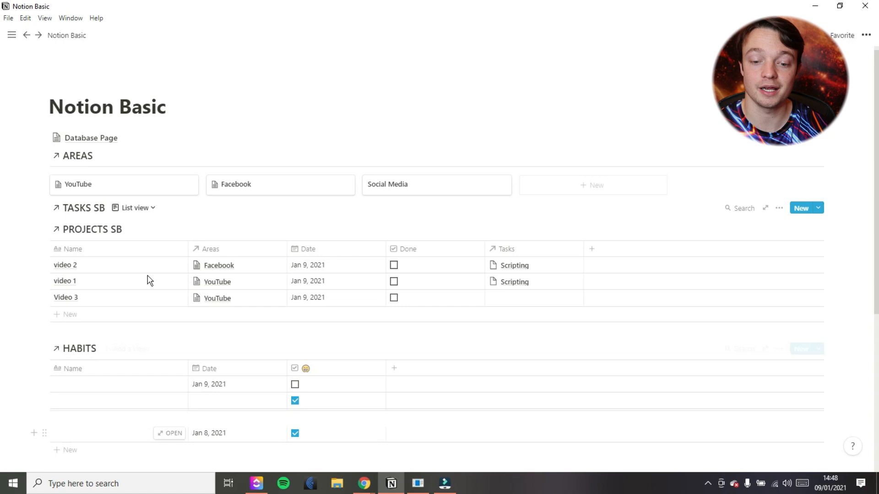
left_click(134, 208)
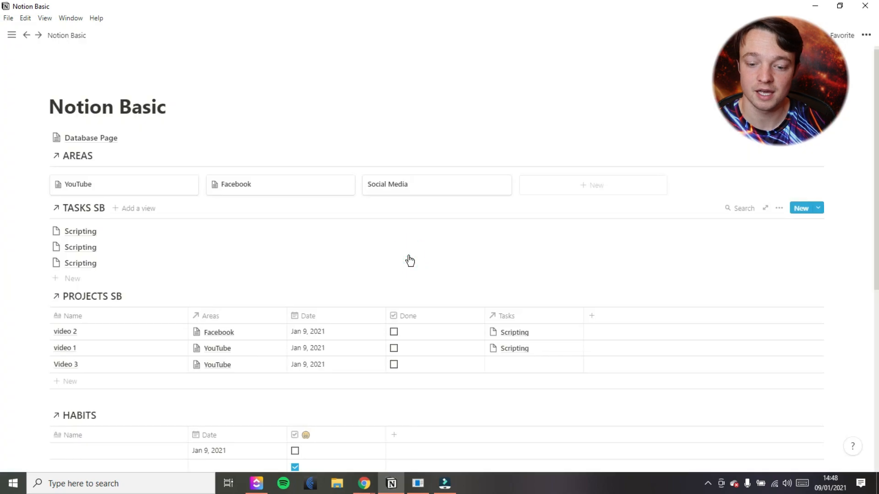
left_click(778, 207)
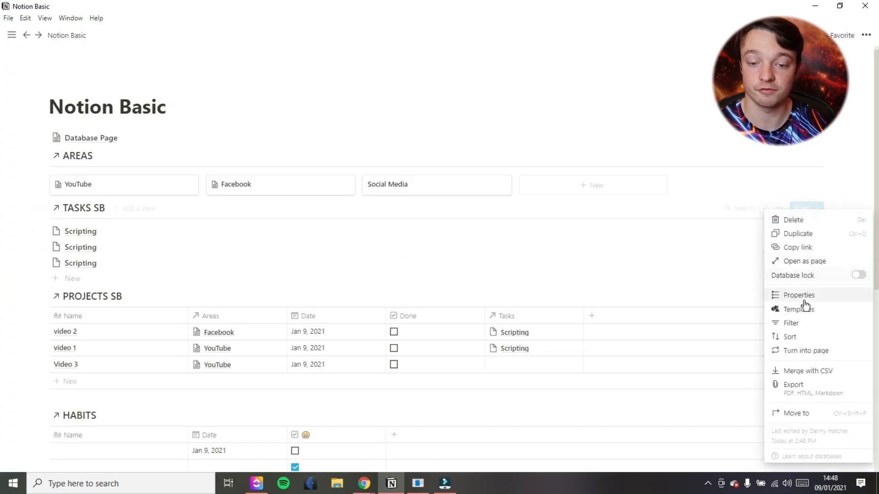
left_click(797, 295)
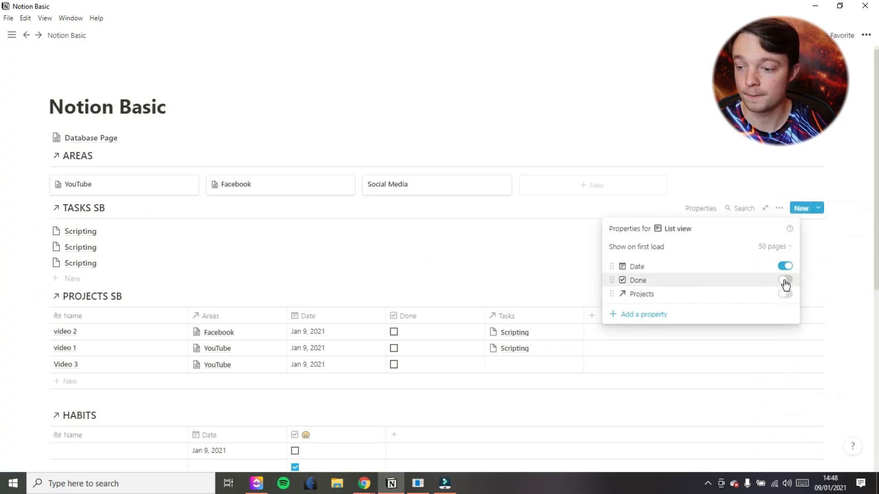
left_click(785, 294)
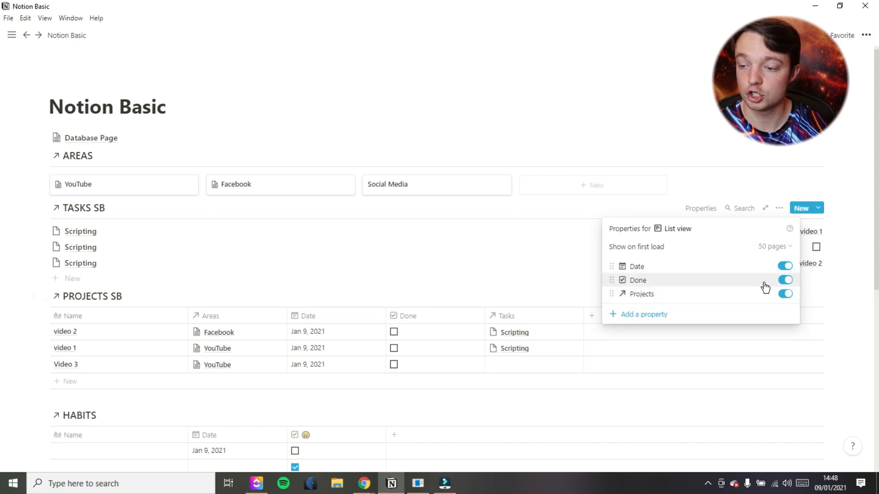
left_click_drag(611, 293, 611, 280)
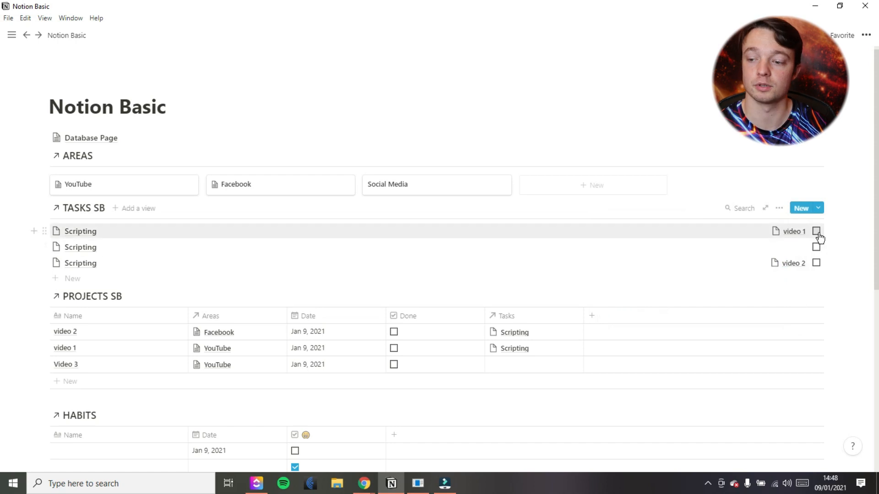
Filter the TASKS SB list on its Done property.
left_click(778, 207)
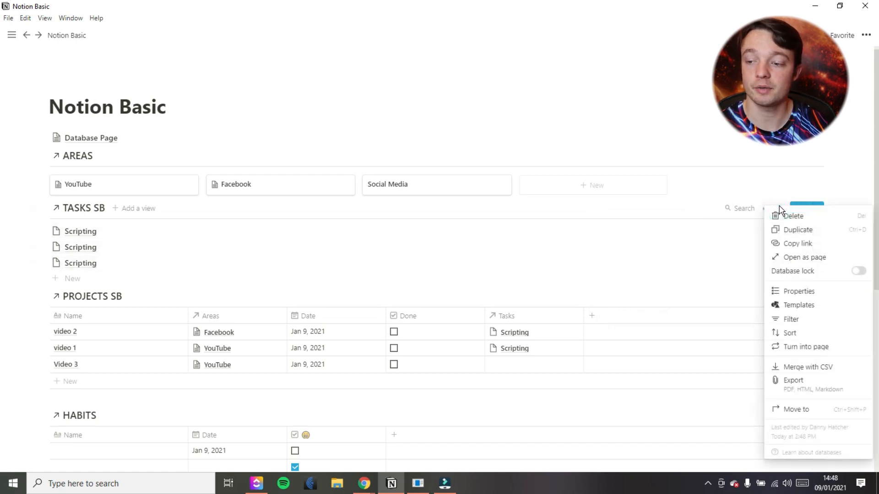
left_click(790, 319)
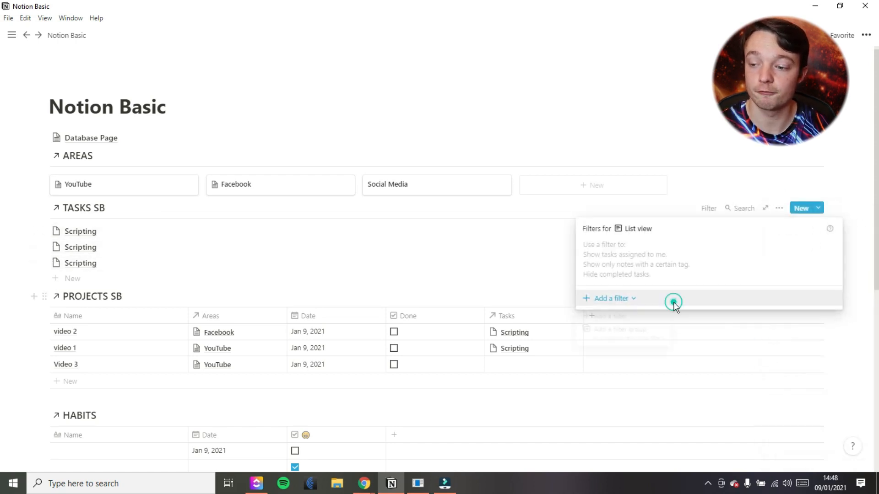
left_click(609, 297)
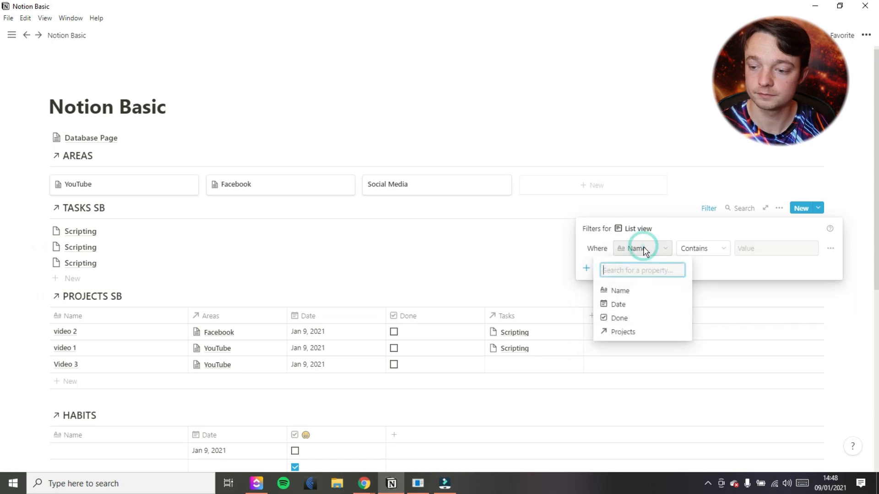
left_click(620, 317)
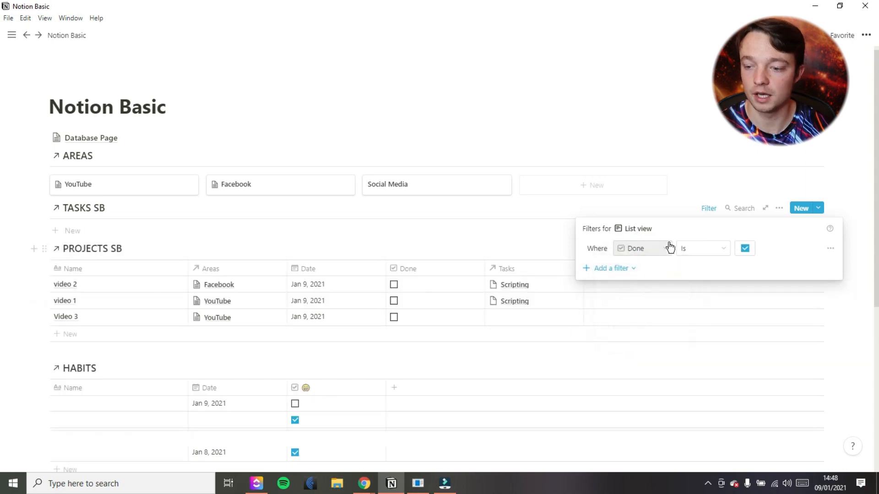
left_click(745, 248)
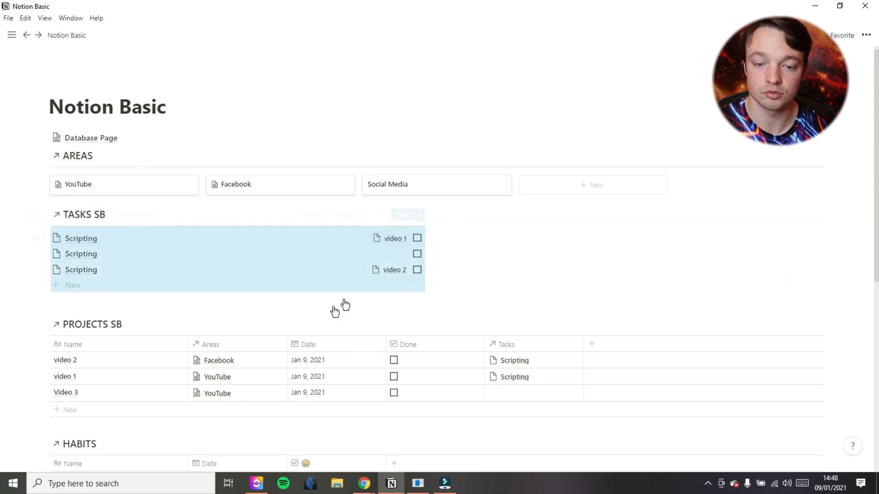
Scroll down the dashboard to reach the TASKS SB list and NOTES table.
scroll("down", 3)
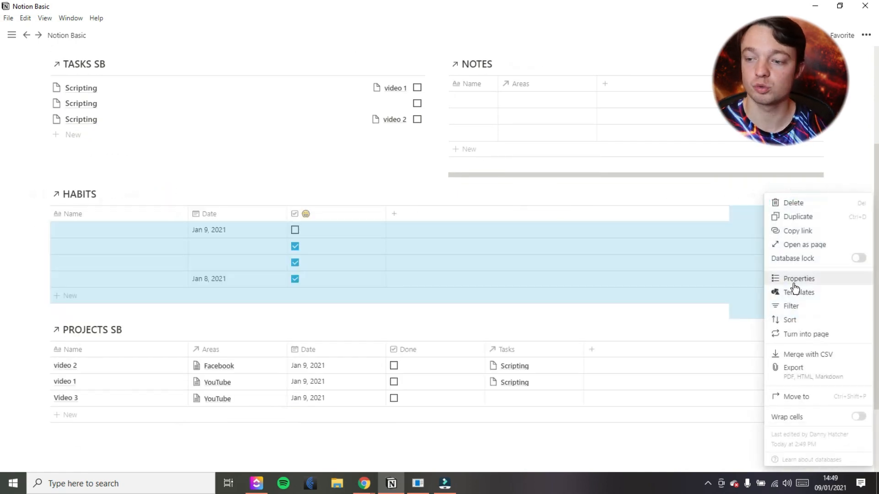
Add a Date filter to HABITS leaving the Jan 9, 2021 row, and hide its Date column.
left_click(790, 306)
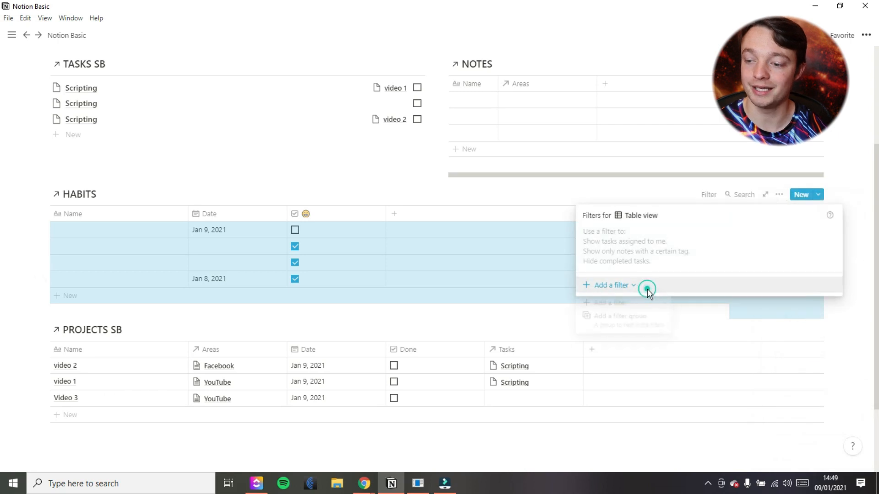
left_click(608, 285)
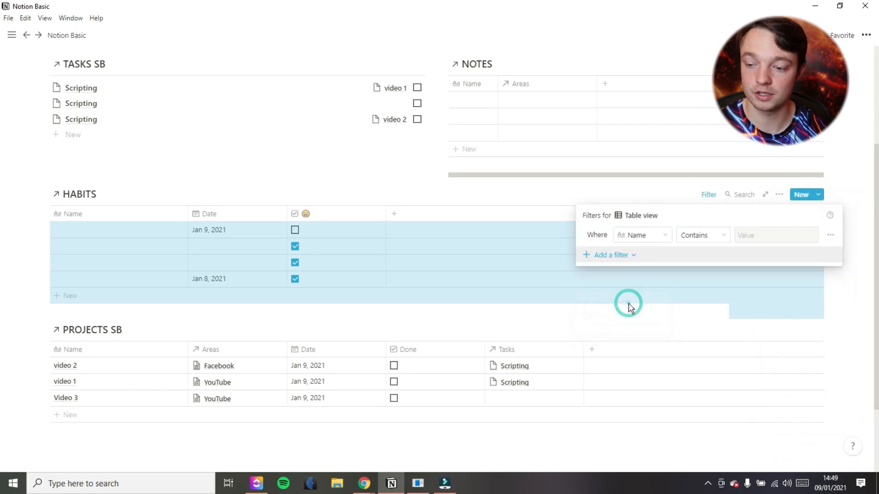
left_click(611, 255)
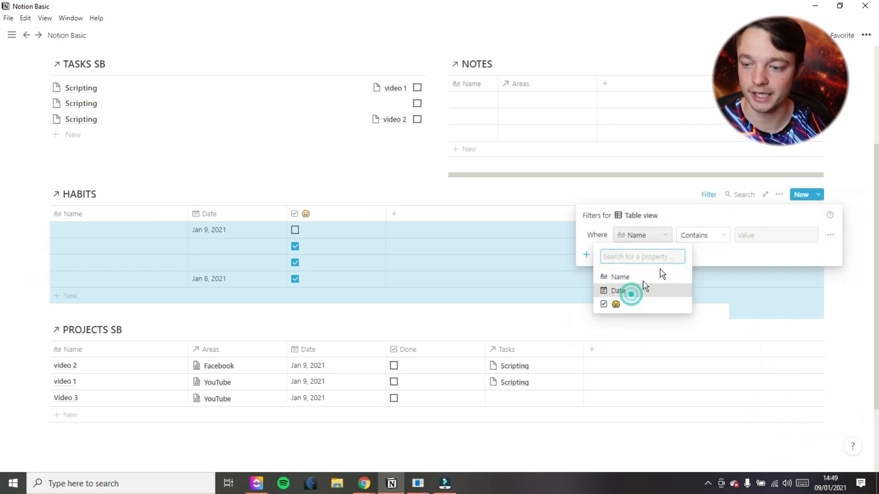
left_click(618, 290)
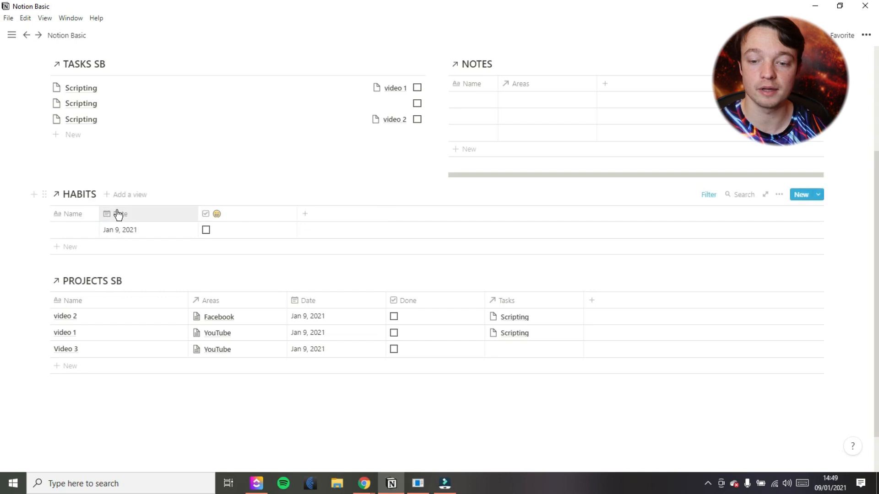
left_click(118, 213)
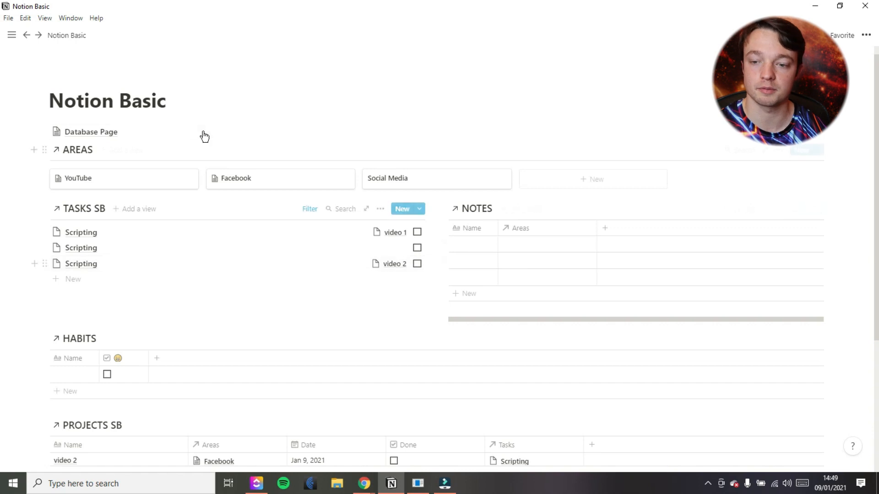
Add a Calendar view to PROJECTS SB showing video 1–3 on January 9, 2021.
scroll("down", 3)
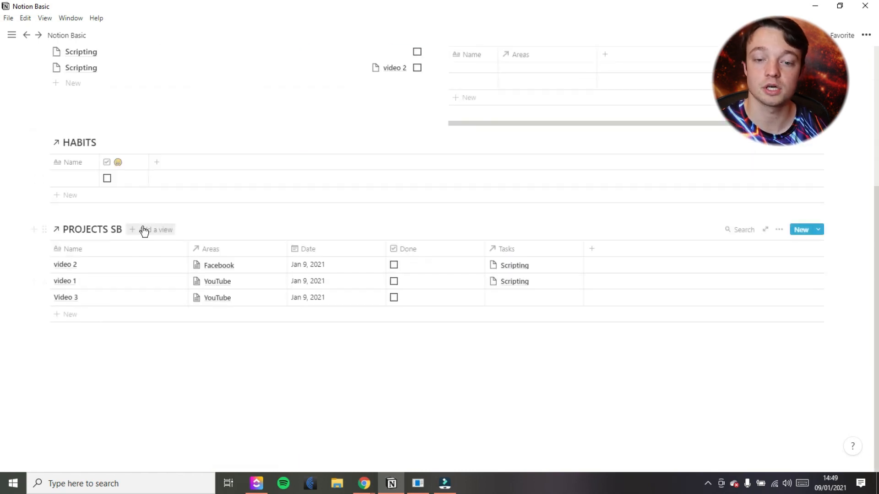
left_click(133, 230)
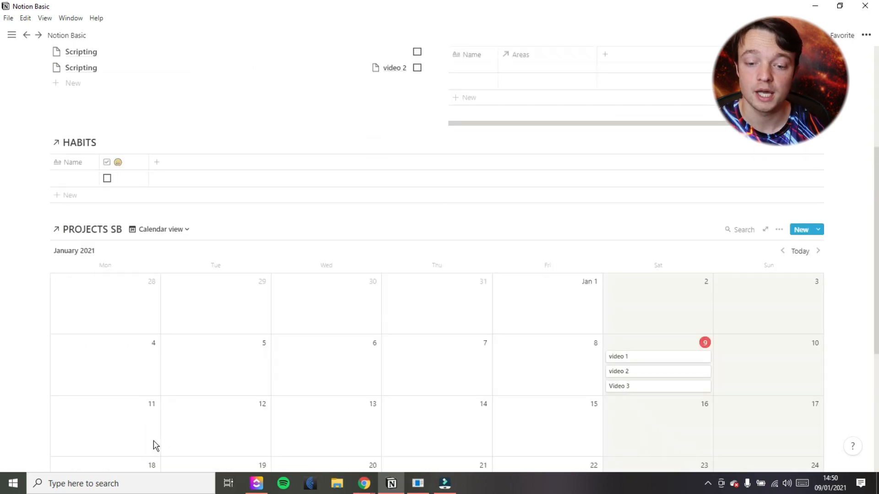
mouse_move(236, 326)
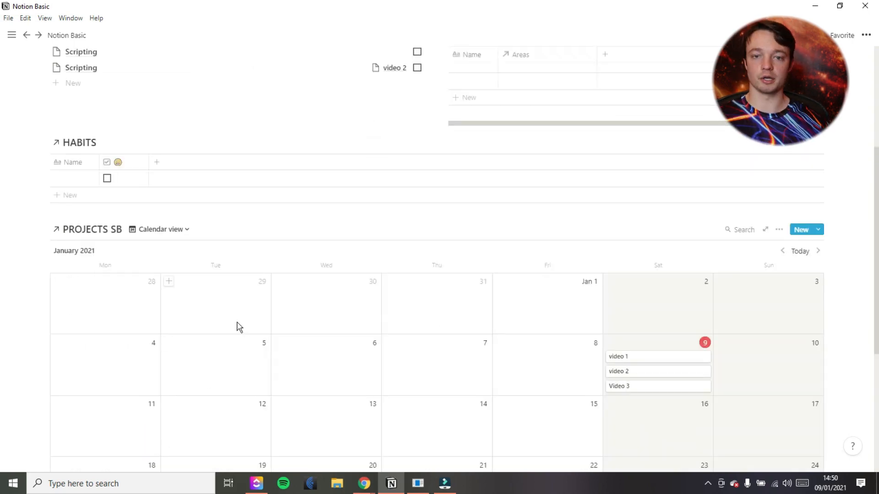
scroll("down", 3)
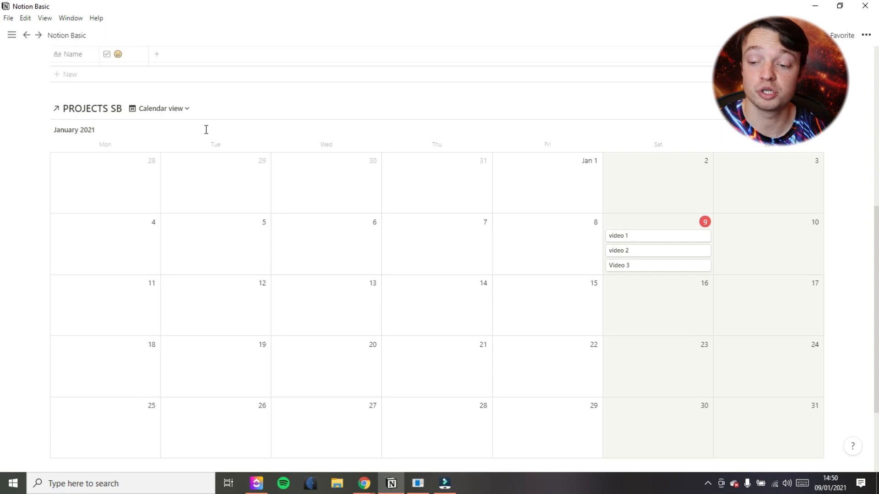